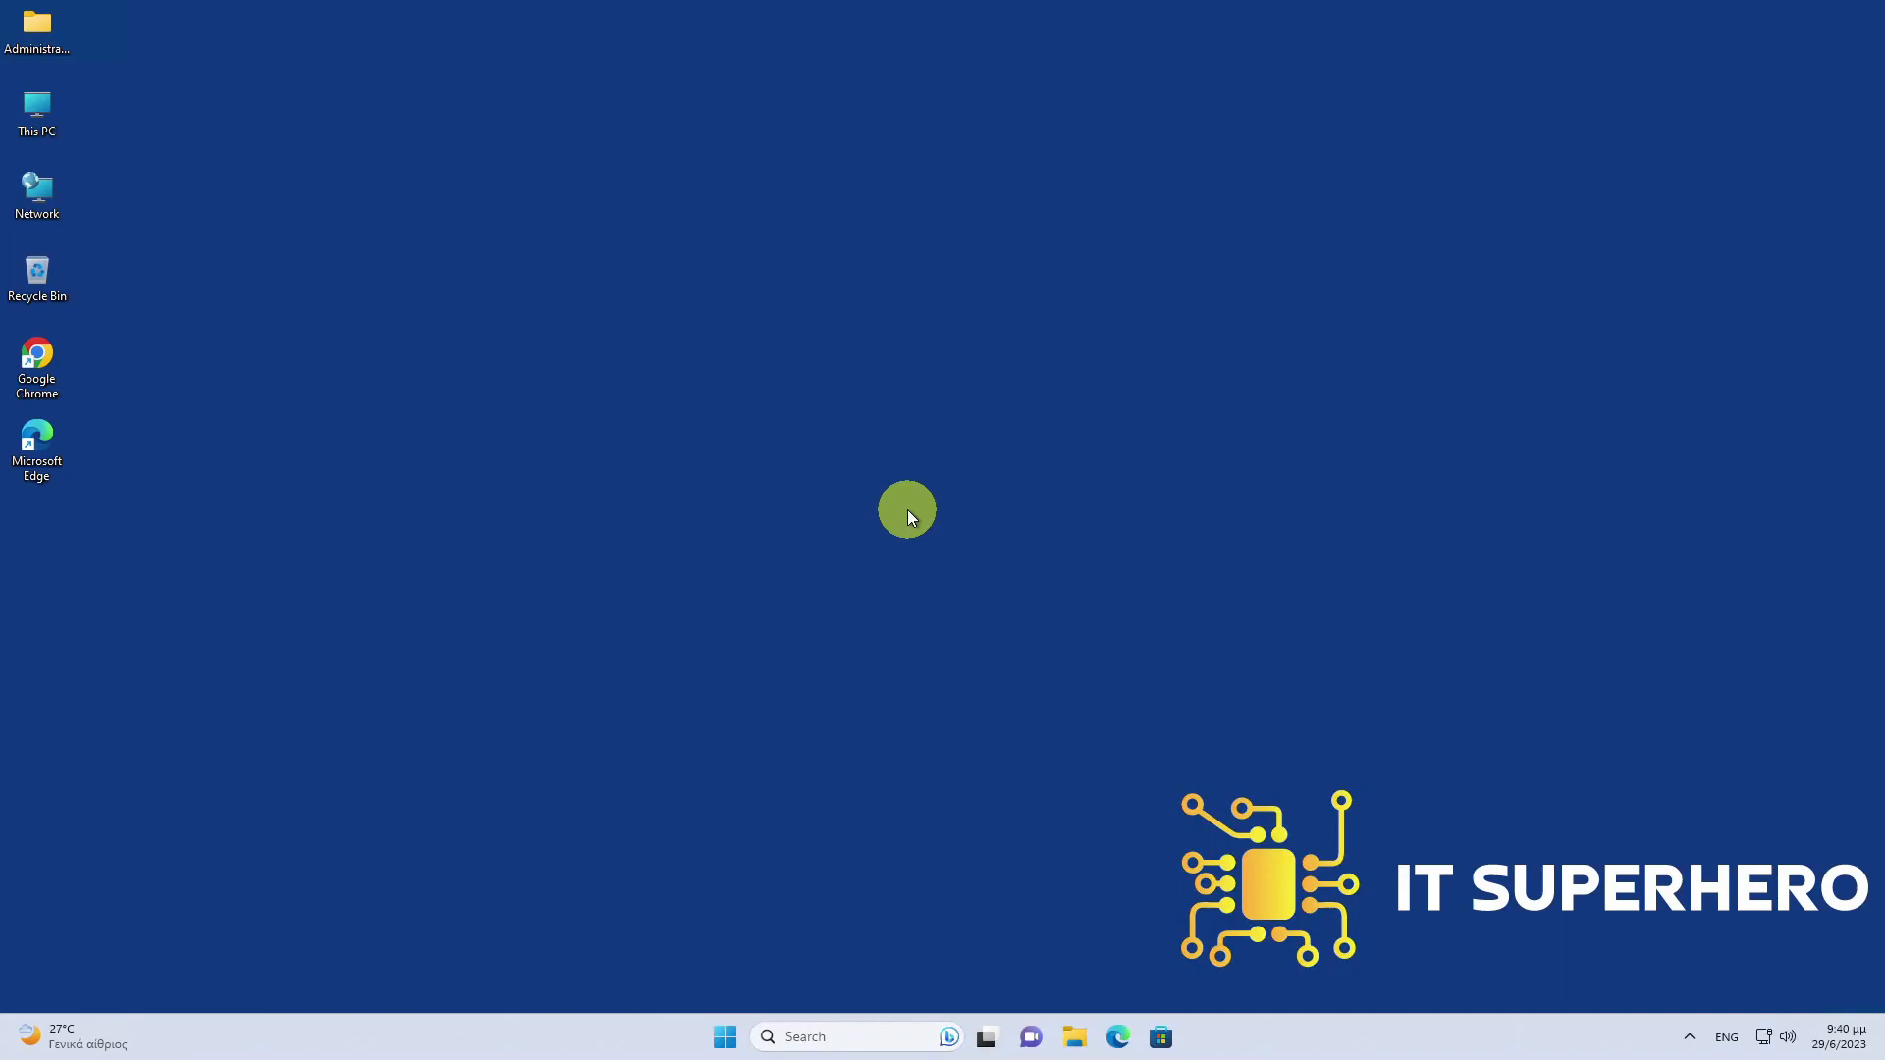
- Bring up the Start menu from the taskbar
{"action": "left_click", "coordinate": [724, 1037]}
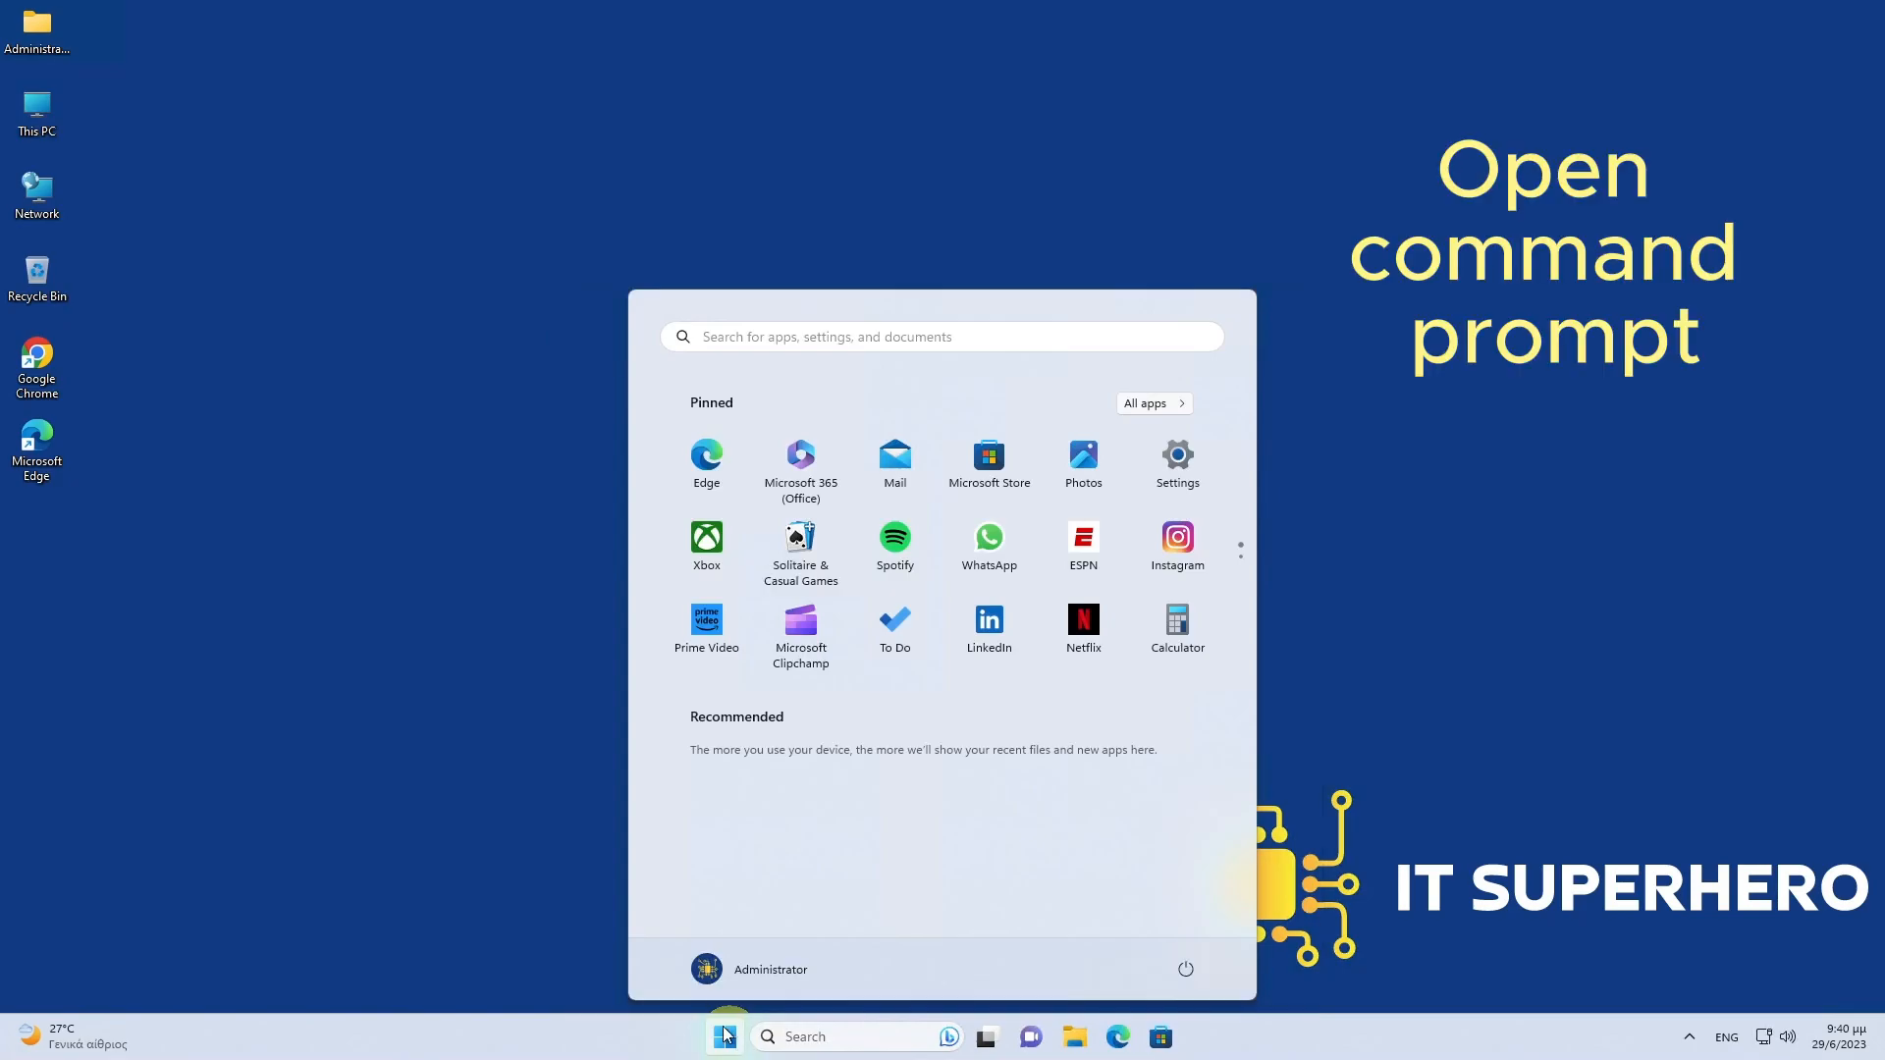
{"action": "left_click", "coordinate": [724, 1037]}
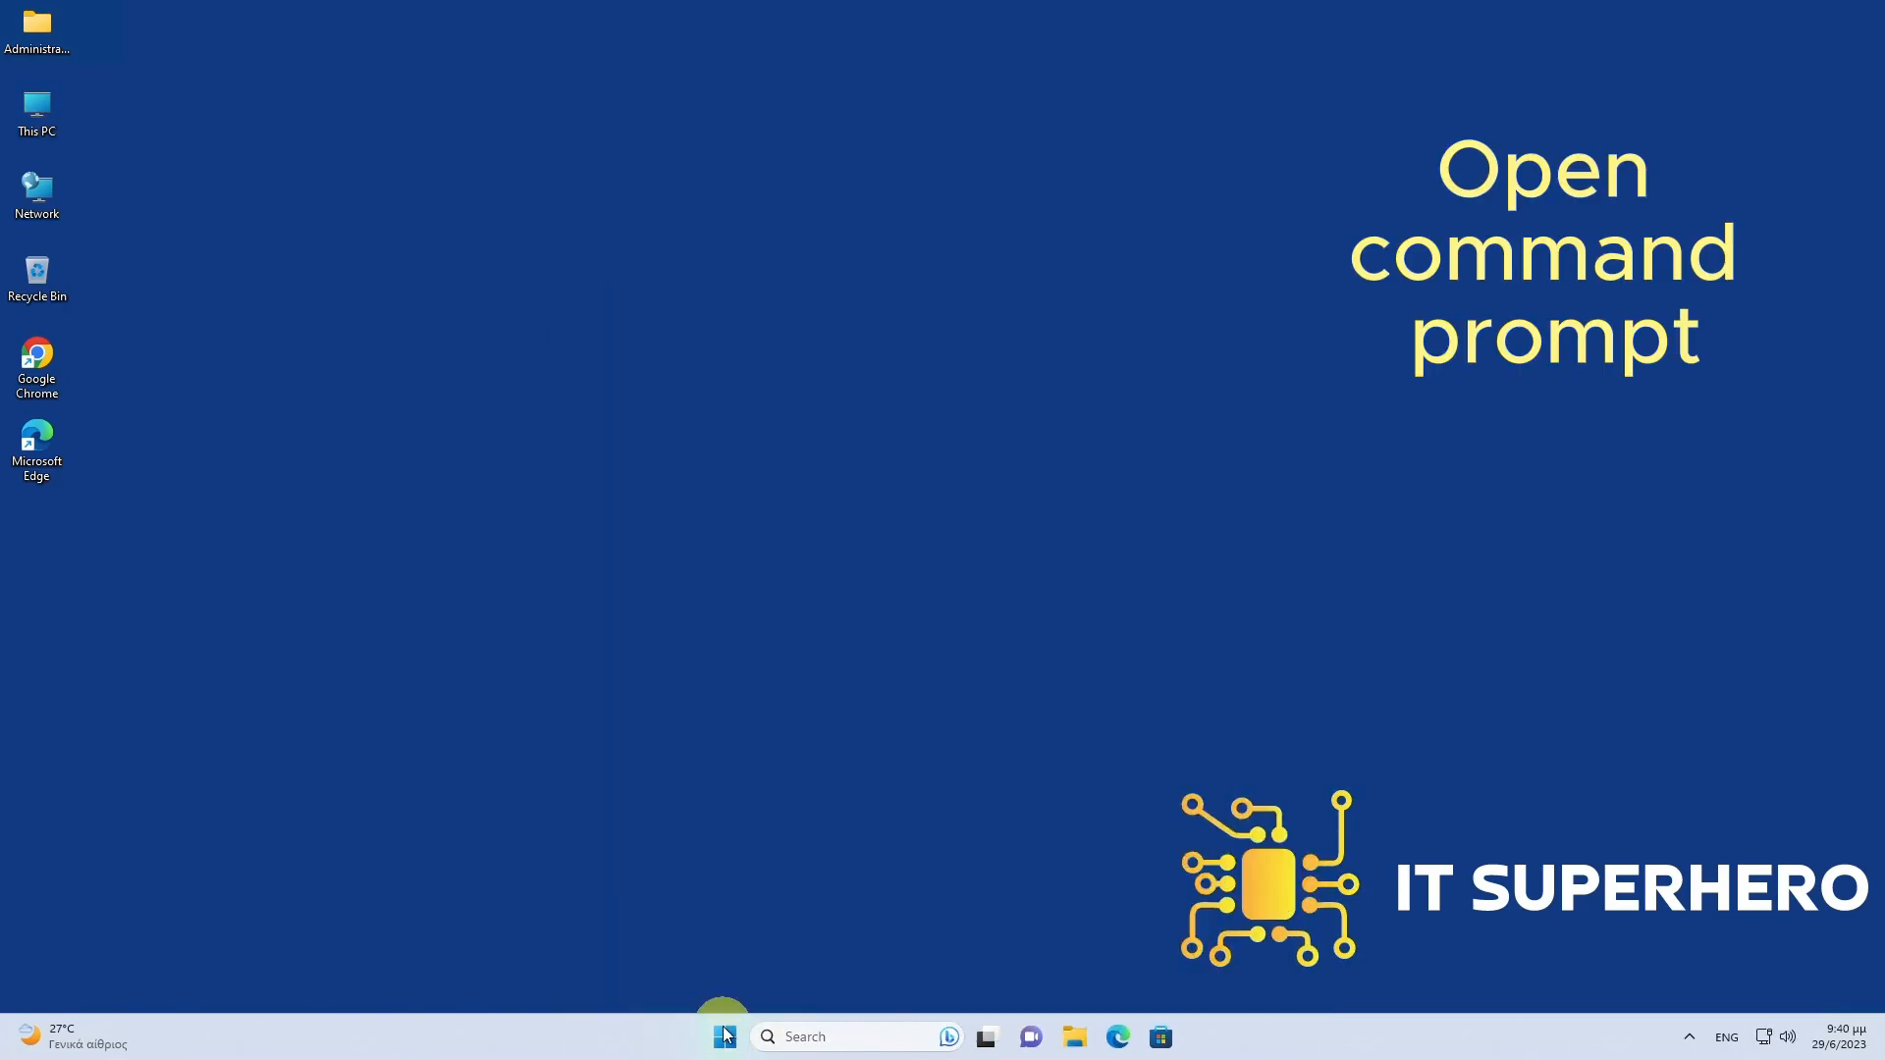
{"action": "left_click", "coordinate": [723, 1037]}
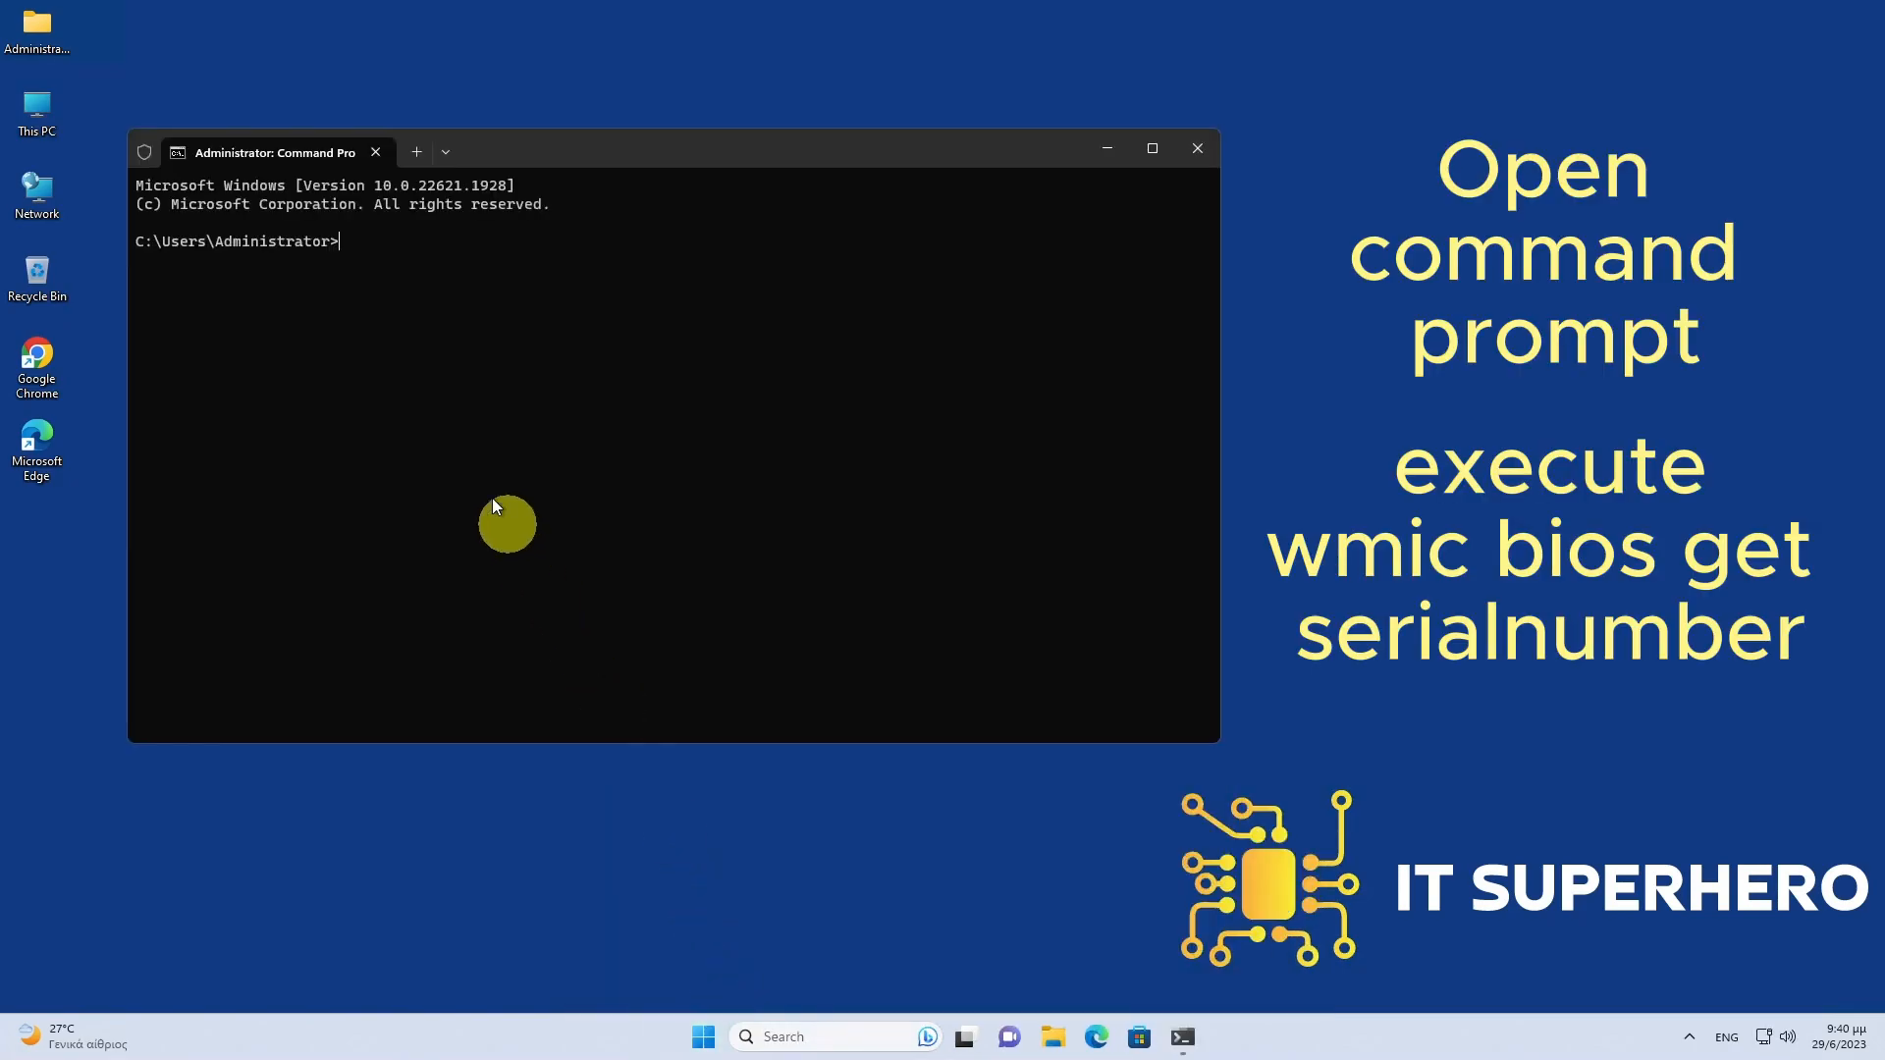
{"action": "type", "text": "wm"}
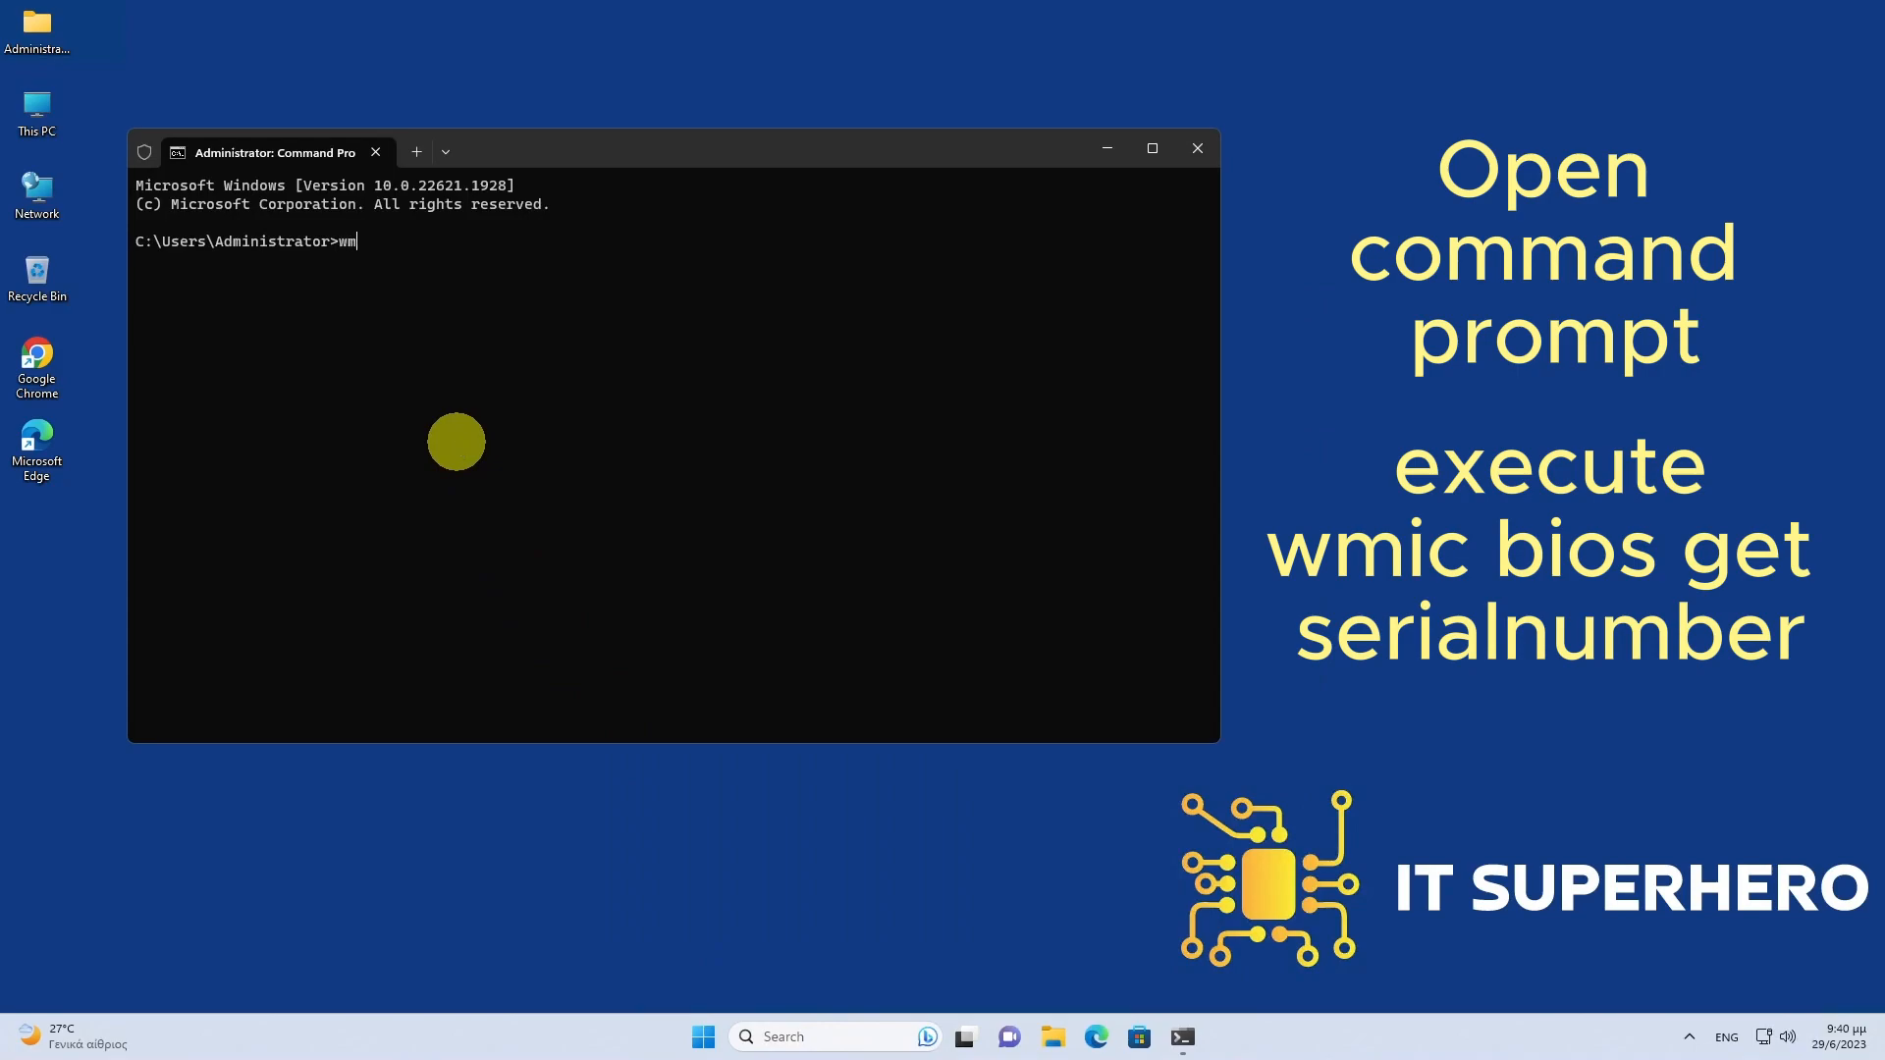
{"action": "type", "text": "ic bios get se"}
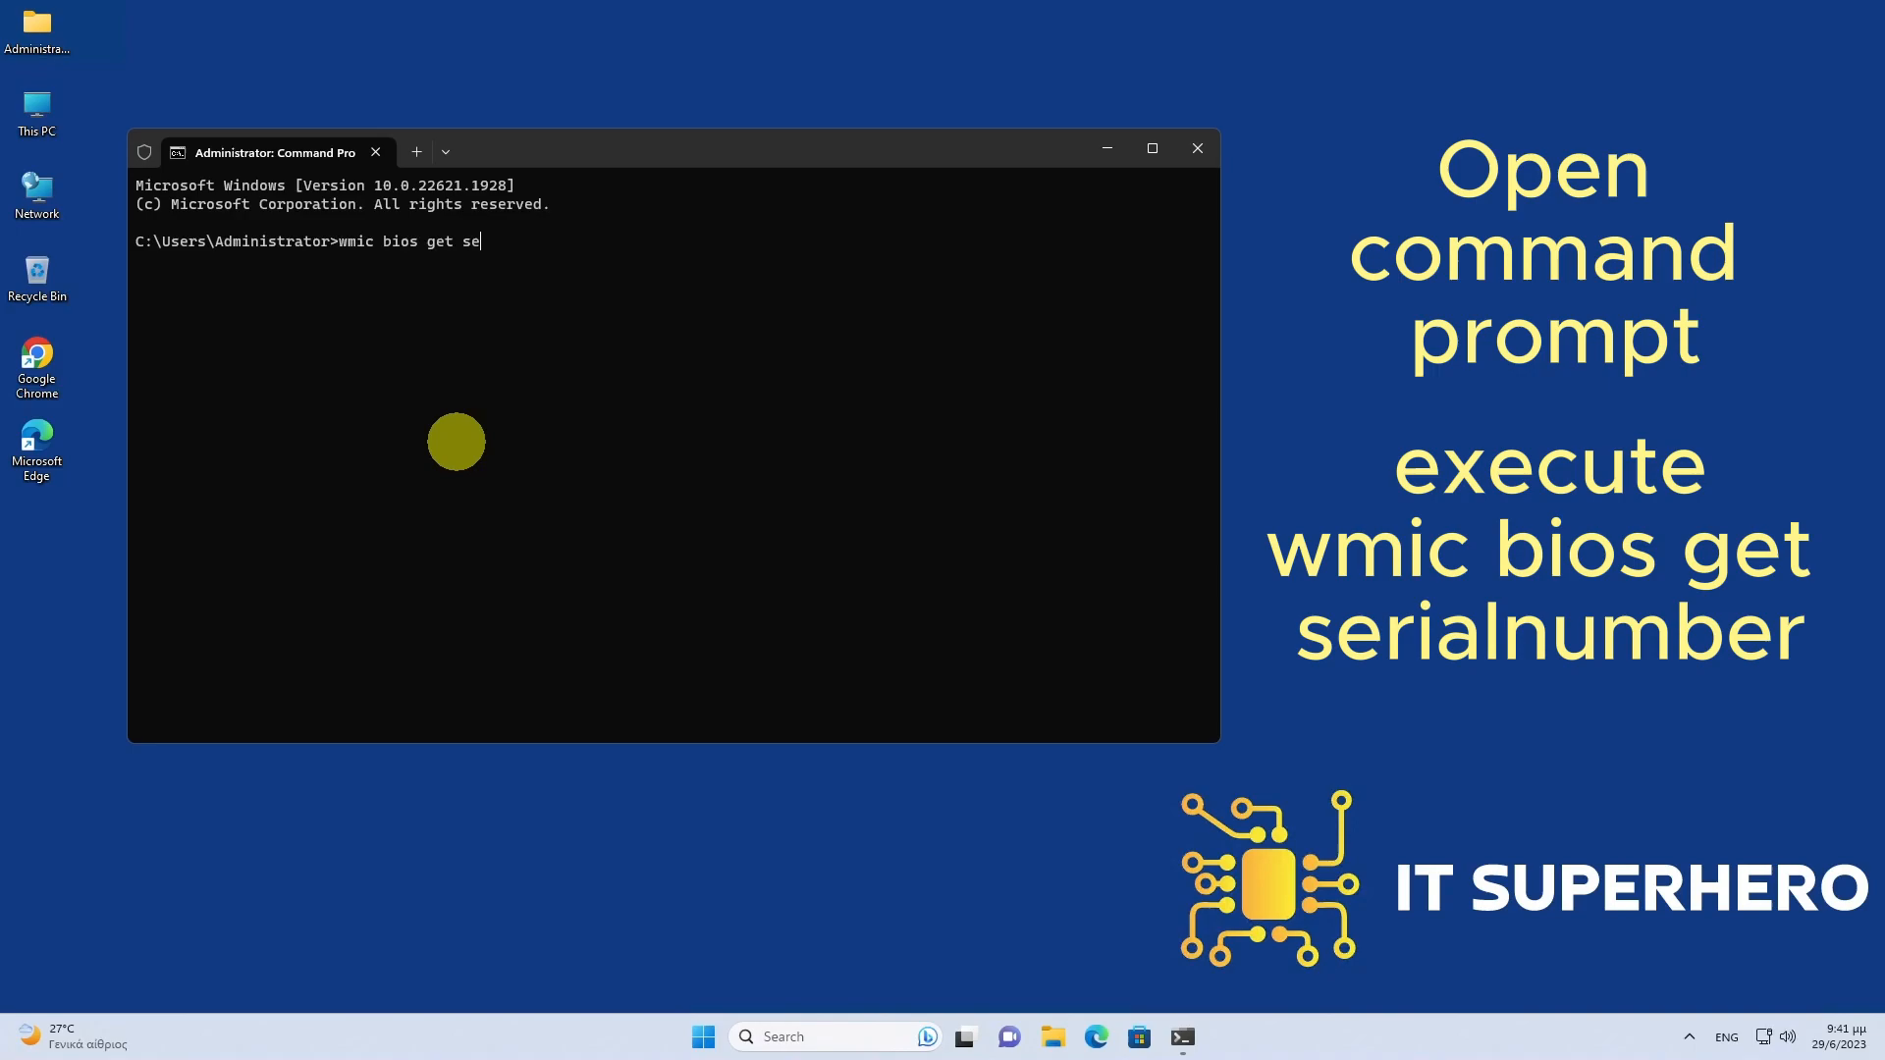
{"action": "type", "text": "rialnumber"}
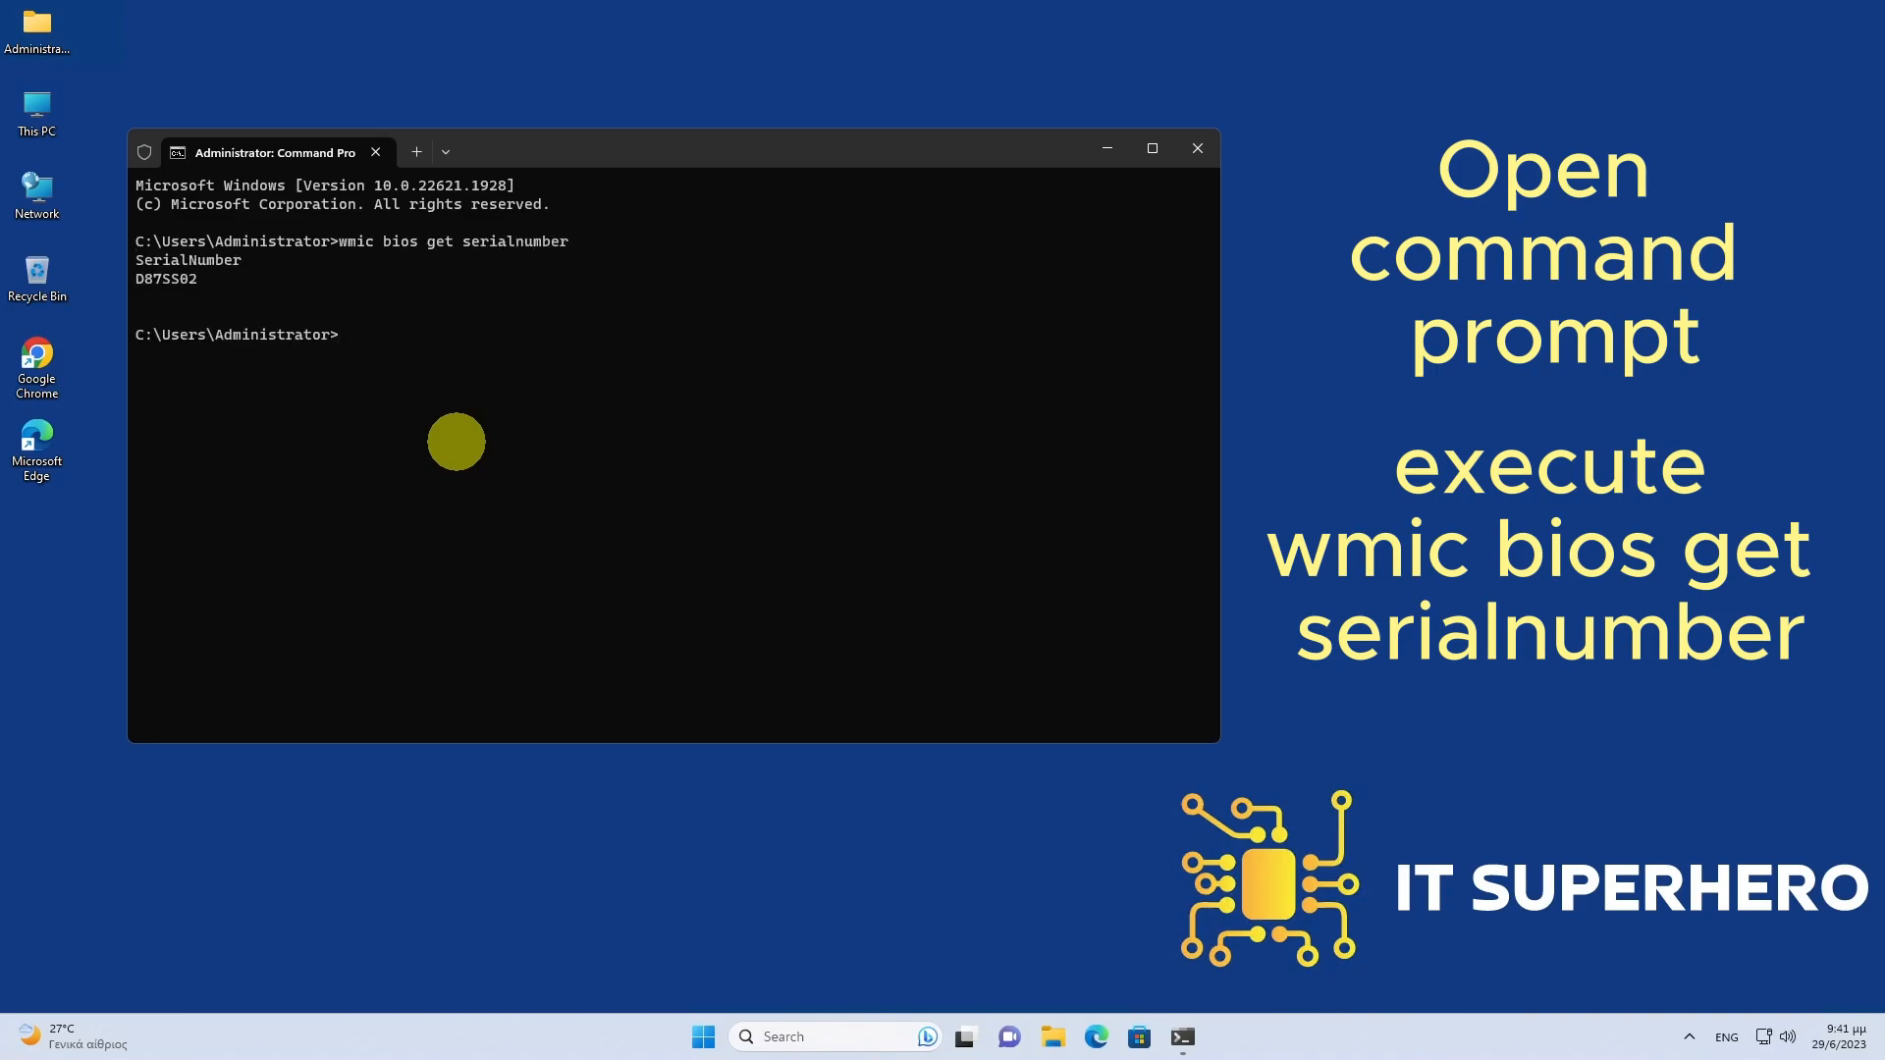
{"action": "double_click", "coordinate": [167, 277]}
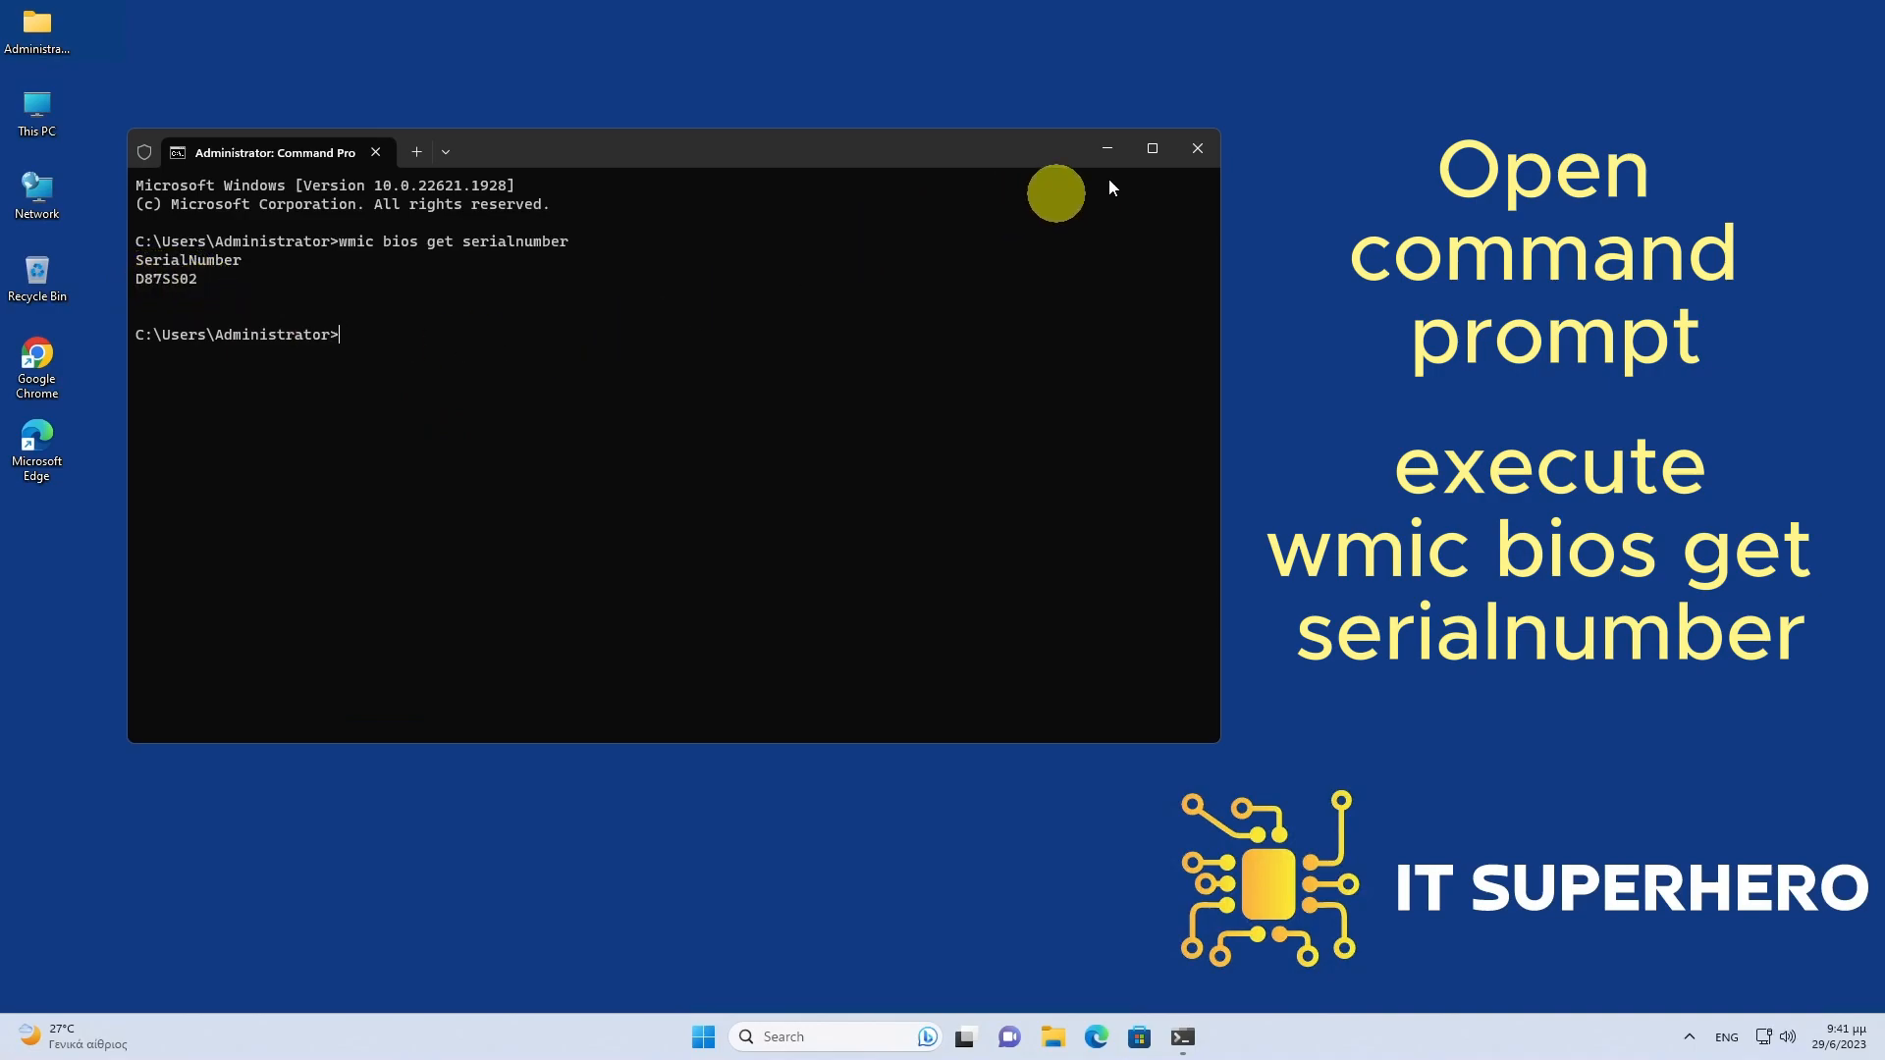
{"action": "mouse_move", "coordinate": [1196, 149]}
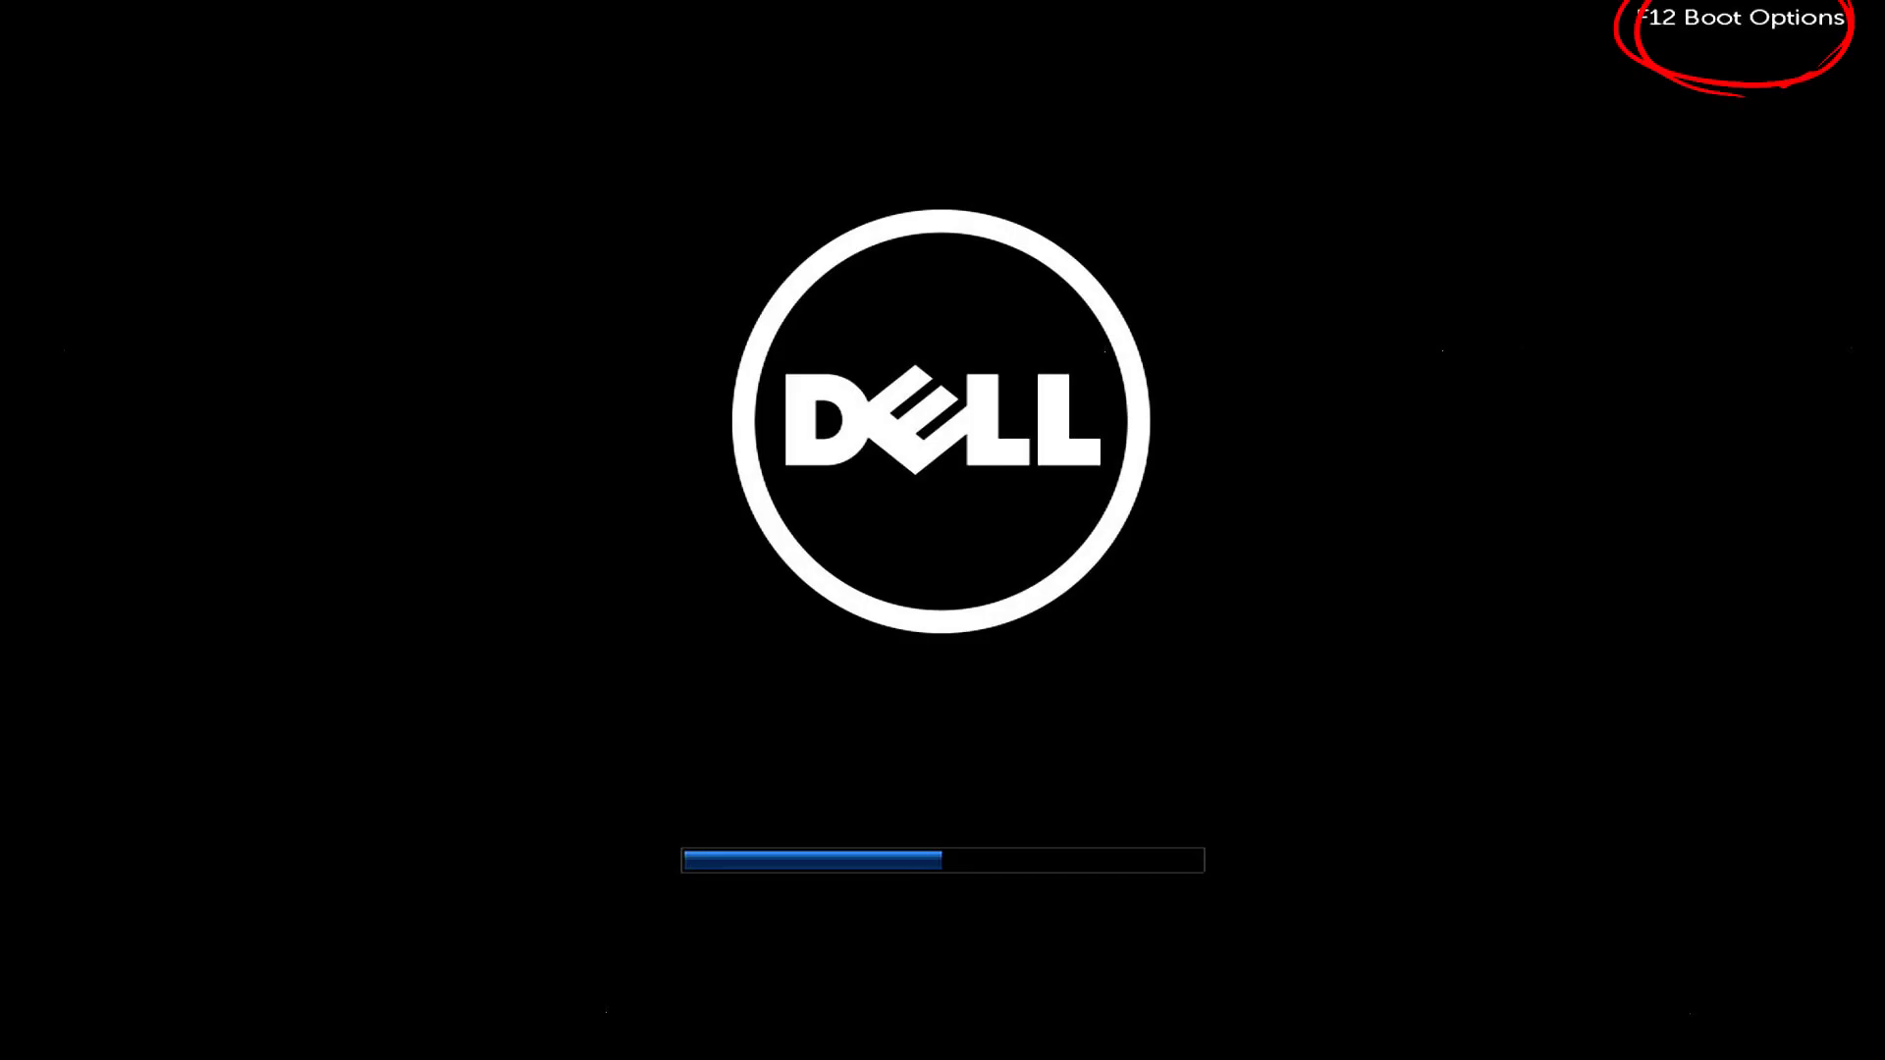
- Enter BIOS Setup from the F12 one-time boot menu, noting BIOS Revision A18
{"action": "key", "text": "F12"}
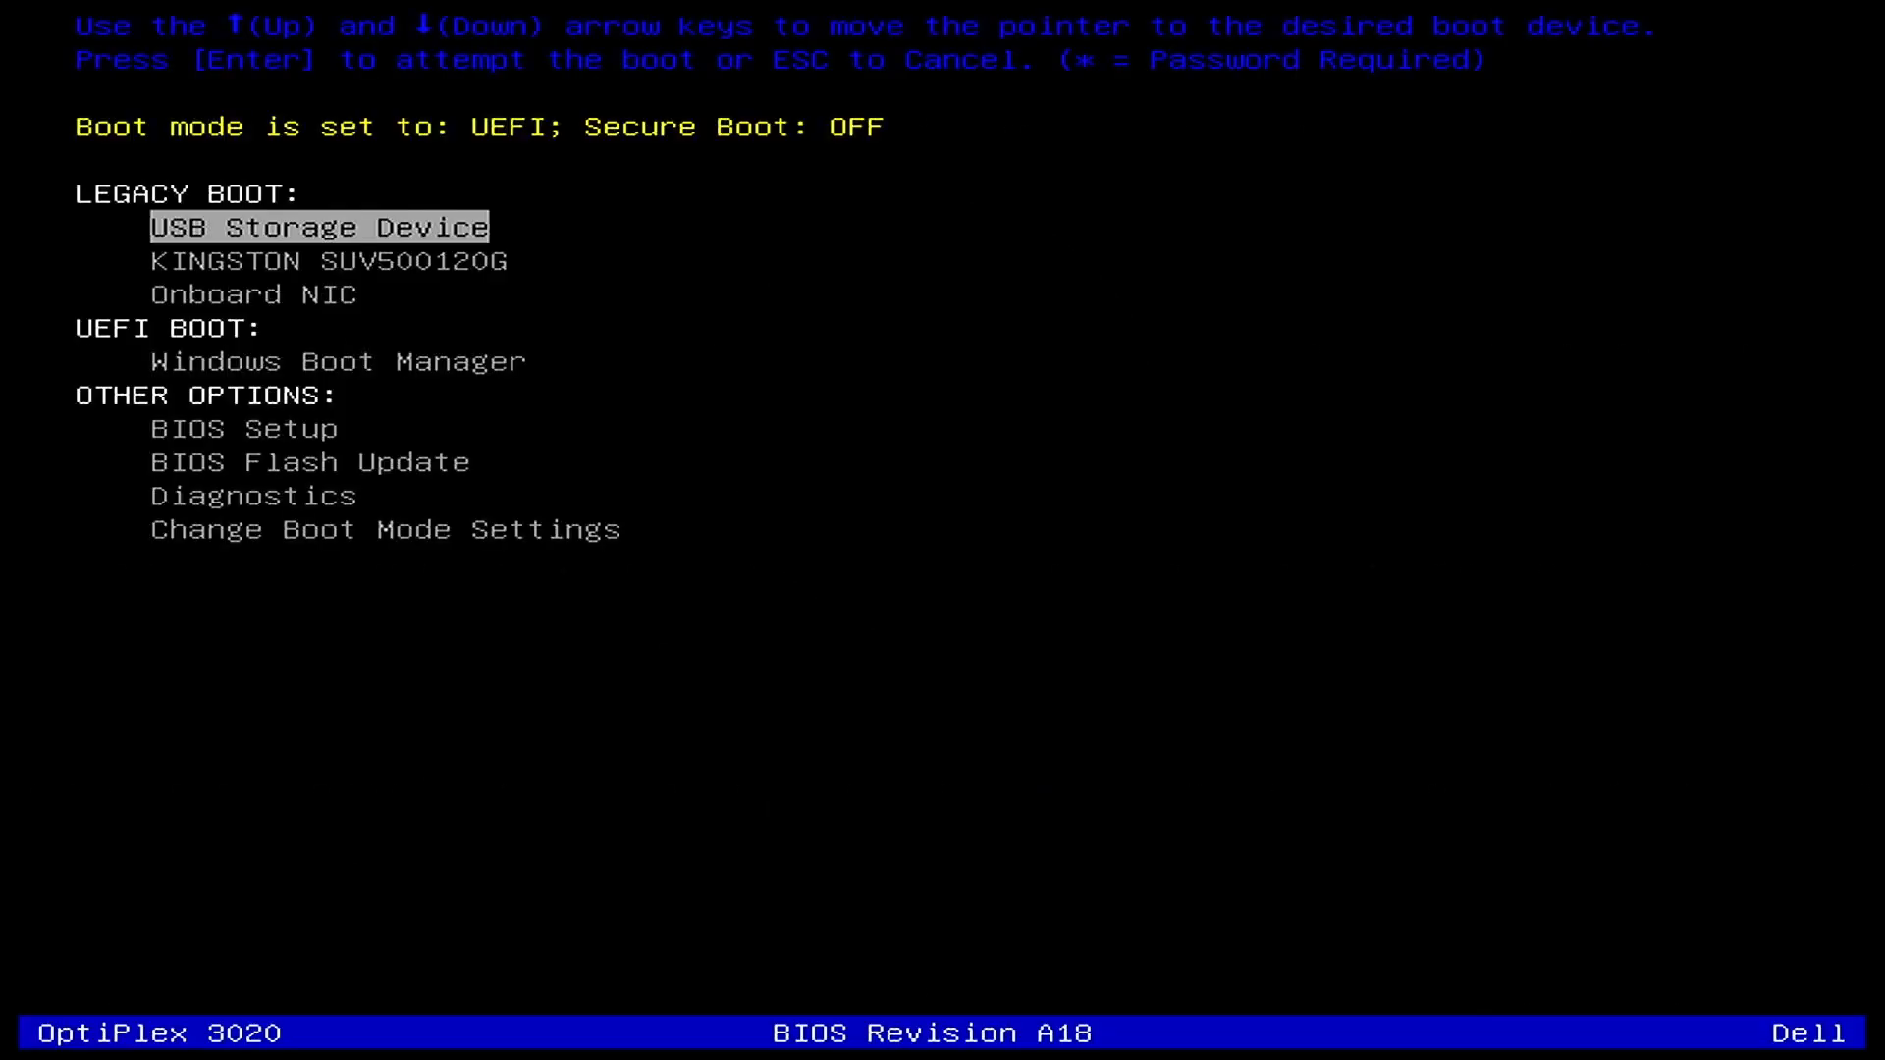
{"action": "key", "text": "down"}
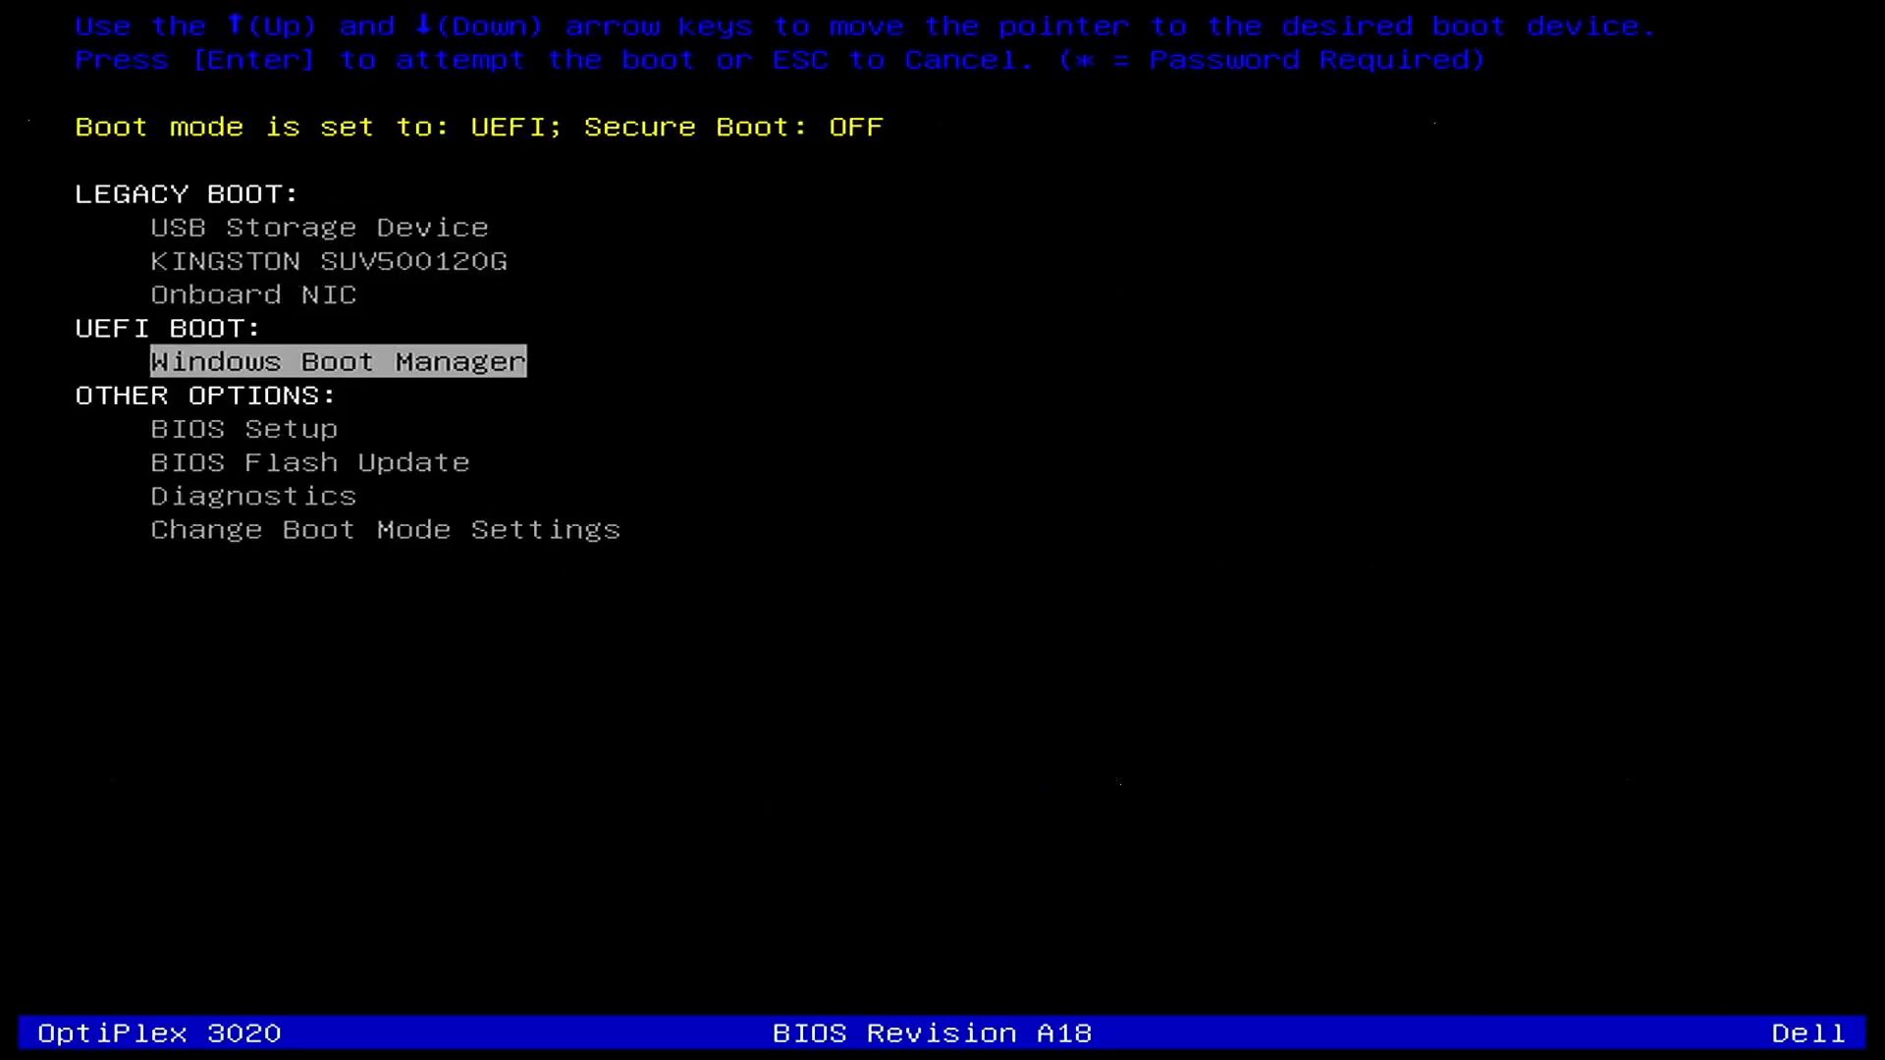
{"action": "key", "text": "Down"}
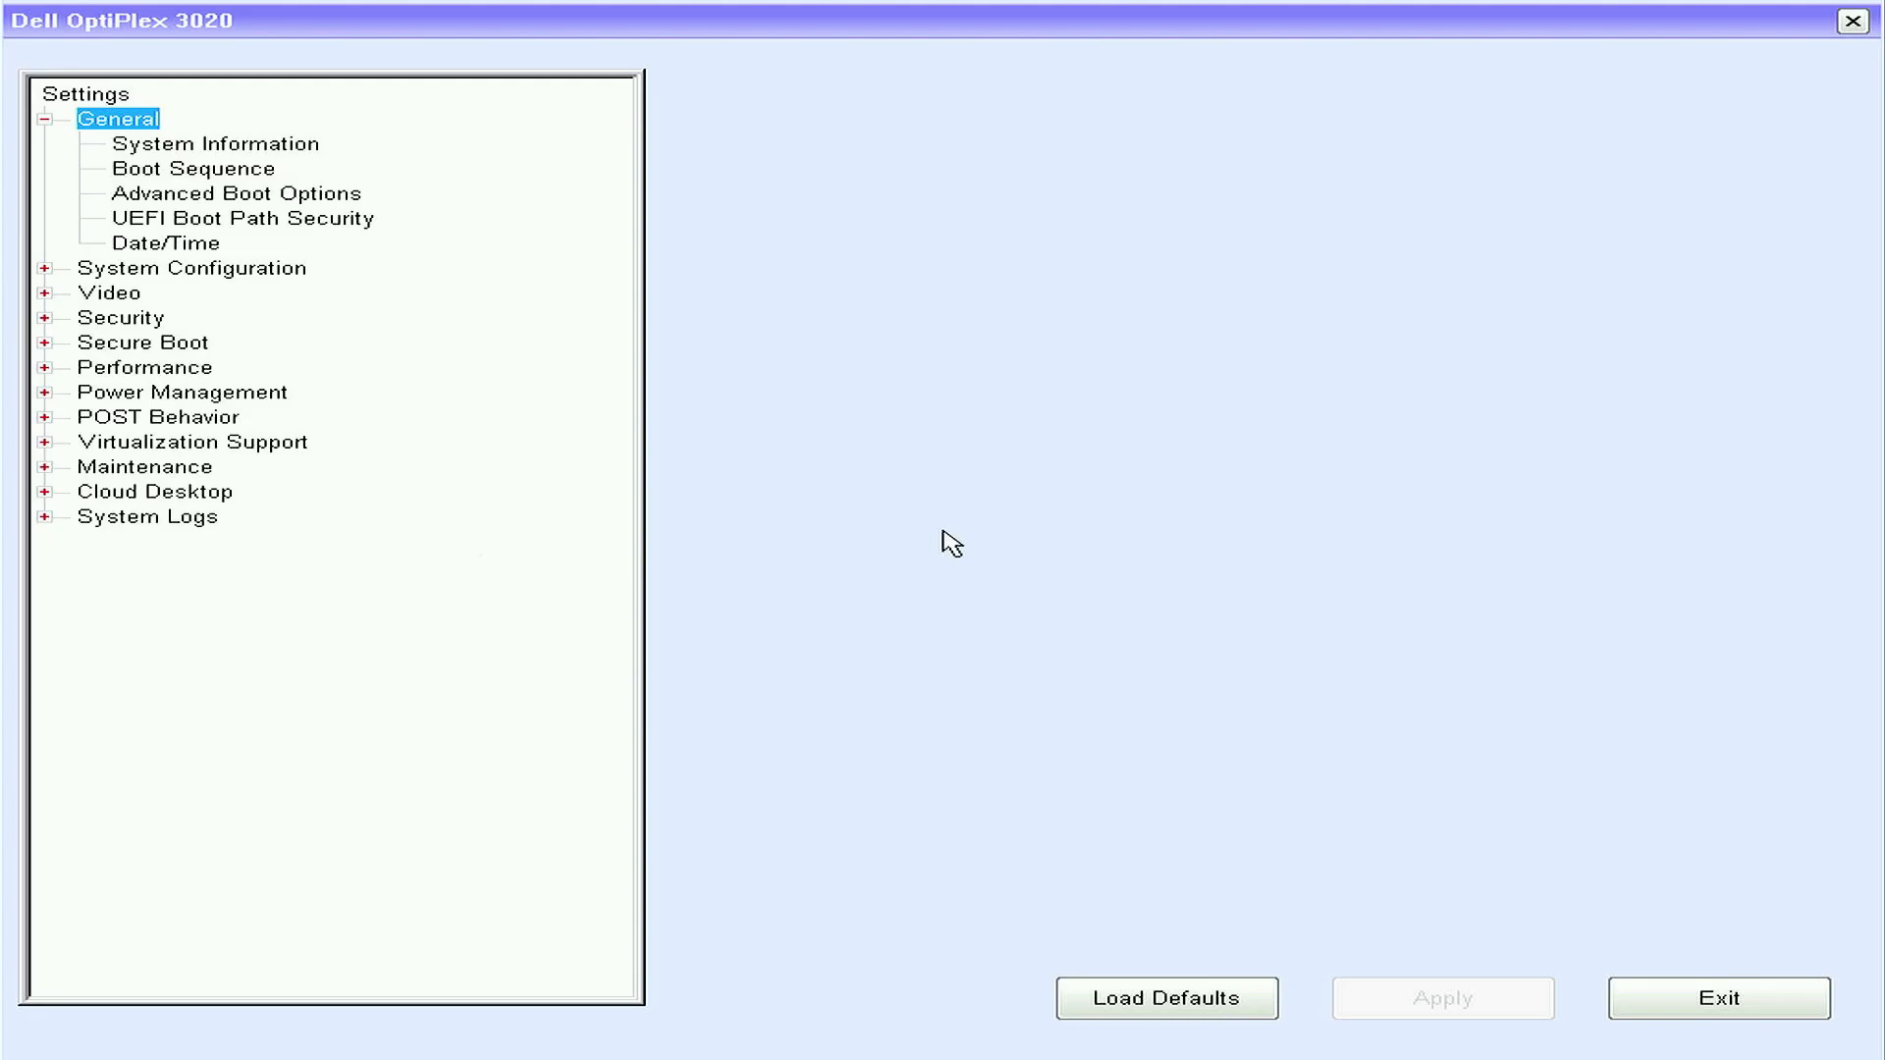
{"action": "left_click", "coordinate": [216, 144]}
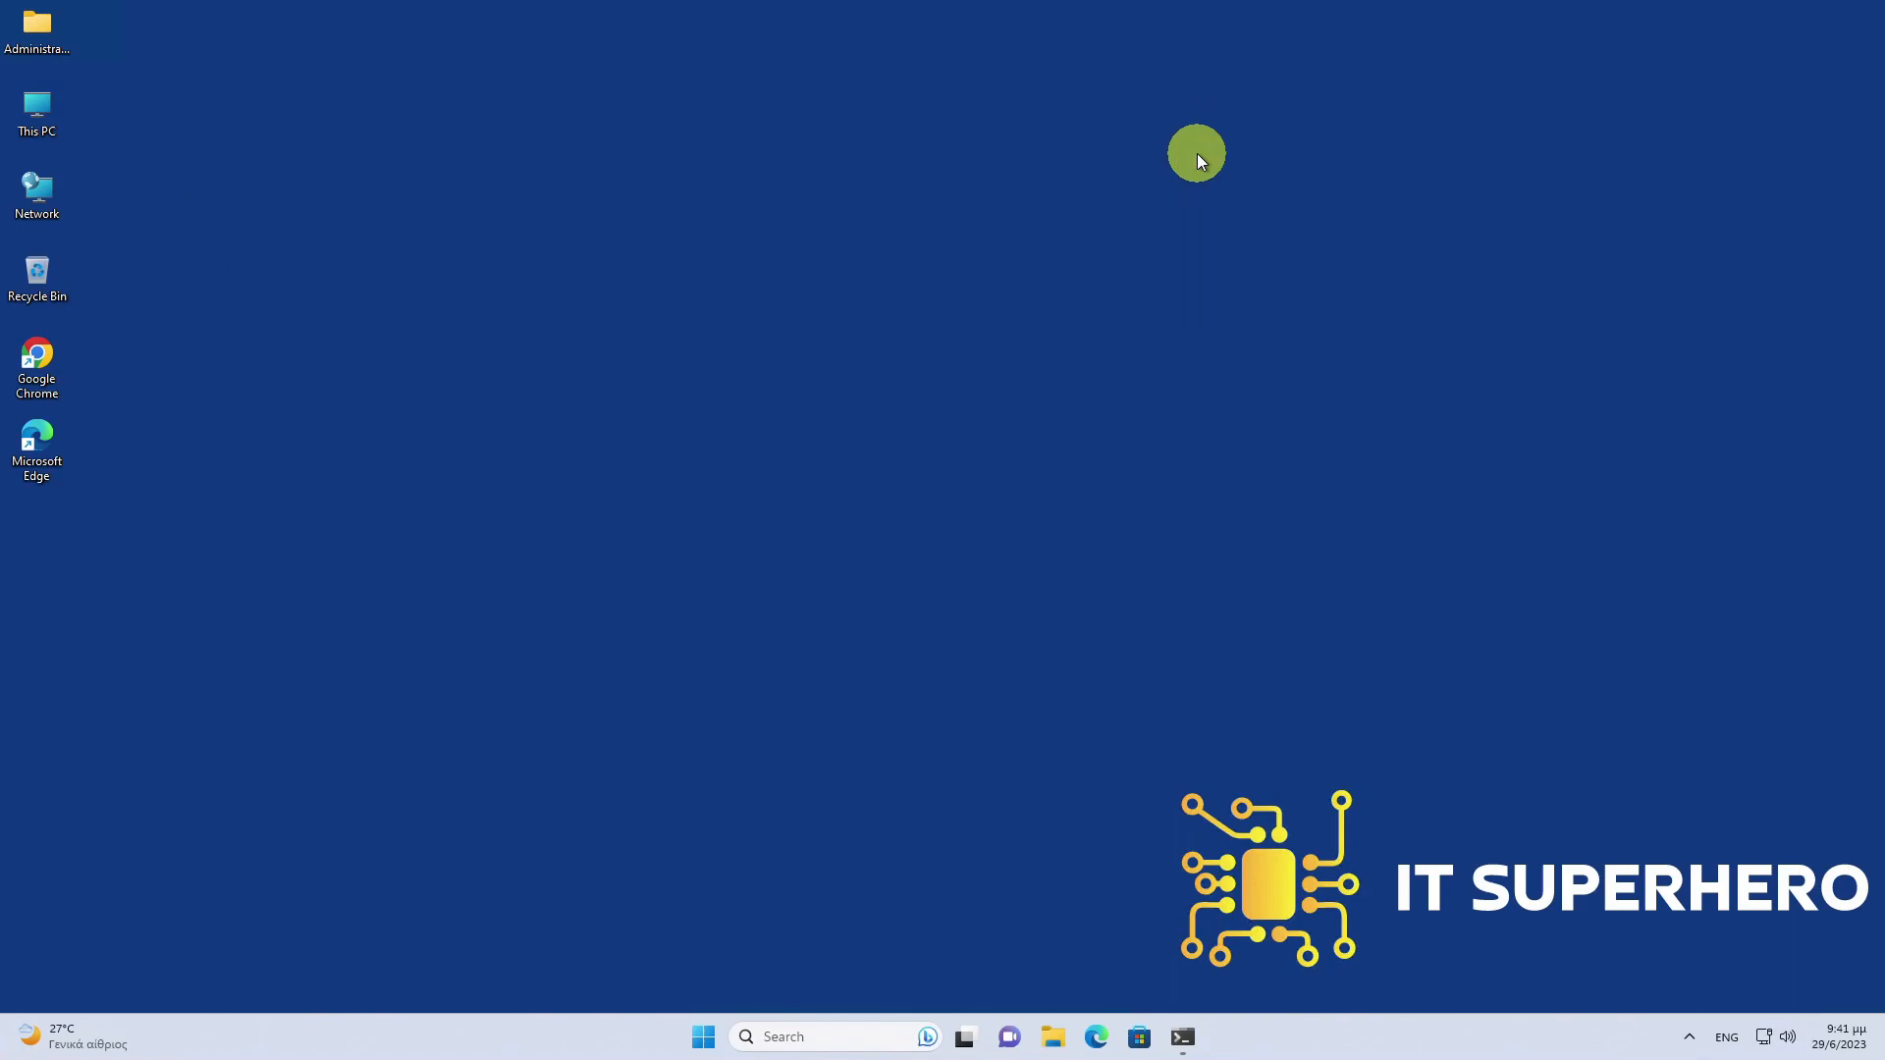
- Search Google for dell support in Chrome and go to Dell's official support site
{"action": "left_click", "coordinate": [35, 367]}
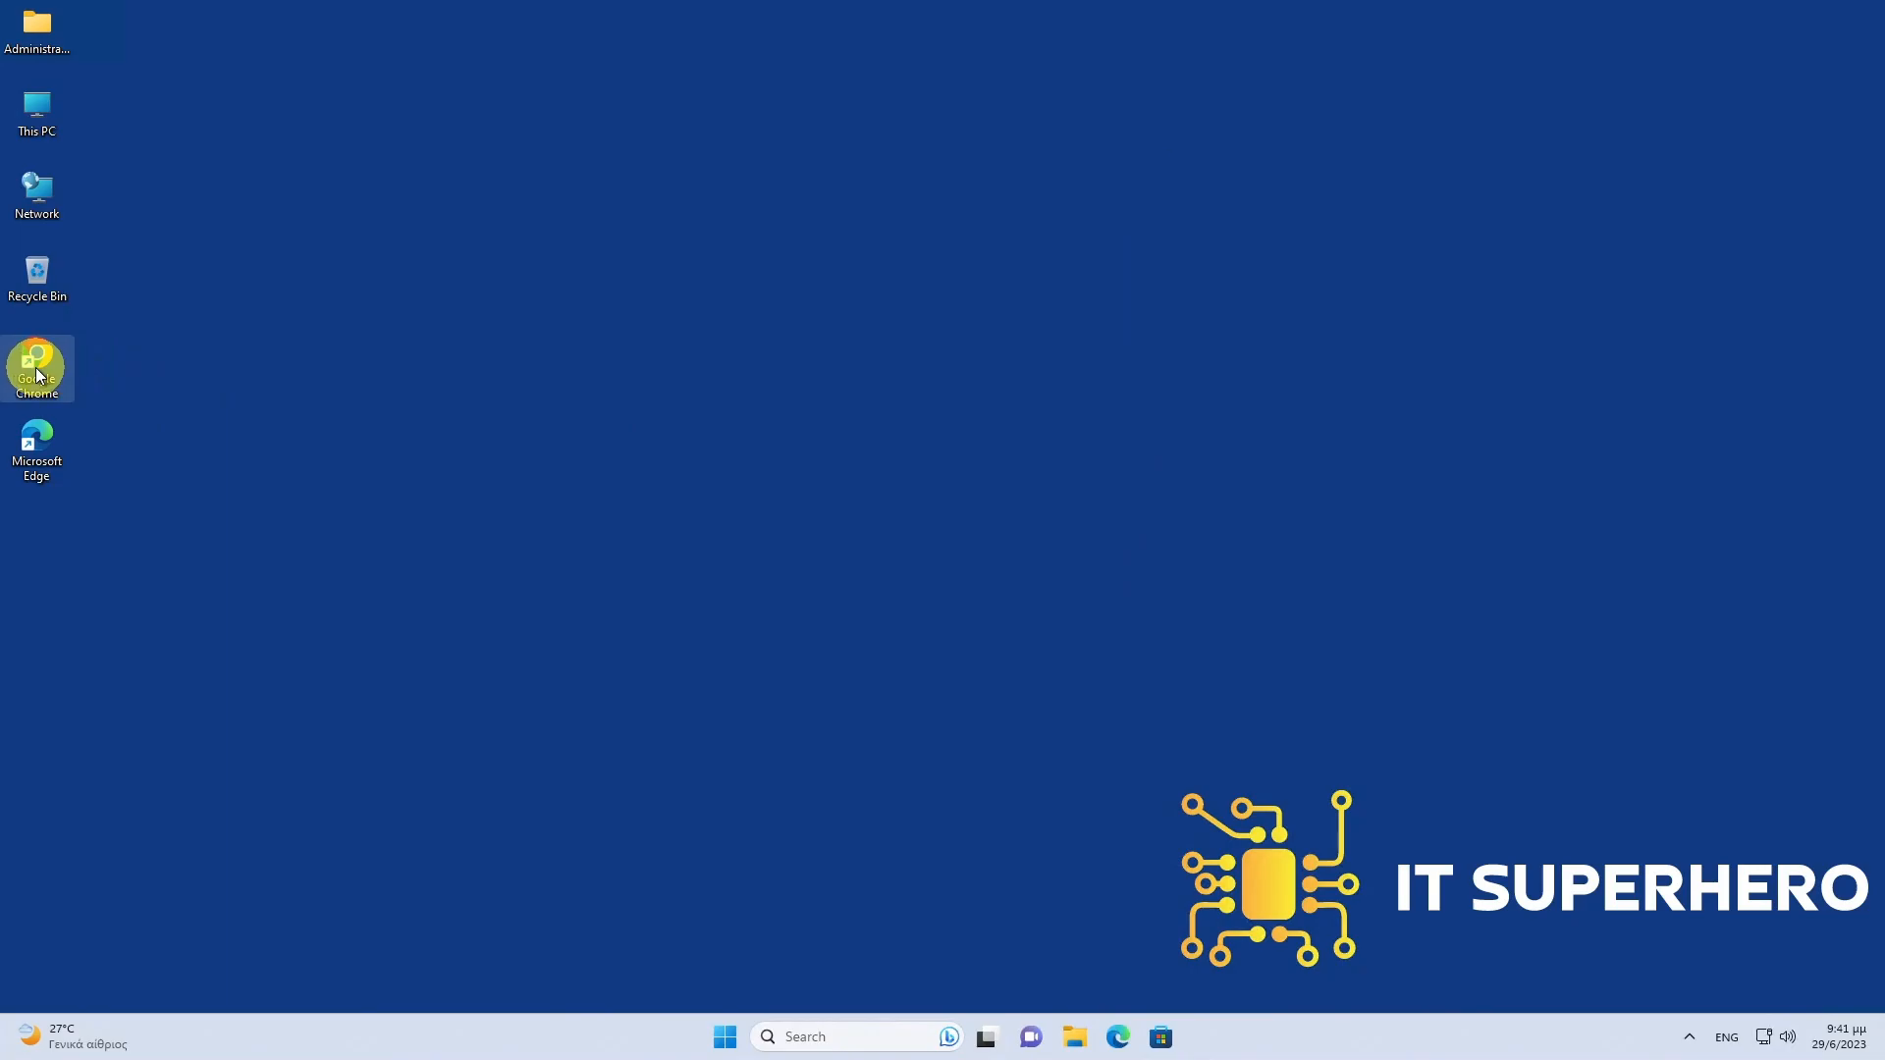
{"action": "double_click", "coordinate": [35, 367]}
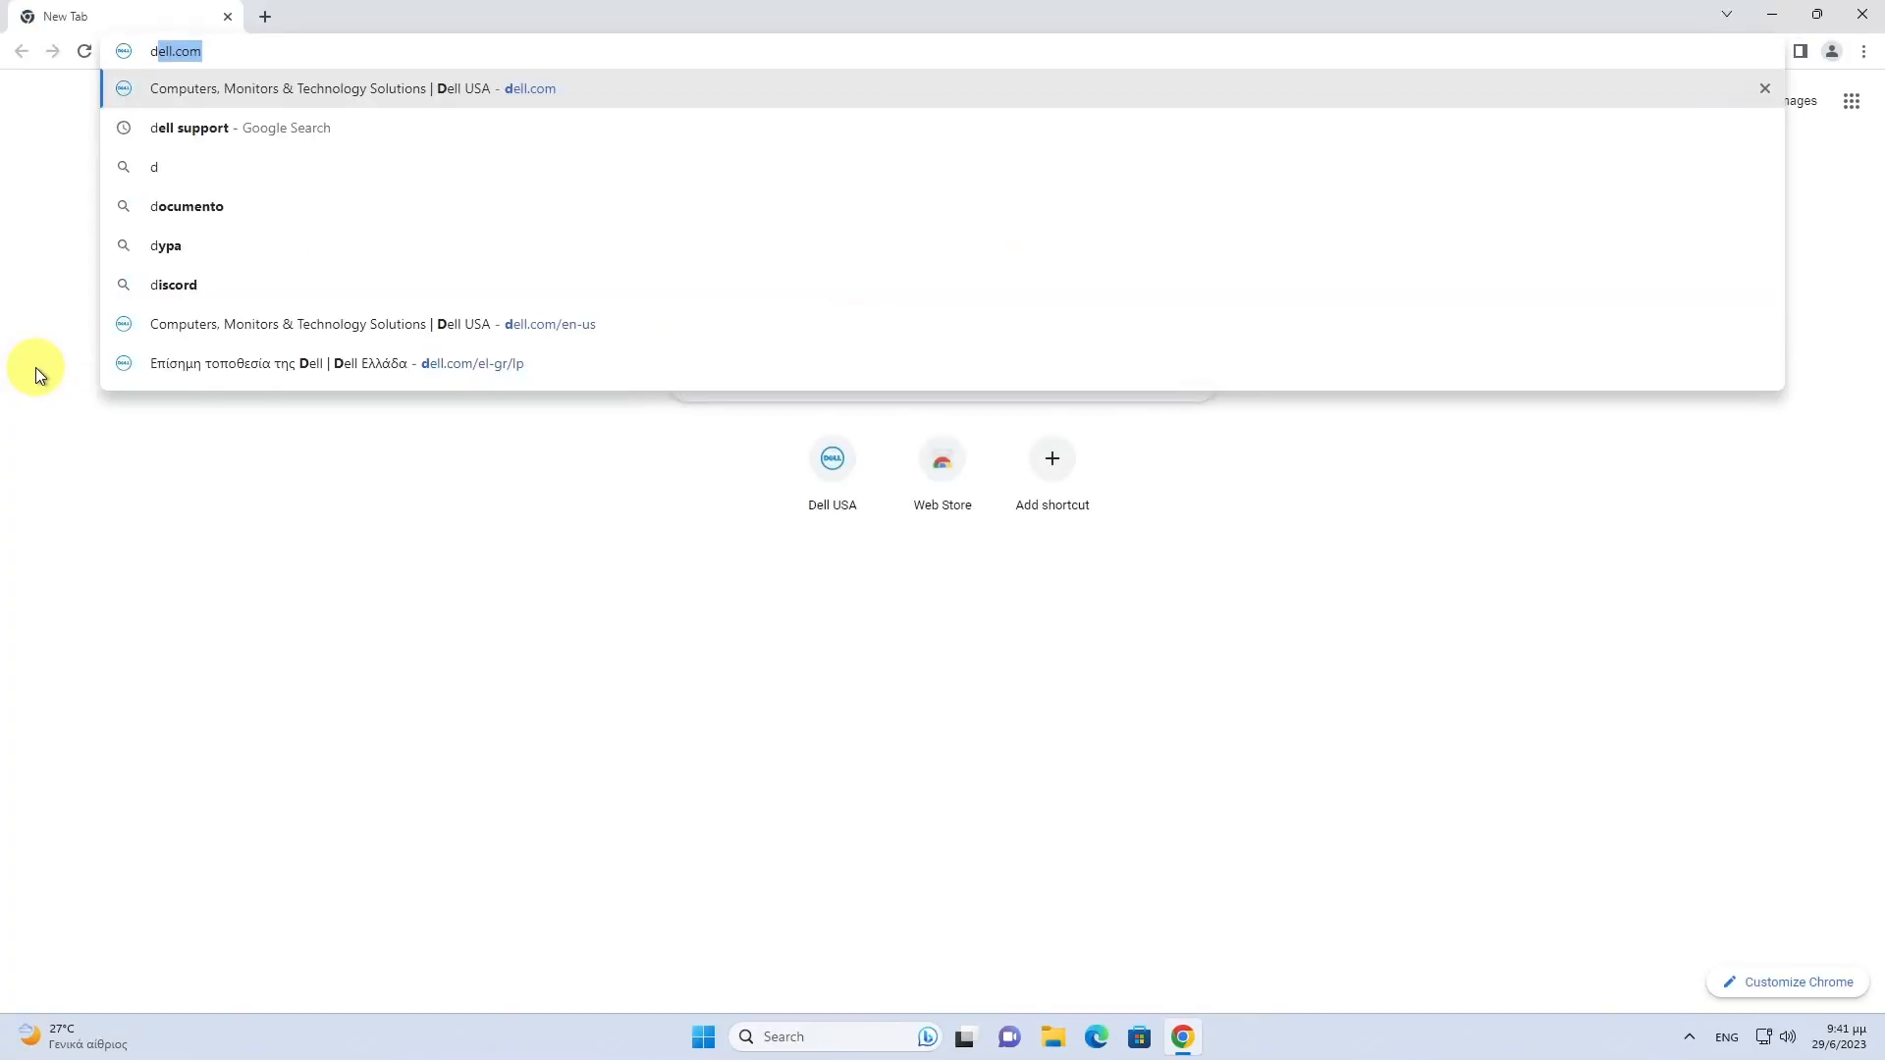
{"action": "type", "text": "dell support"}
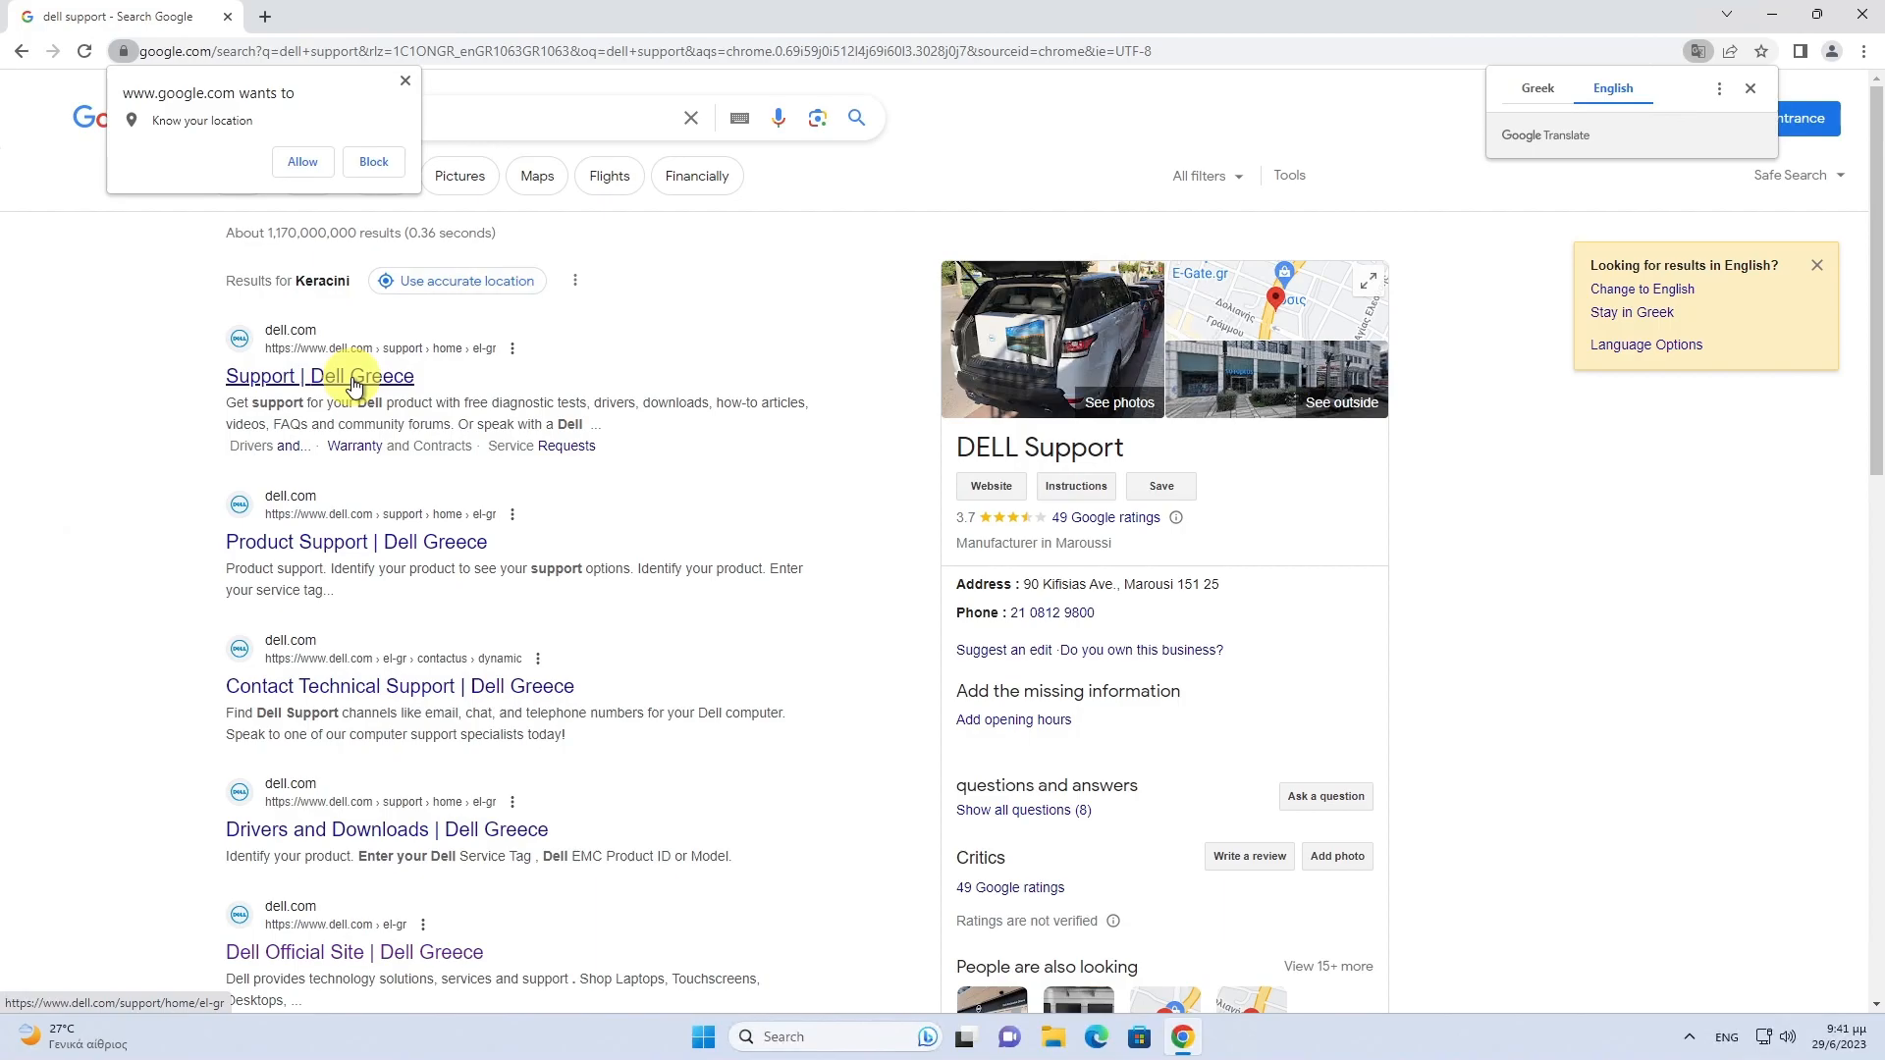
{"action": "left_click", "coordinate": [320, 375]}
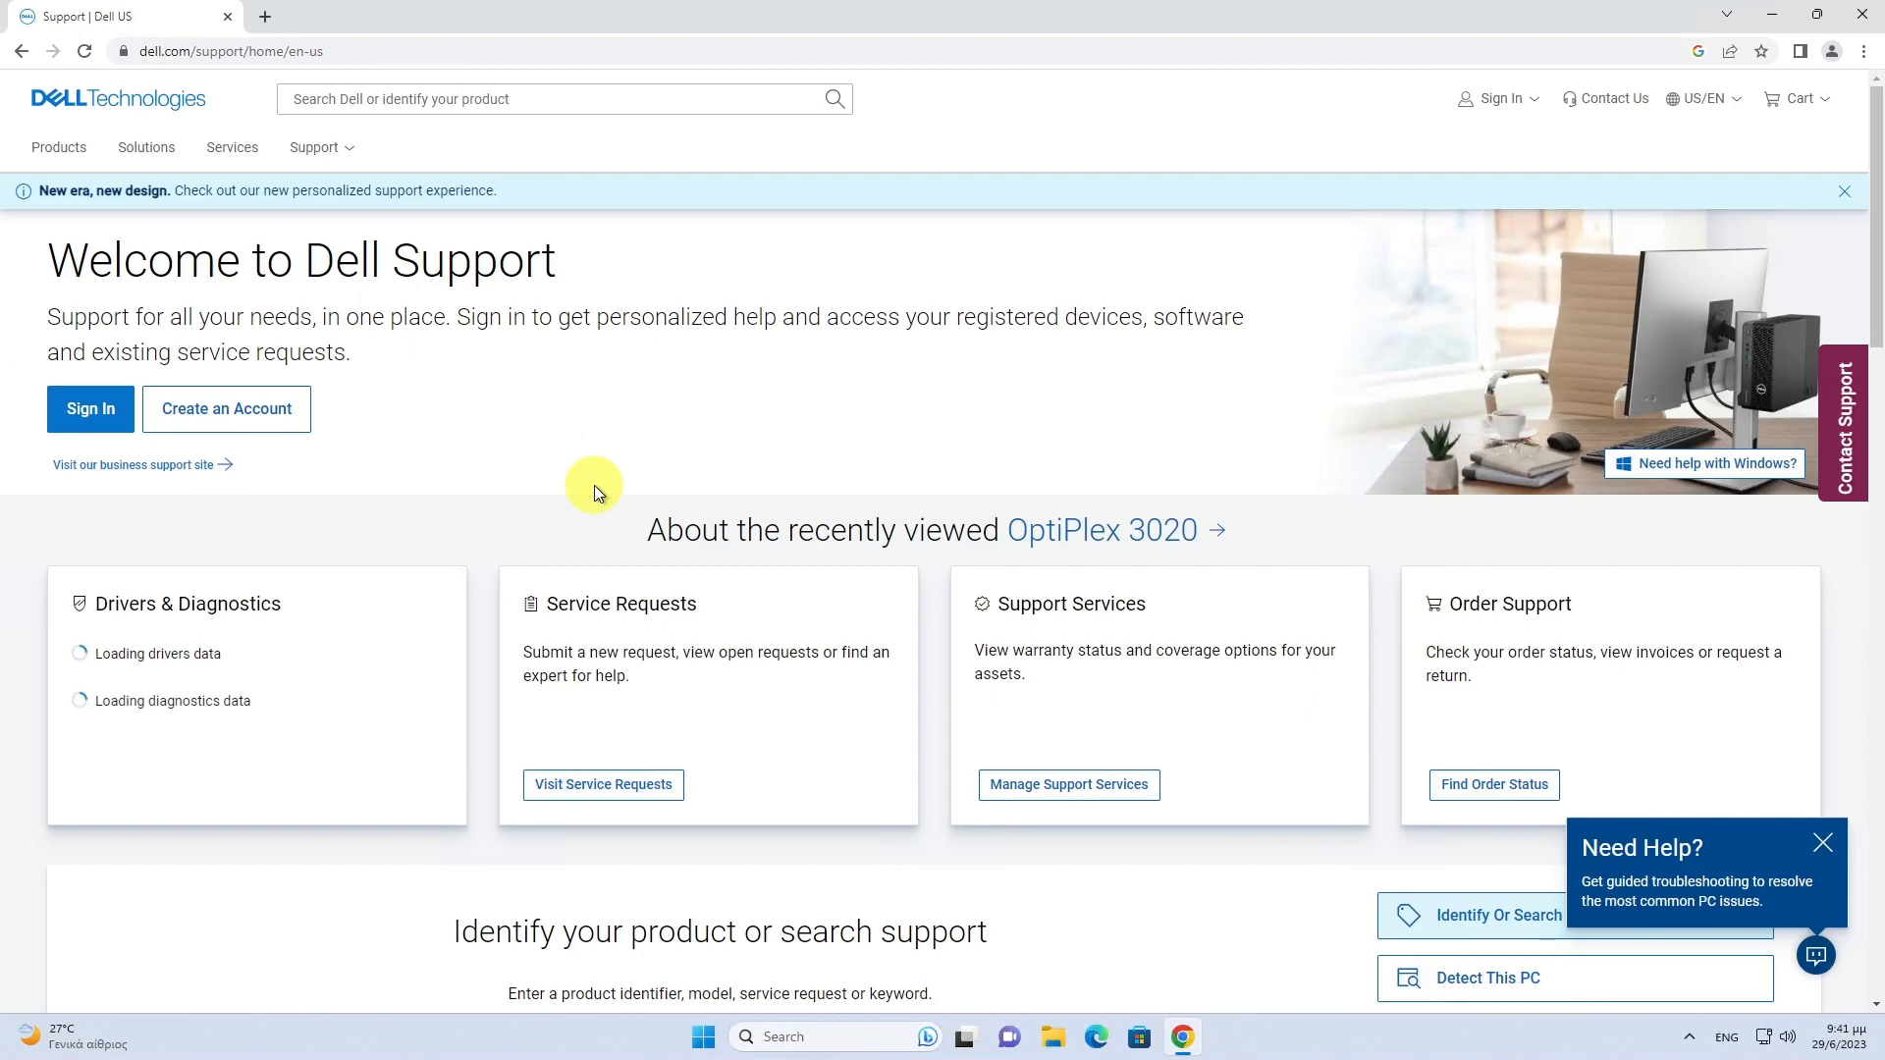
- Look up service tag D87SS02 and load the OptiPlex 3020 Drivers & Downloads section
{"action": "scroll", "scroll_direction": "down", "scroll_amount": 3}
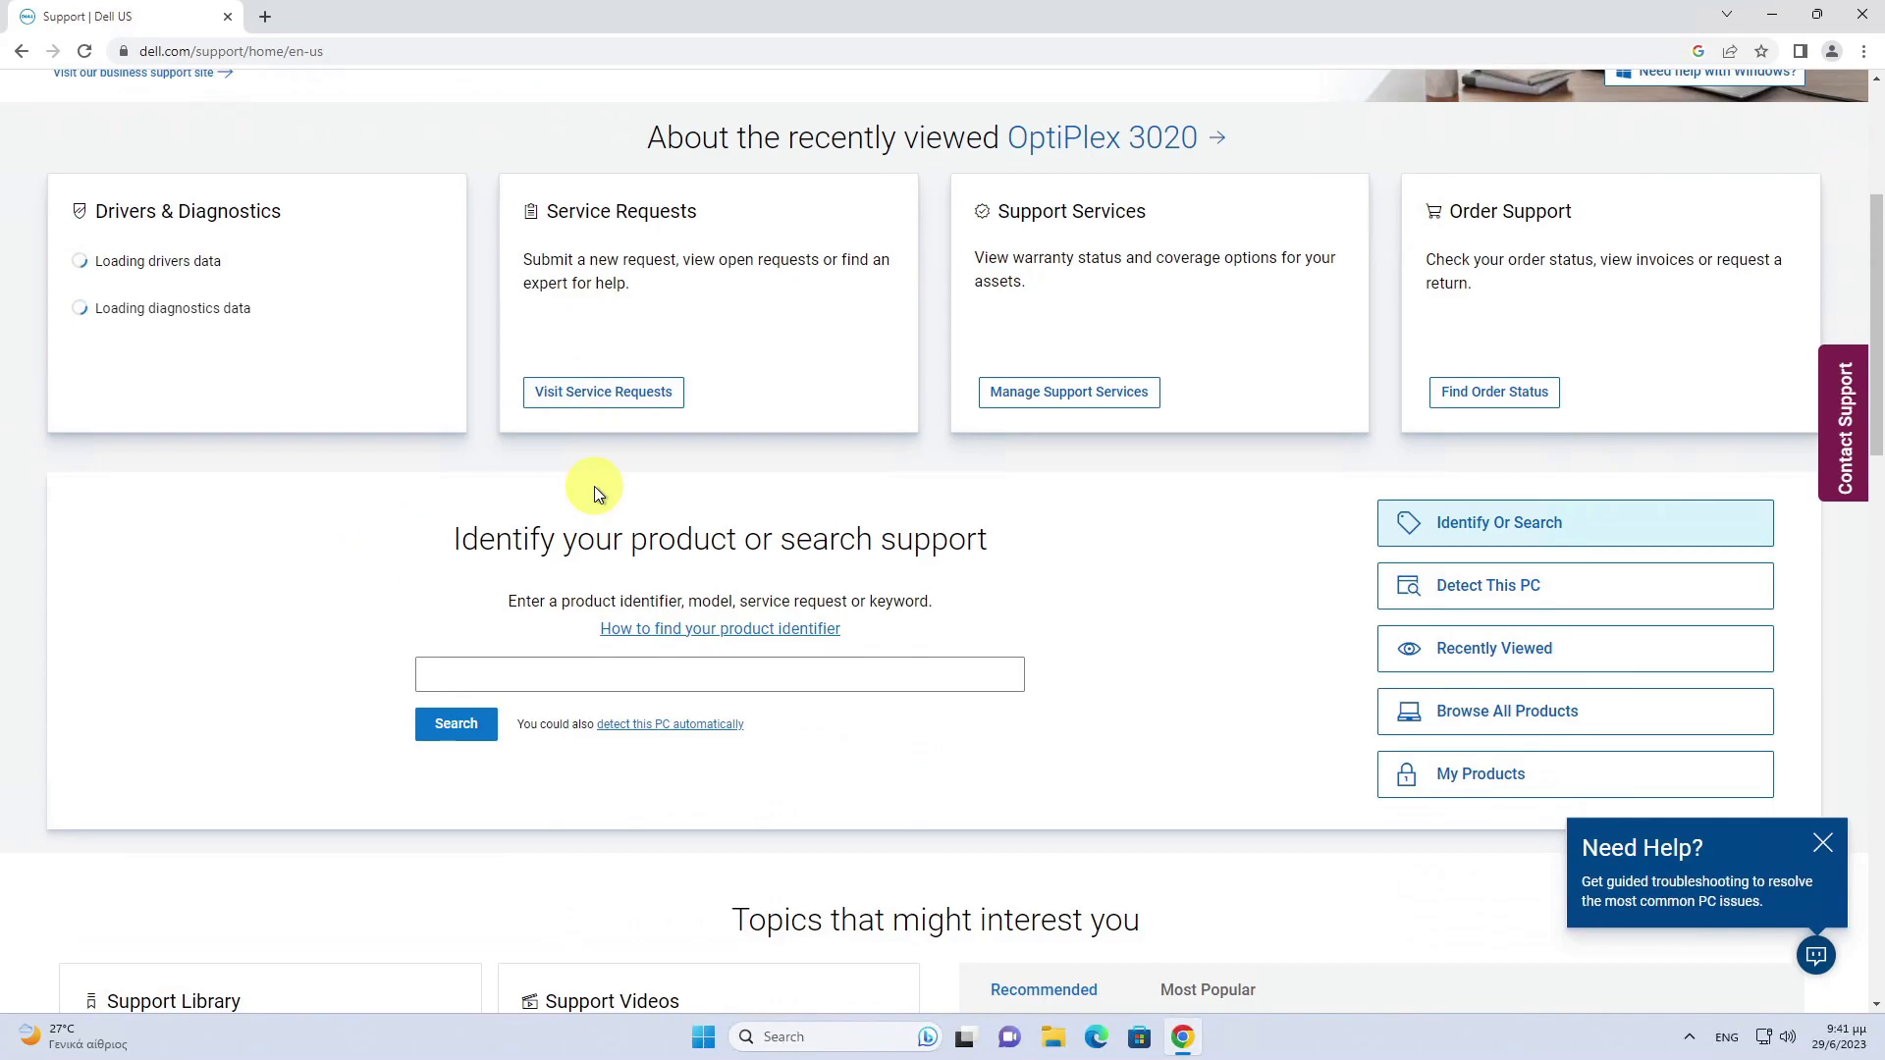
{"action": "type", "text": "D87SS02"}
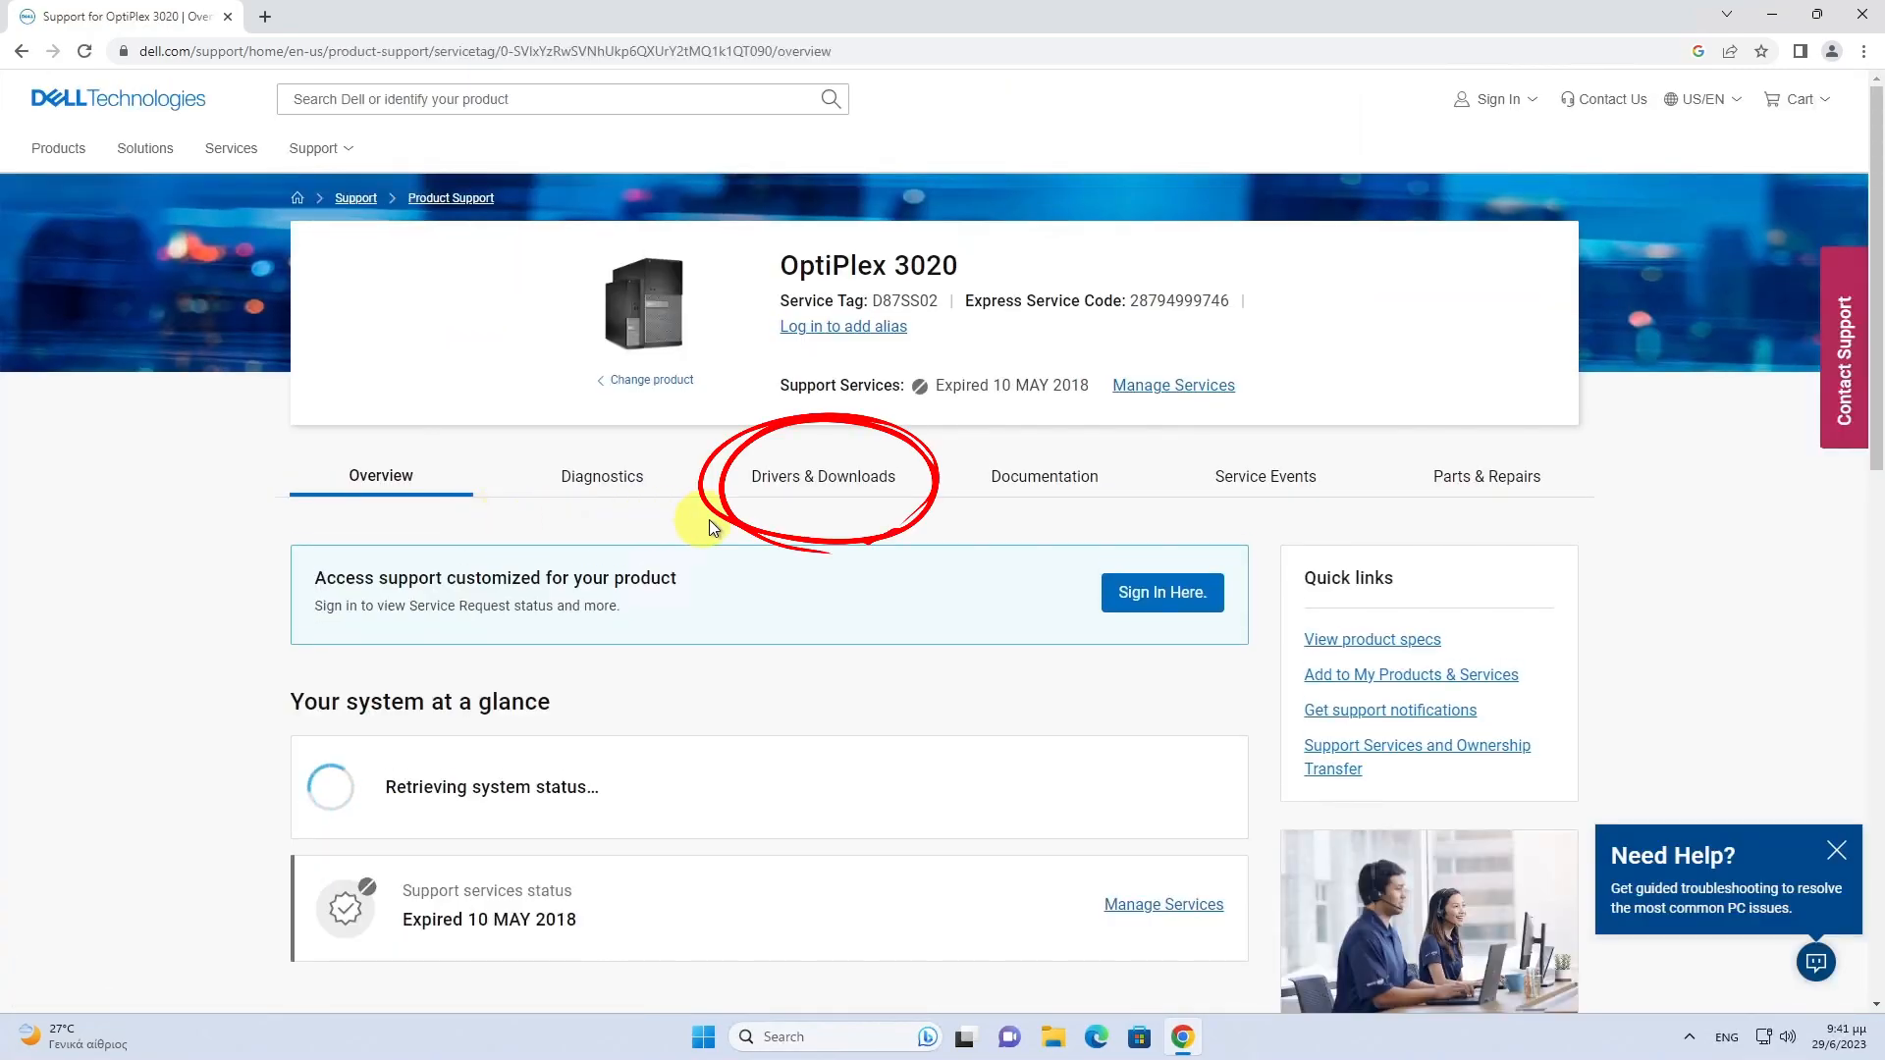
{"action": "left_click", "coordinate": [823, 475]}
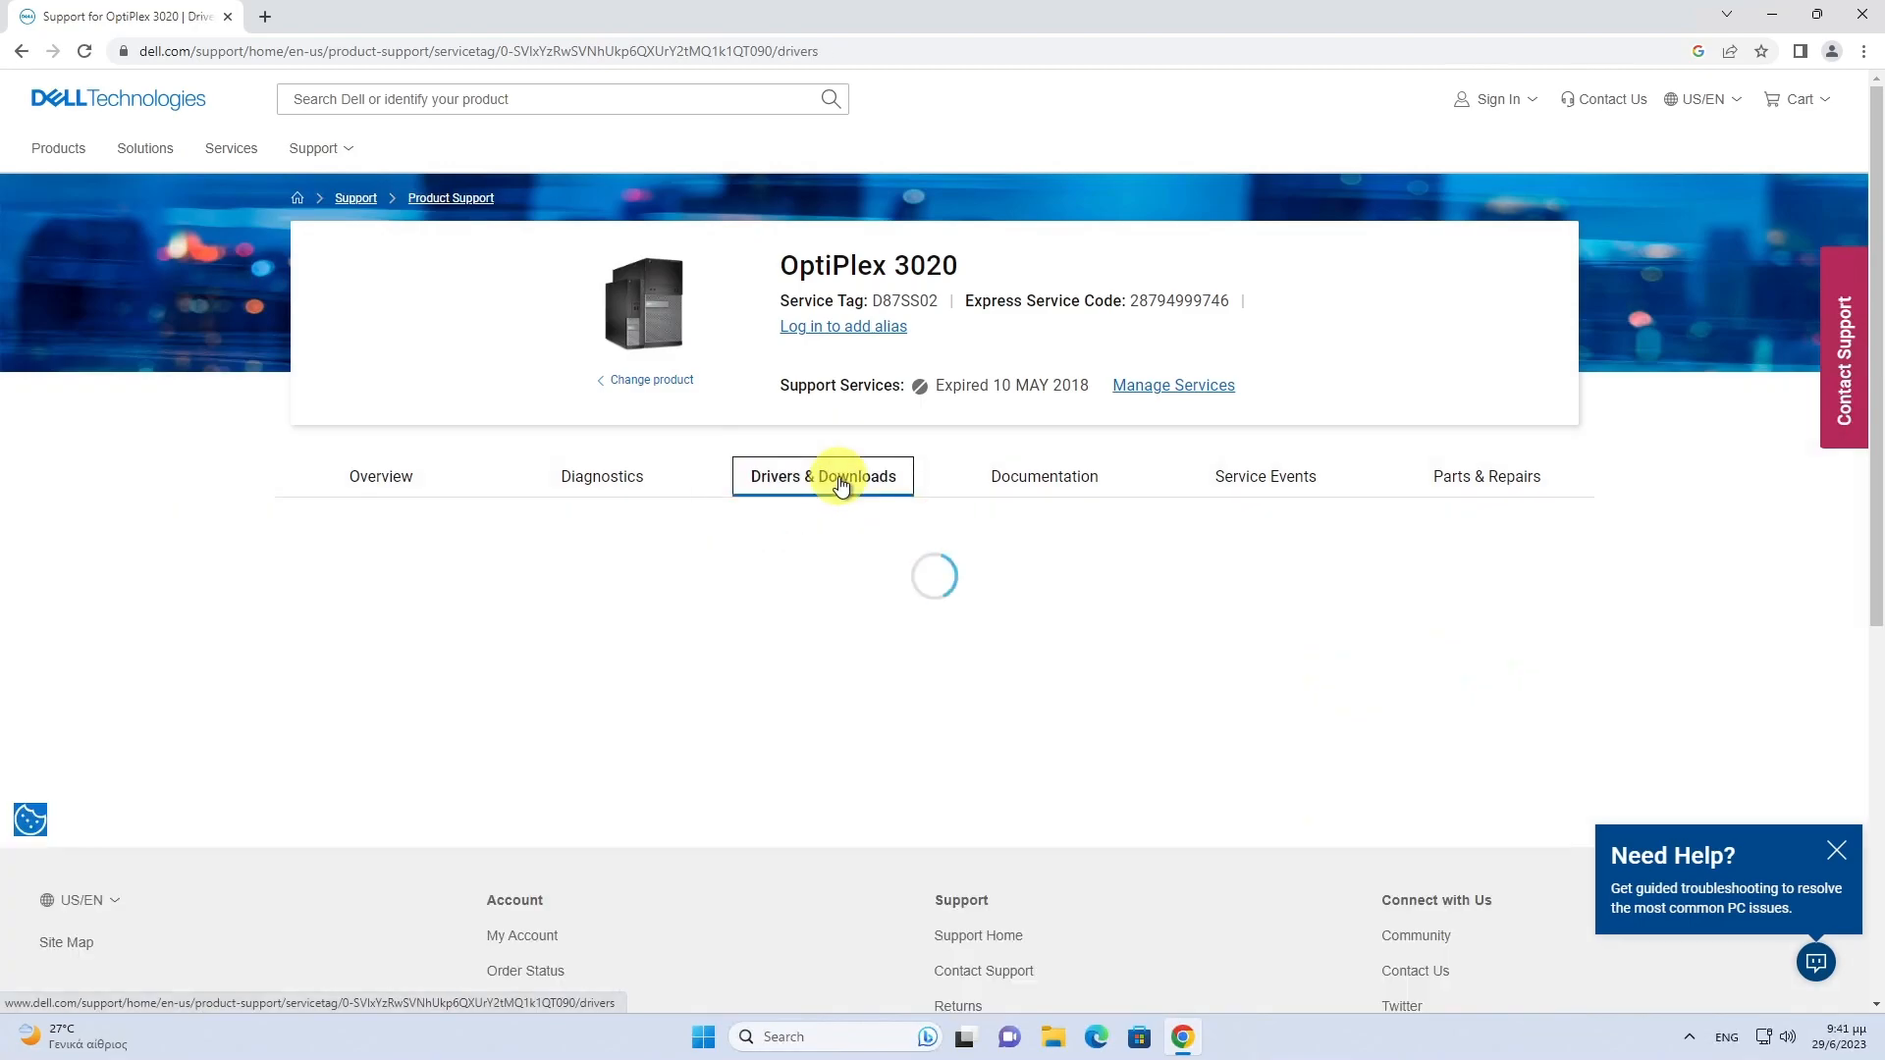
{"action": "left_click", "coordinate": [823, 475]}
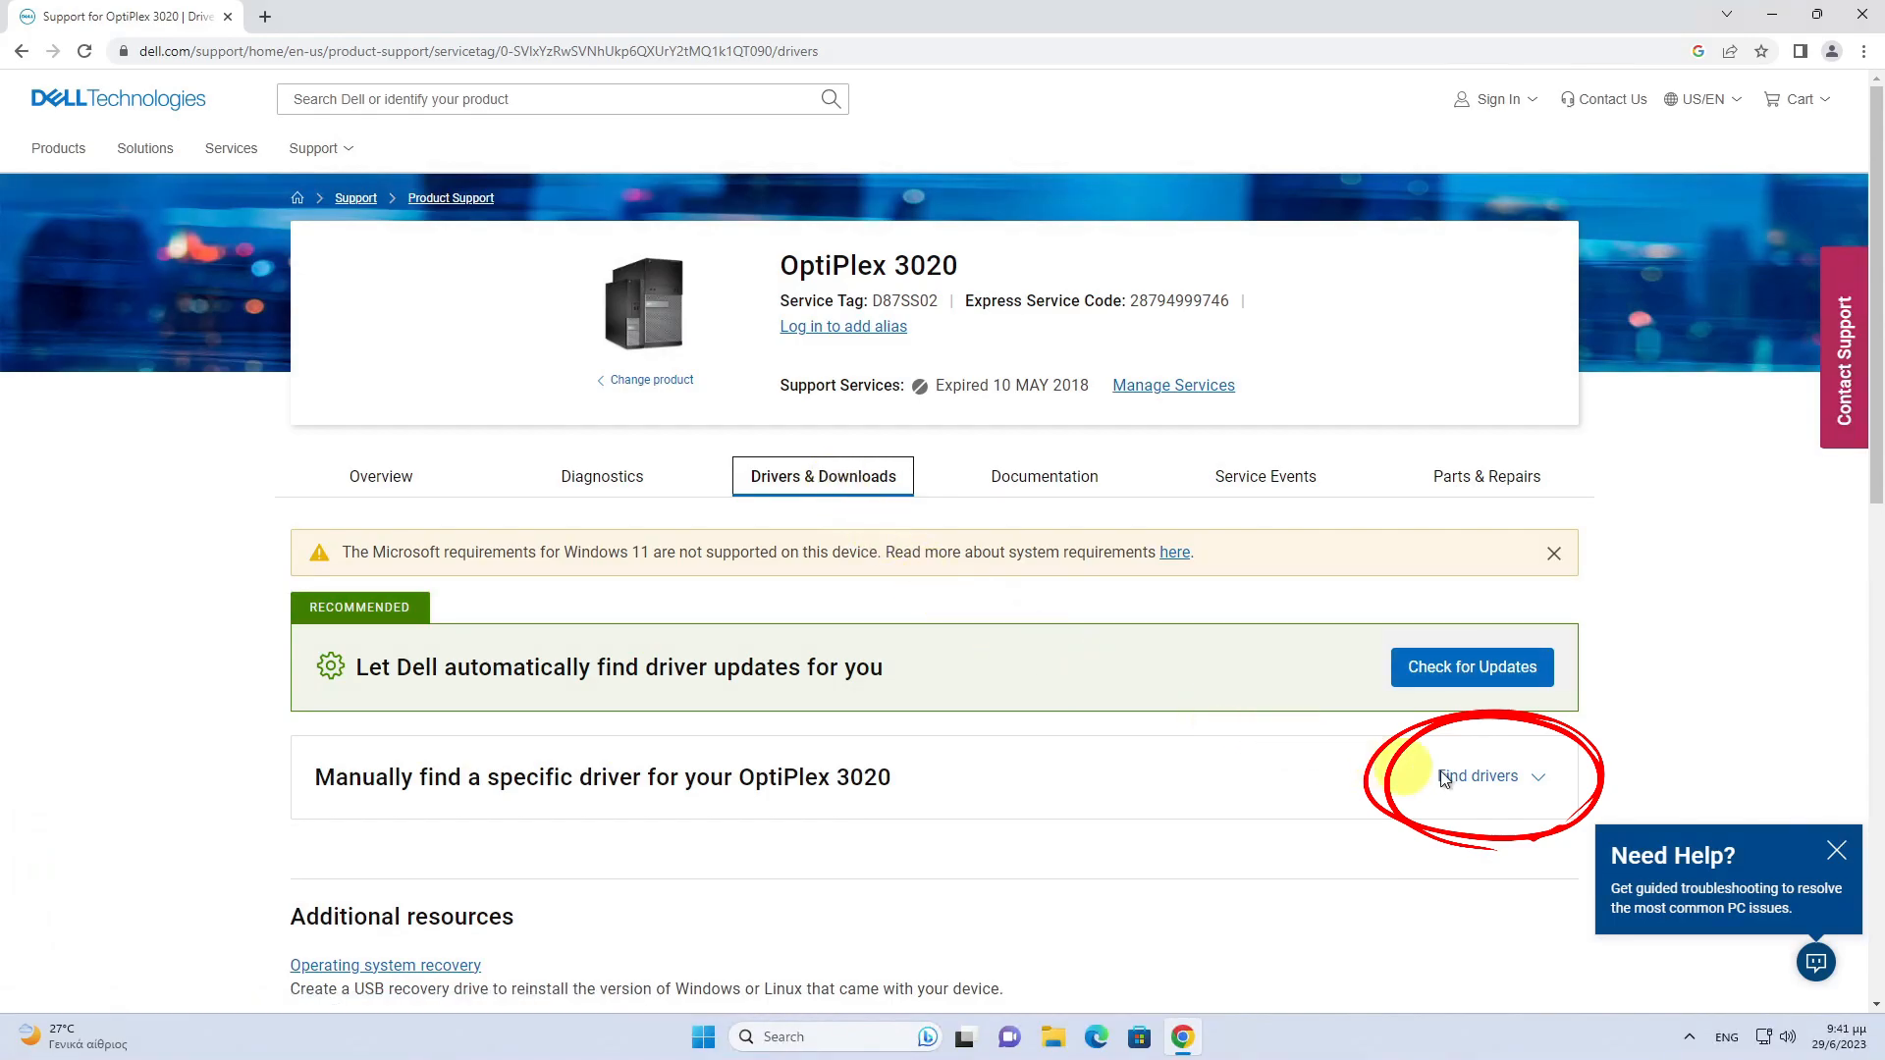
- Filter the OptiPlex 3020 driver list to the BIOS category
{"action": "left_click", "coordinate": [1480, 776]}
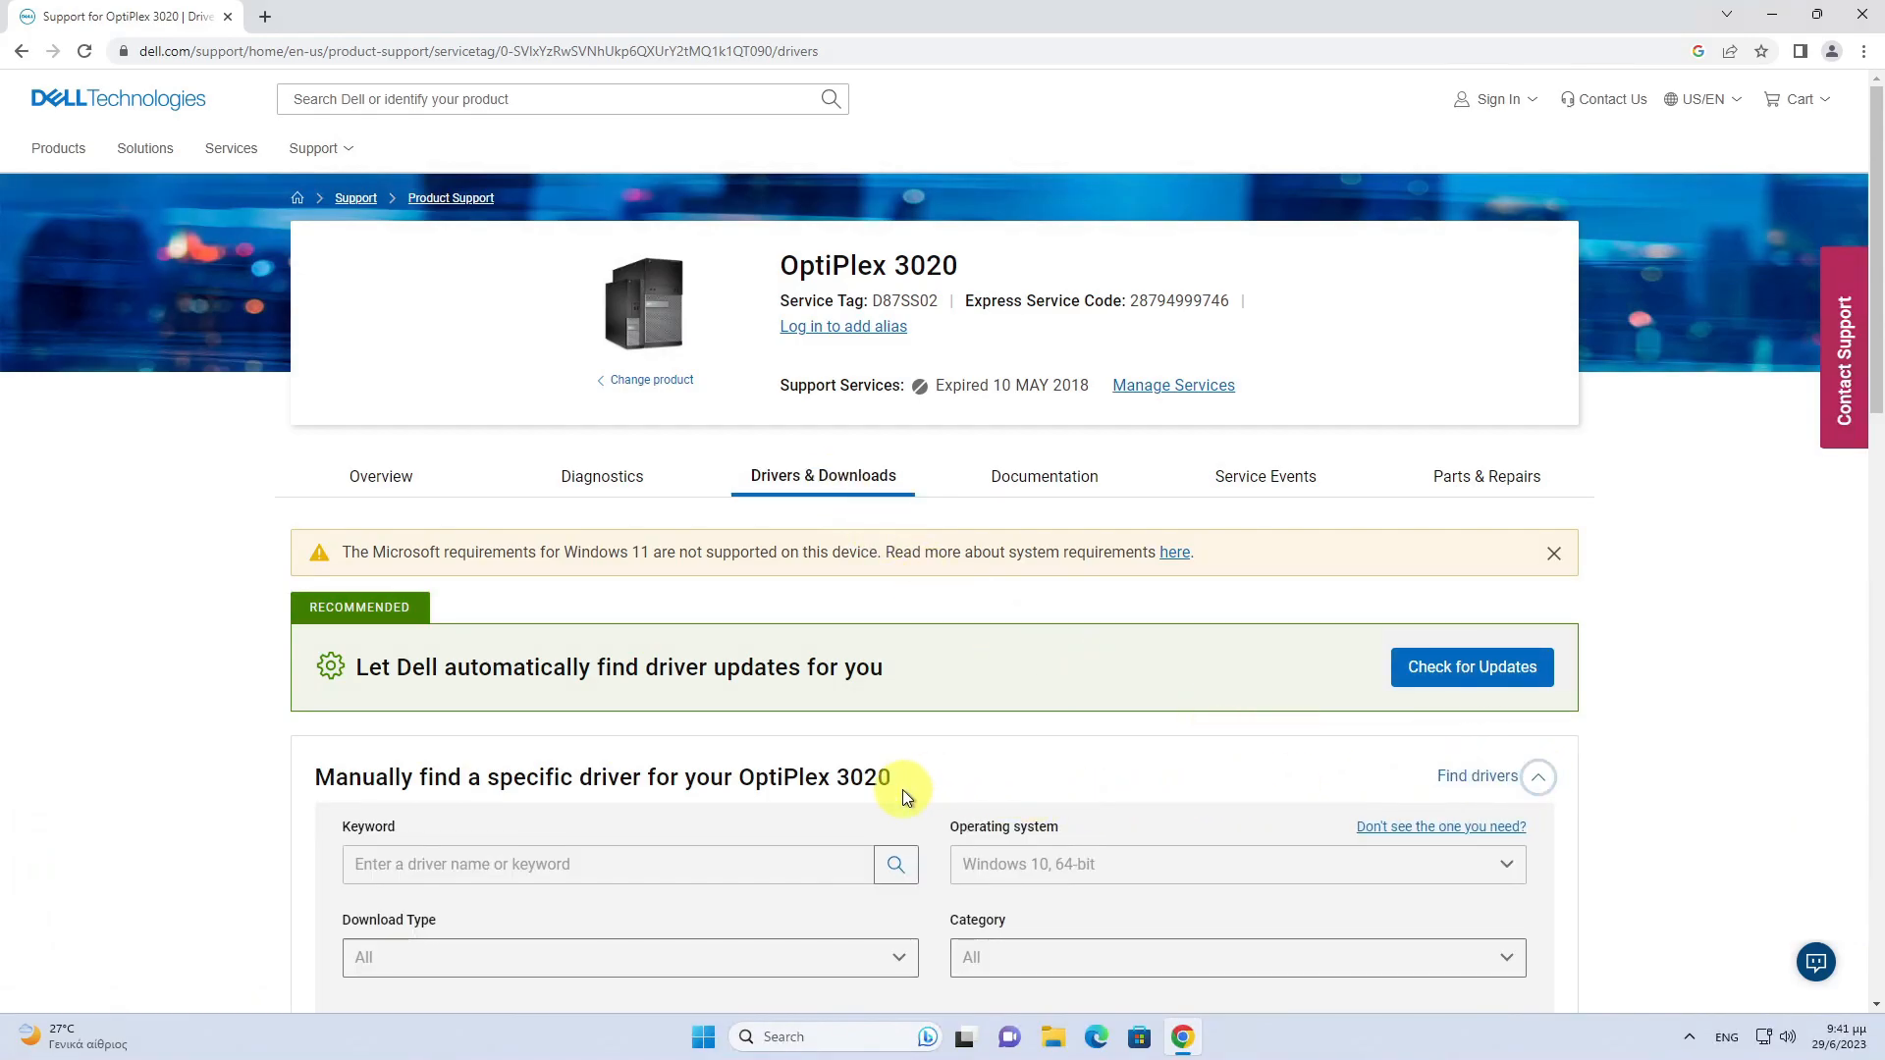
{"action": "scroll", "scroll_direction": "down", "scroll_amount": 3}
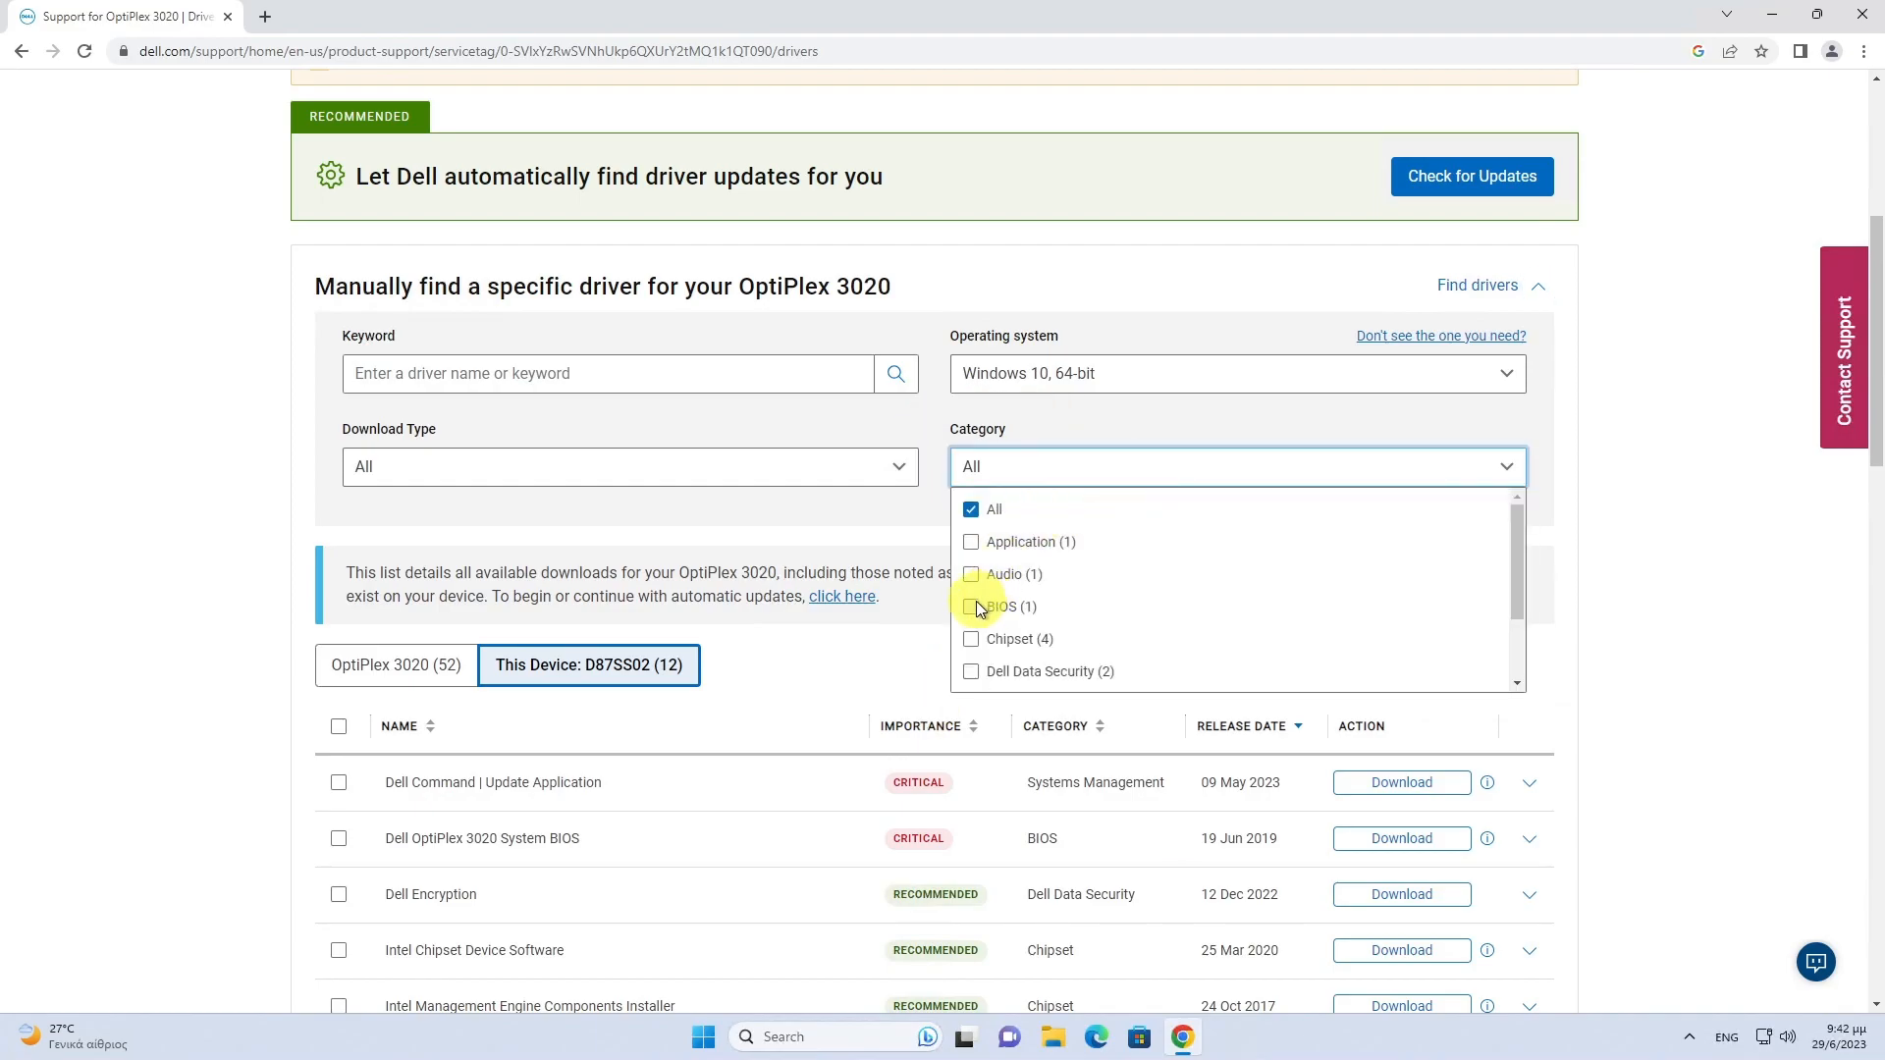
{"action": "left_click", "coordinate": [972, 607]}
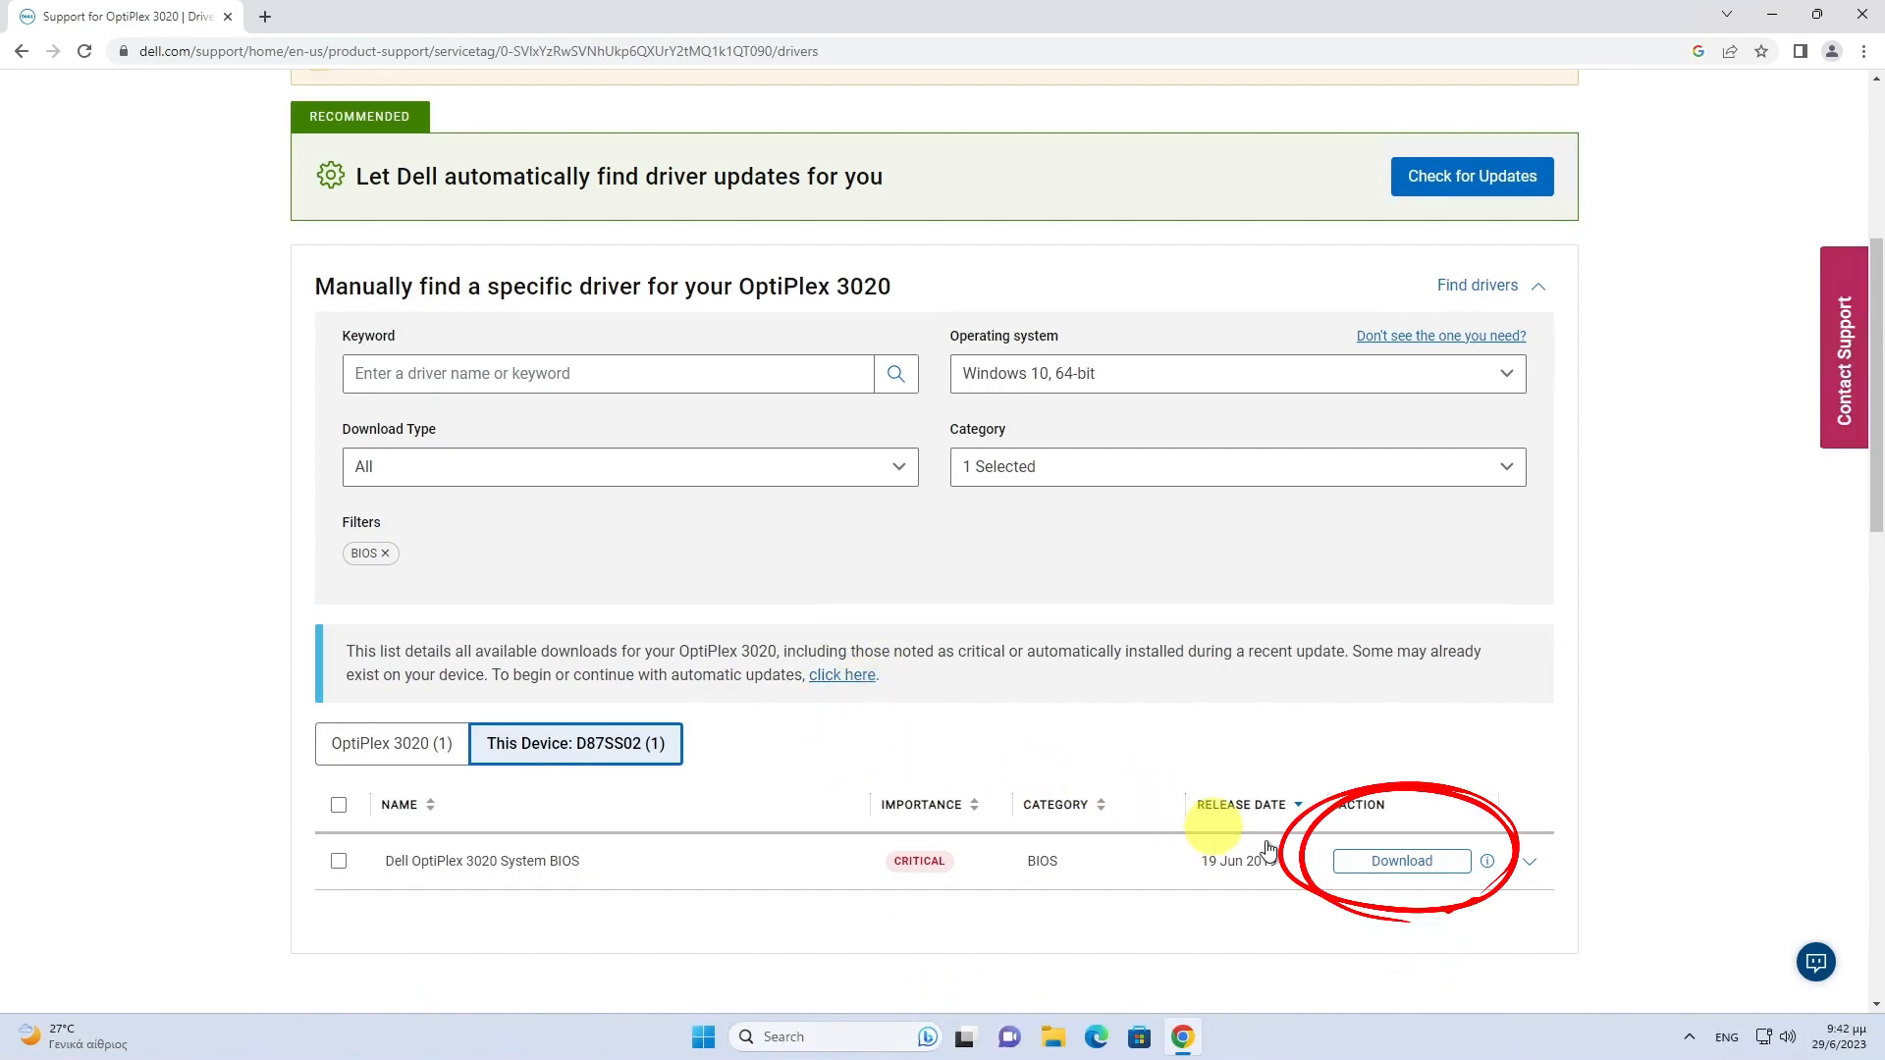
- Download the OptiPlex 3020 System BIOS O3020A20.exe, then close Chrome
{"action": "left_click", "coordinate": [1400, 860]}
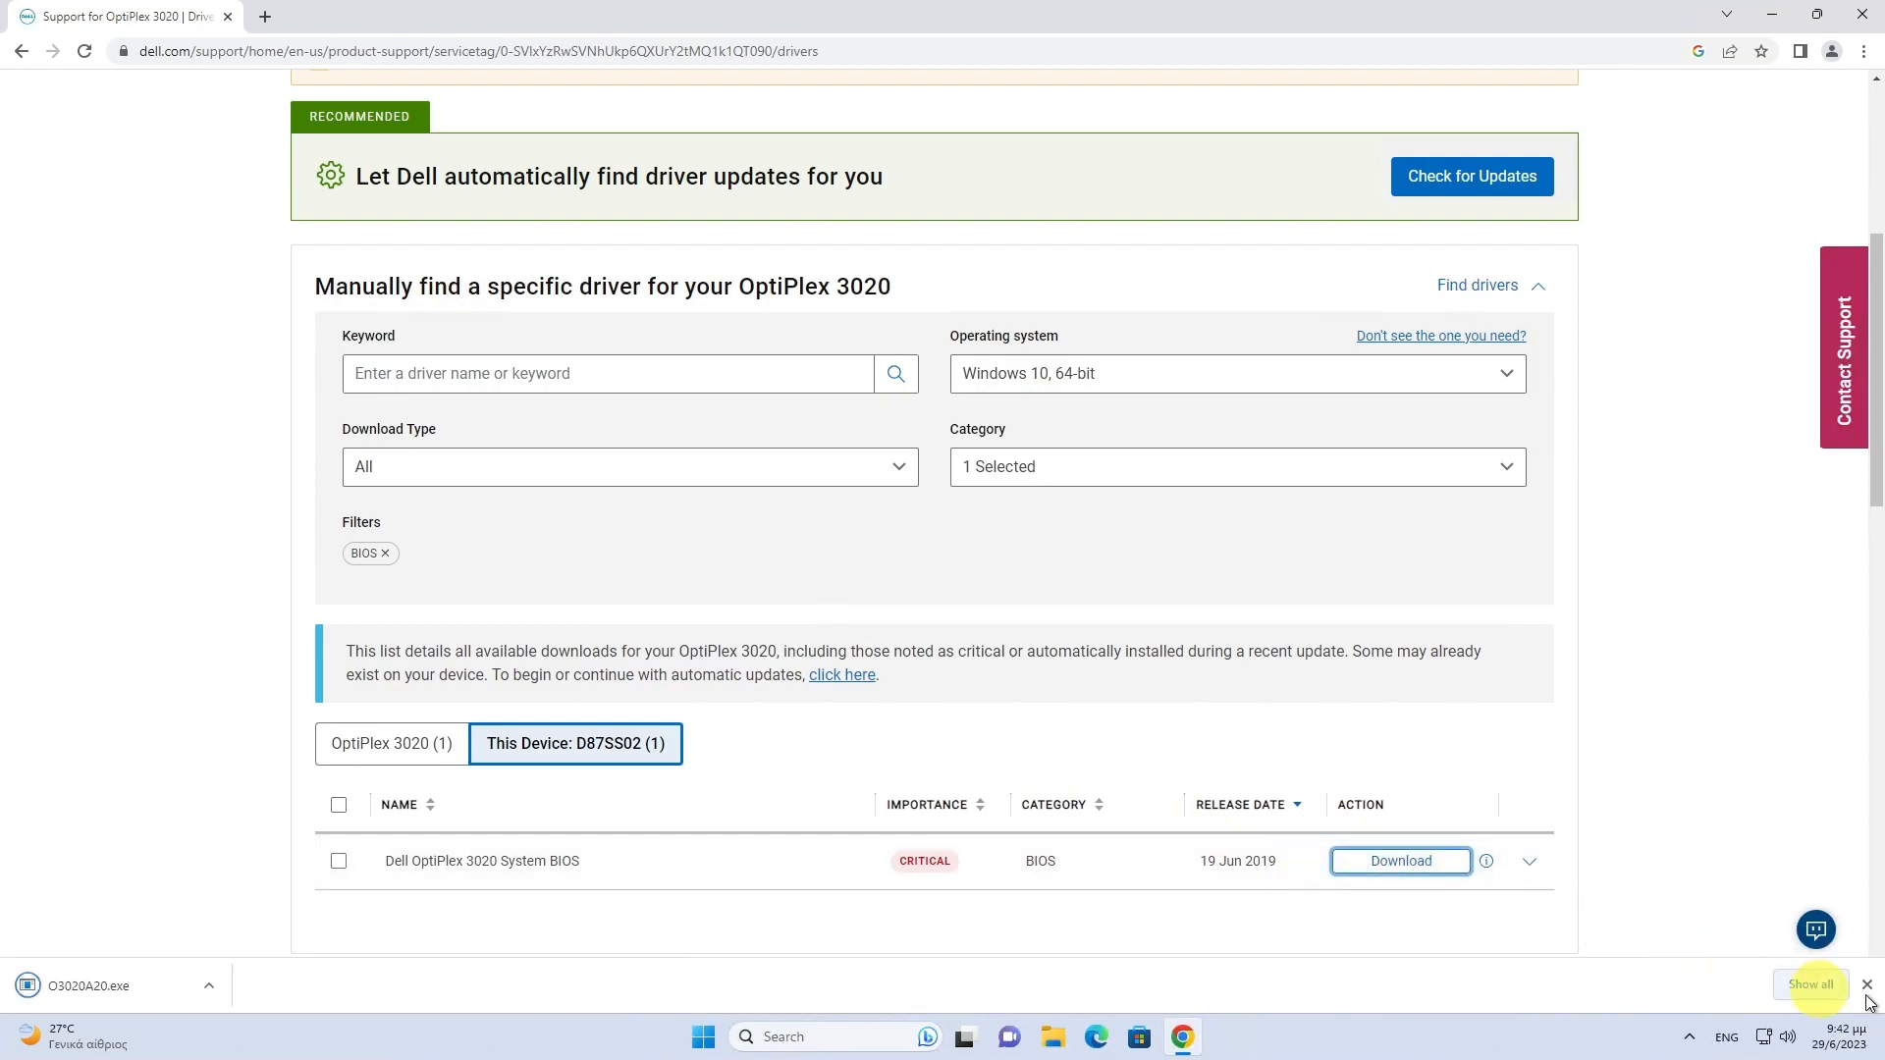
{"action": "left_click", "coordinate": [1866, 984]}
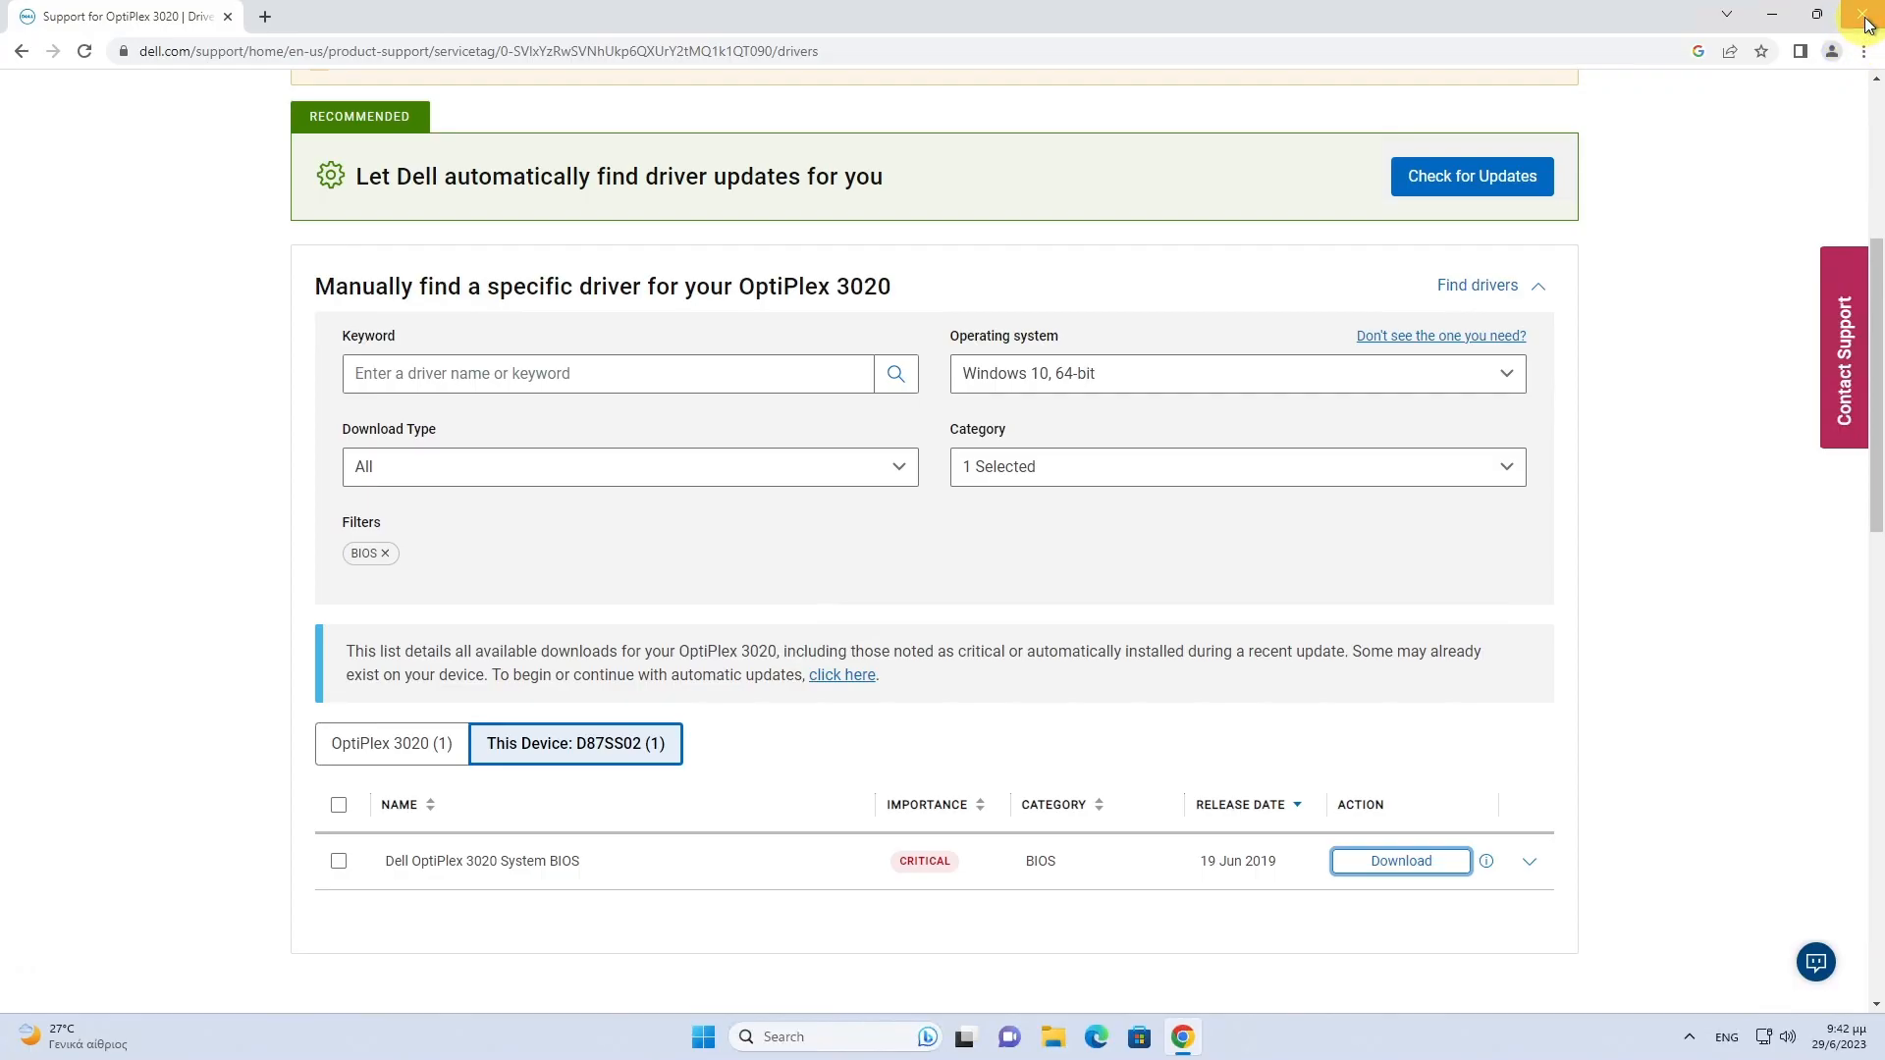
{"action": "left_click", "coordinate": [1868, 13]}
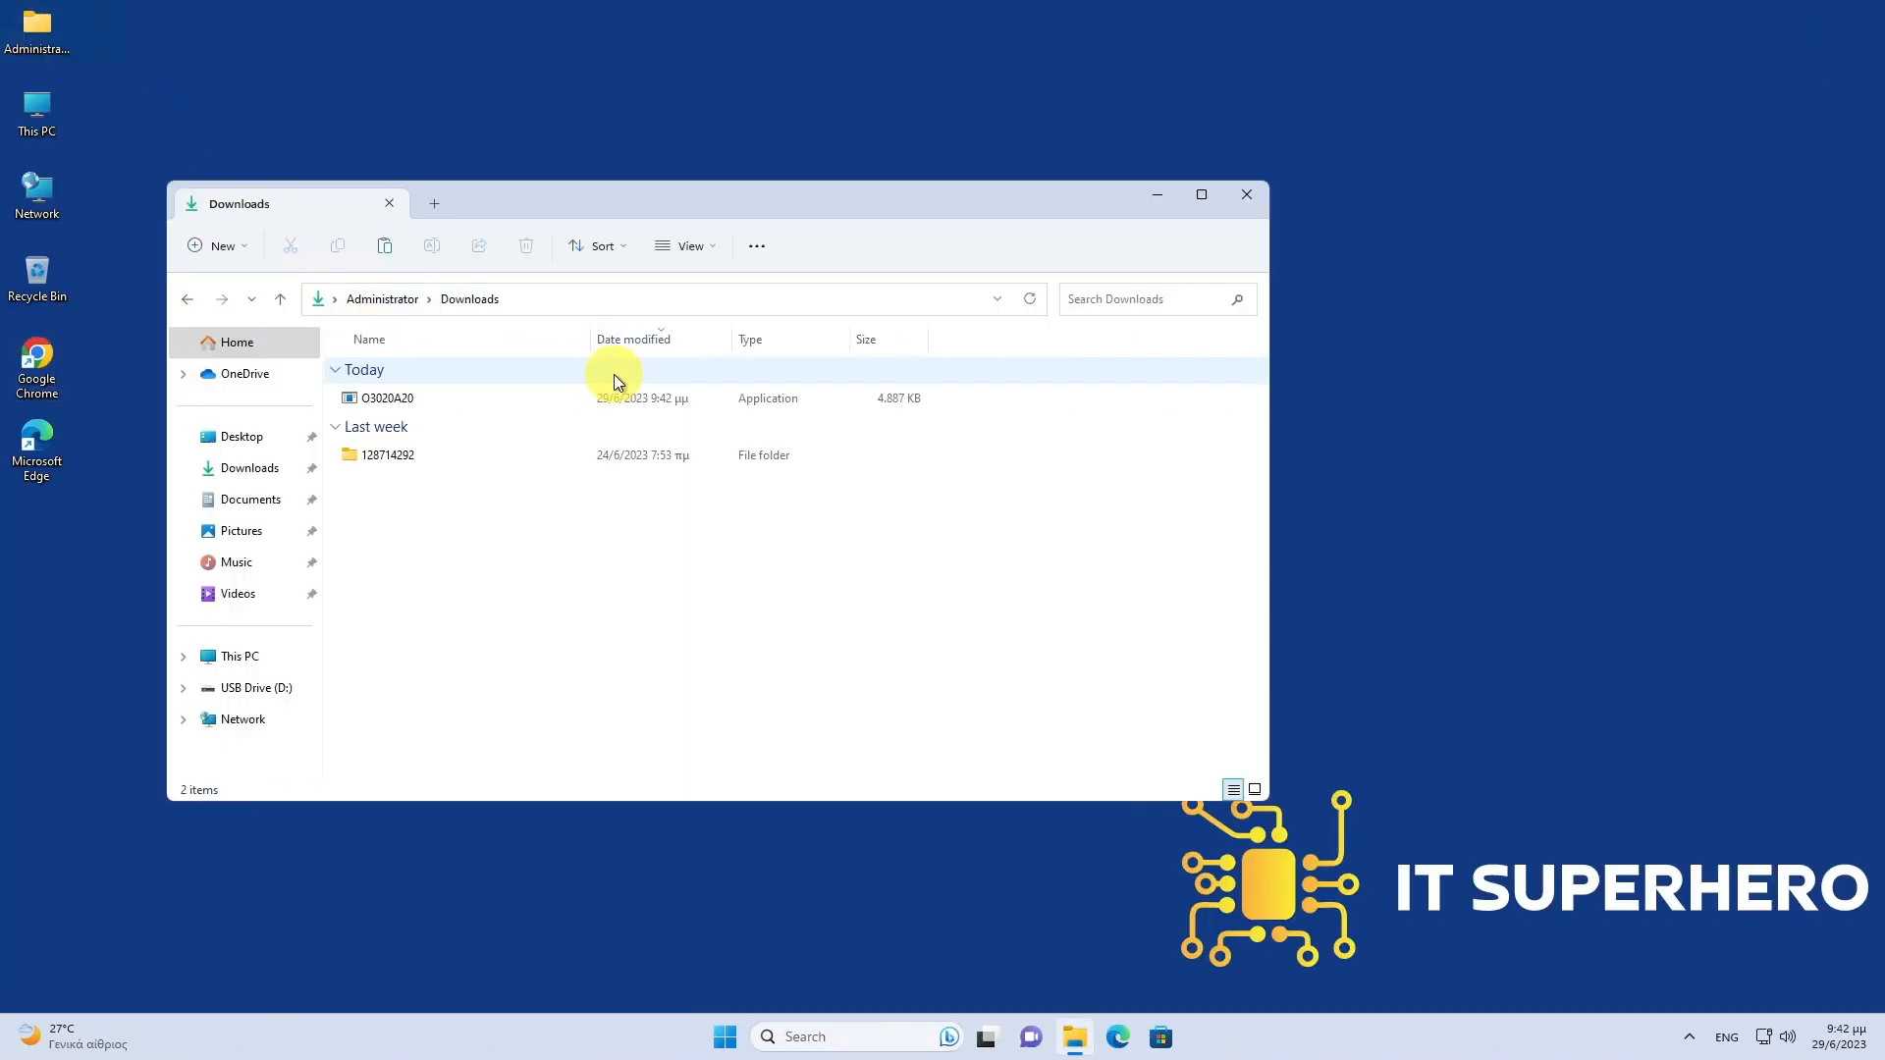
- Copy O3020A20 from Downloads and paste it onto USB Drive (D:)
{"action": "right_click", "coordinate": [387, 398]}
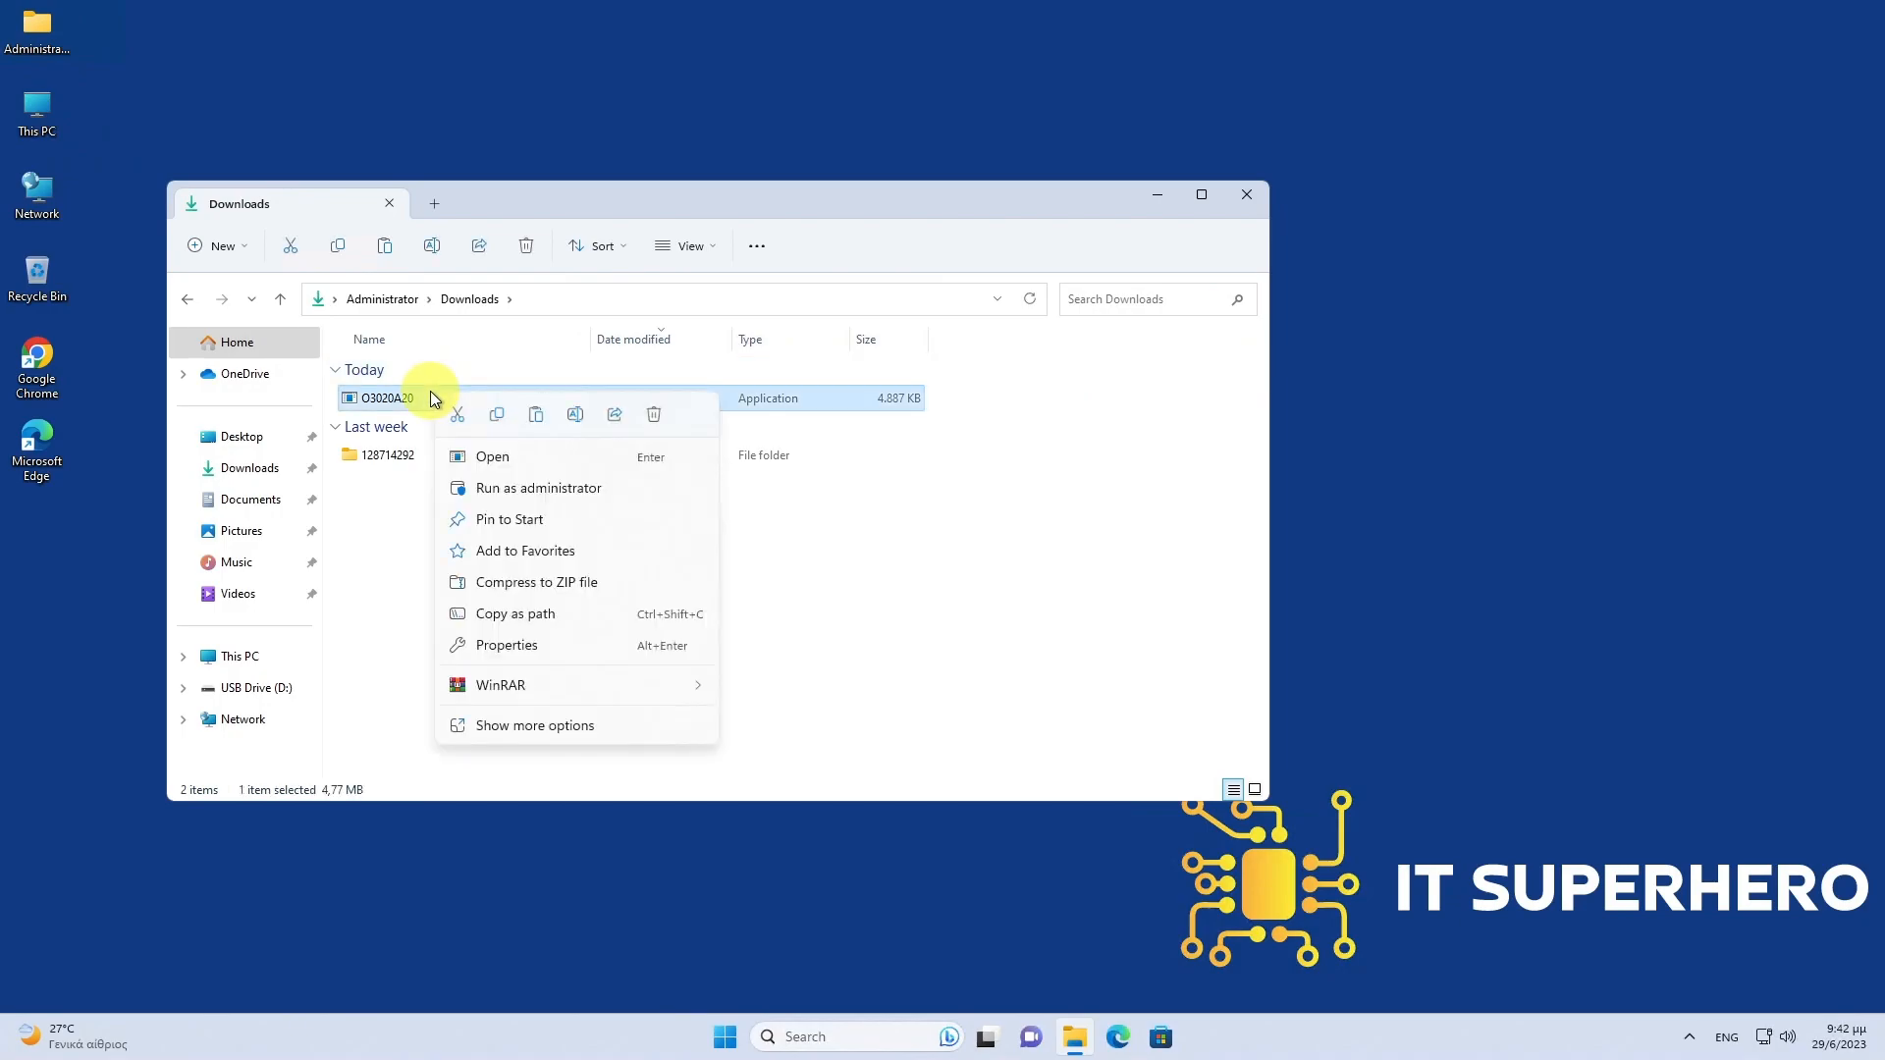
{"action": "left_click", "coordinate": [355, 532]}
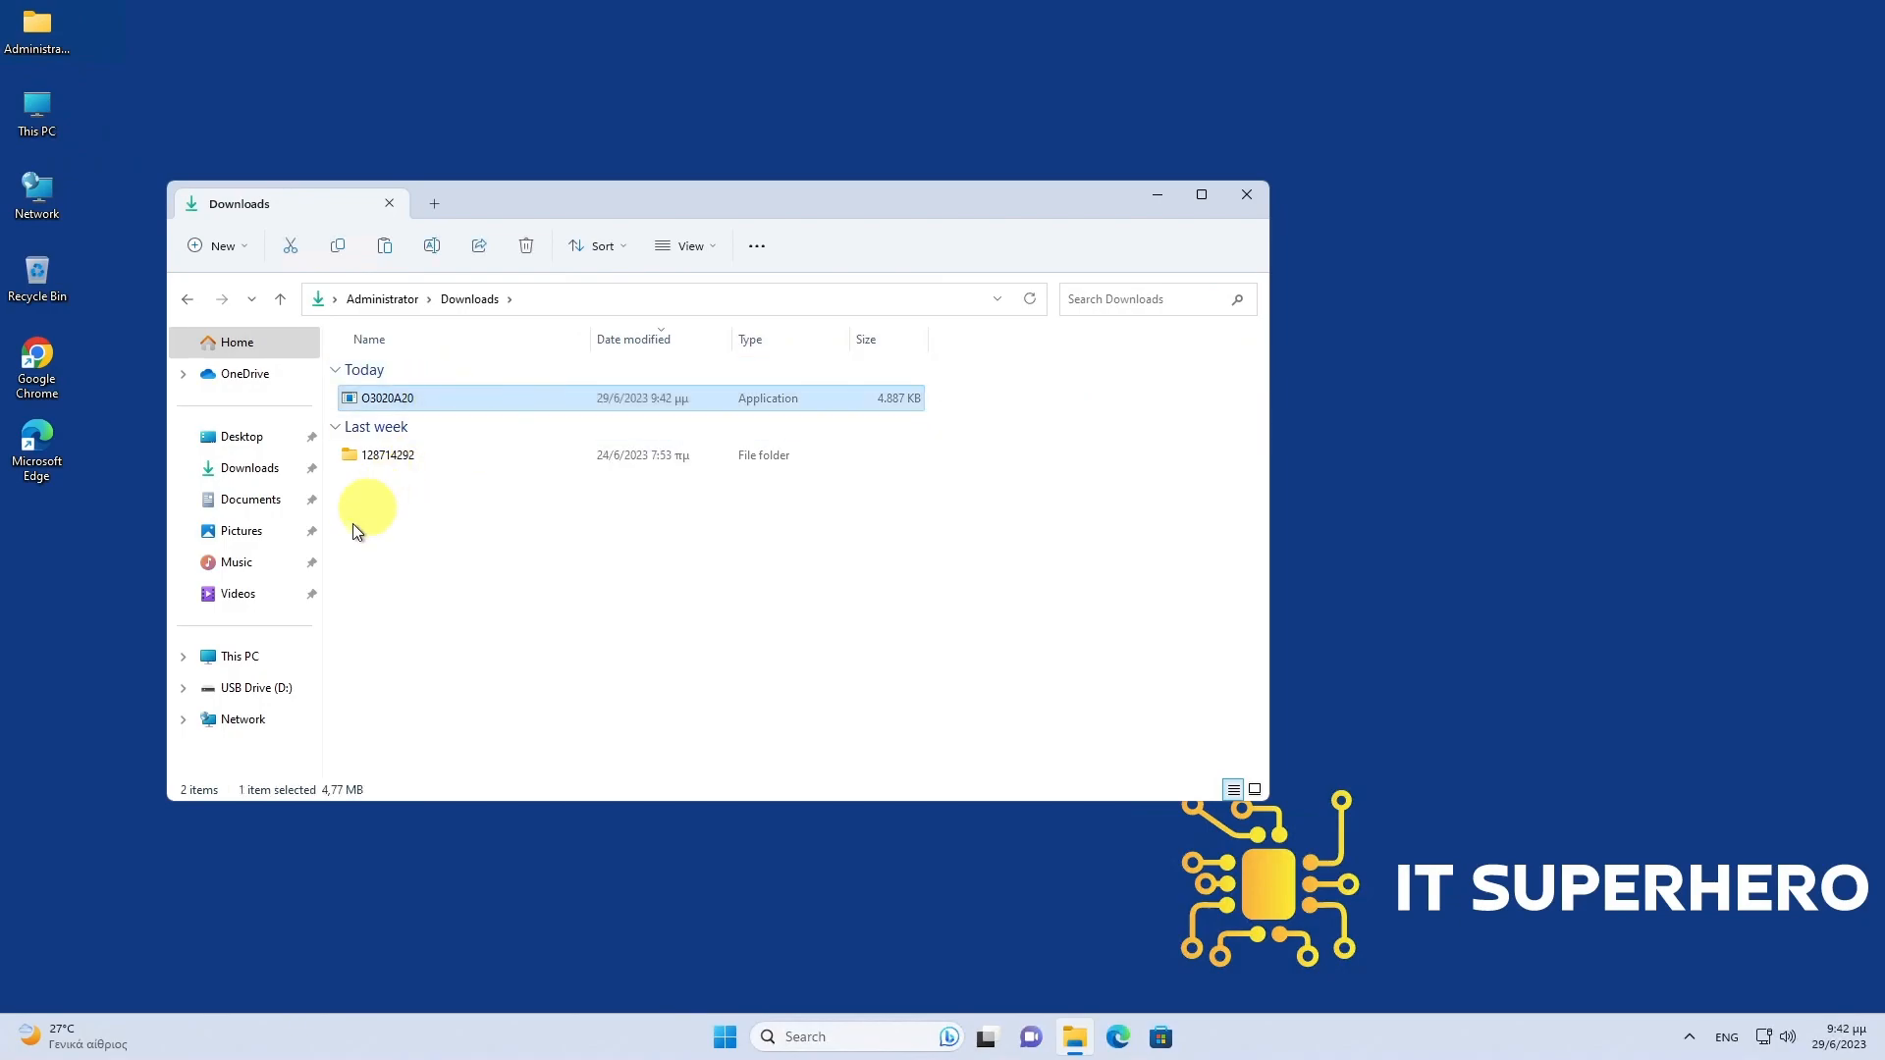
{"action": "left_click", "coordinate": [255, 687]}
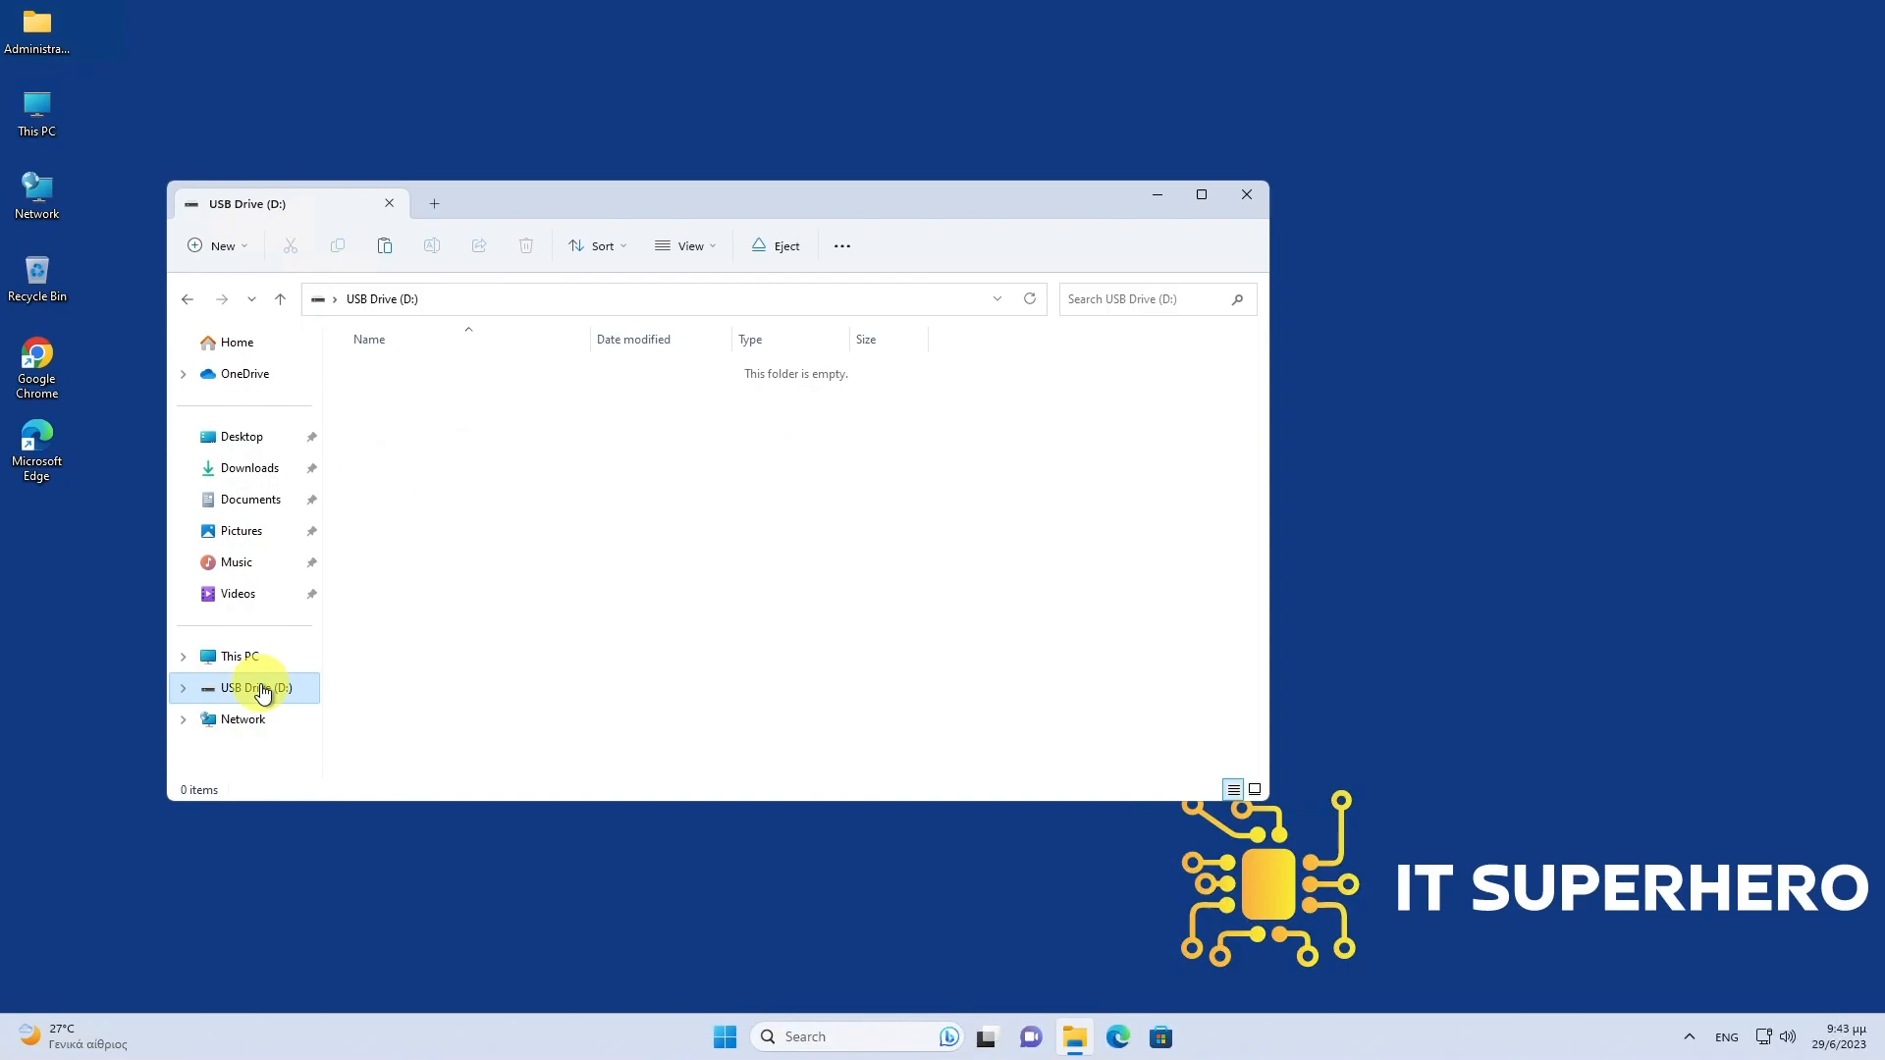
{"action": "right_click", "coordinate": [548, 593]}
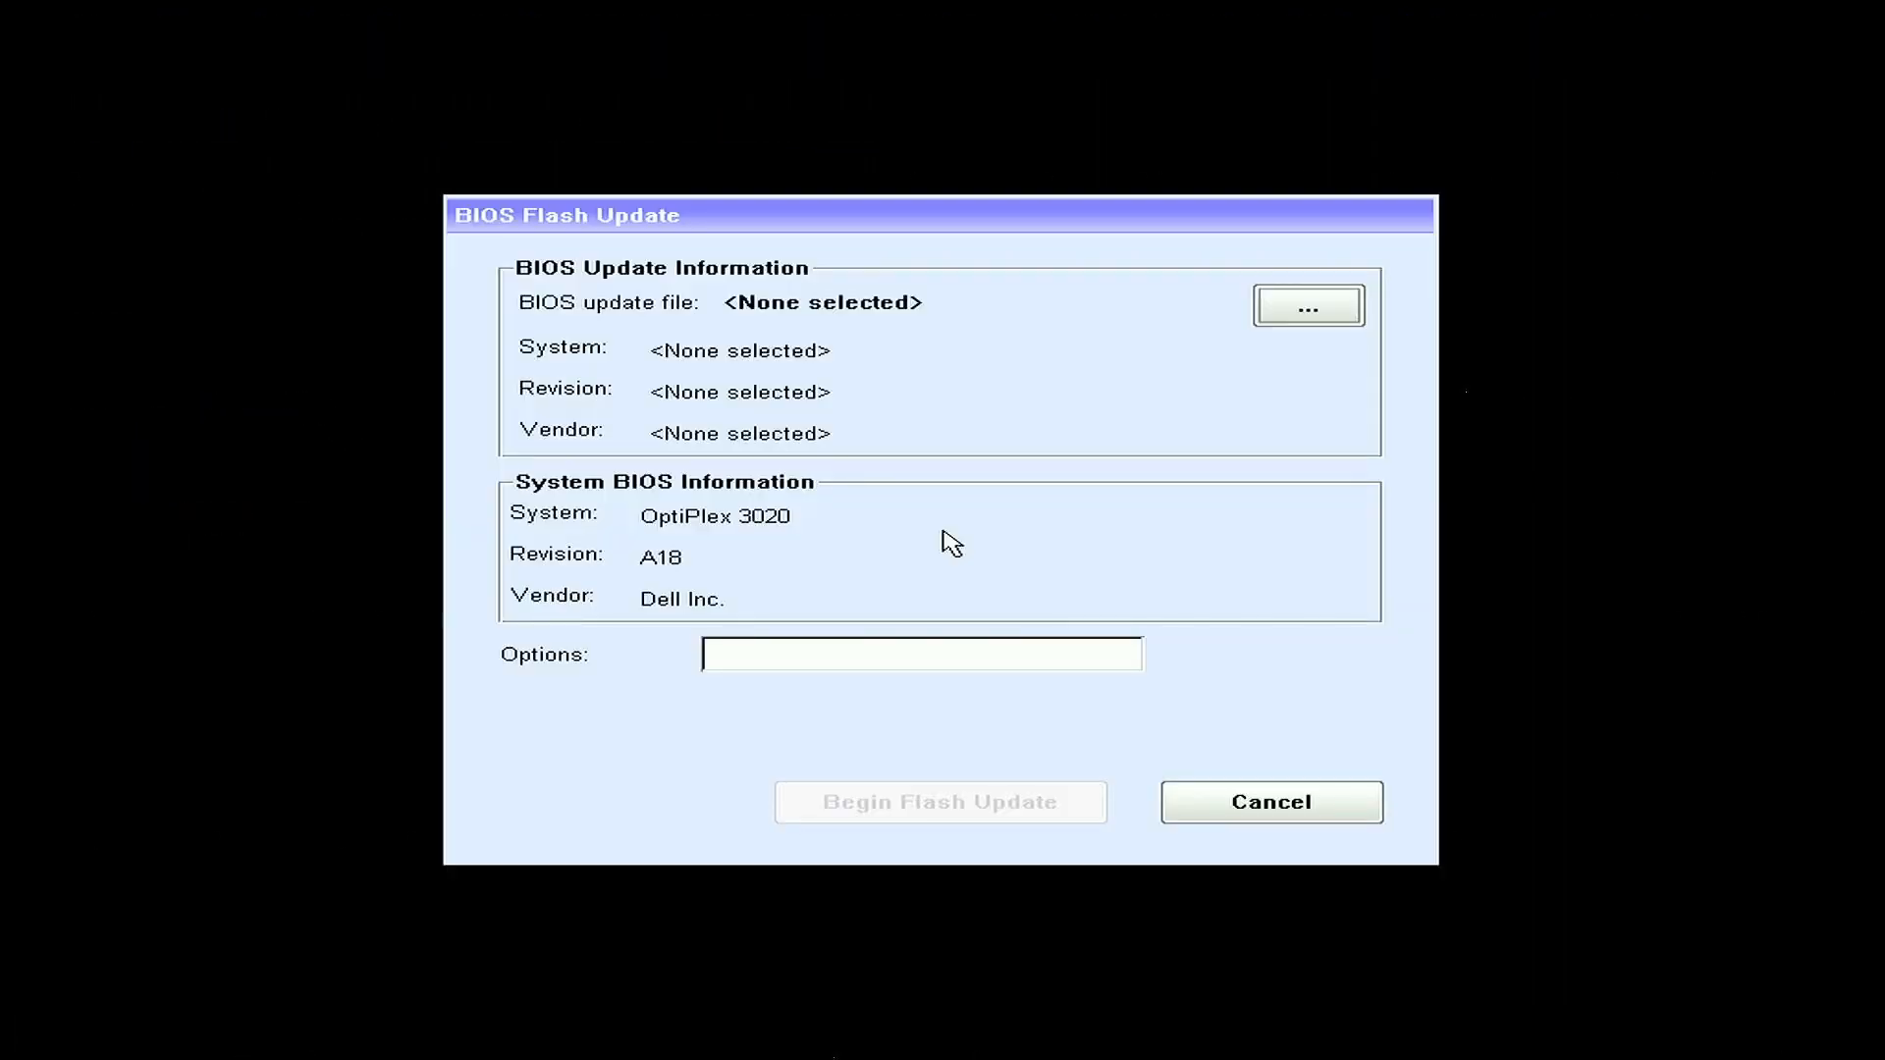
{"action": "mouse_move", "coordinate": [1225, 454]}
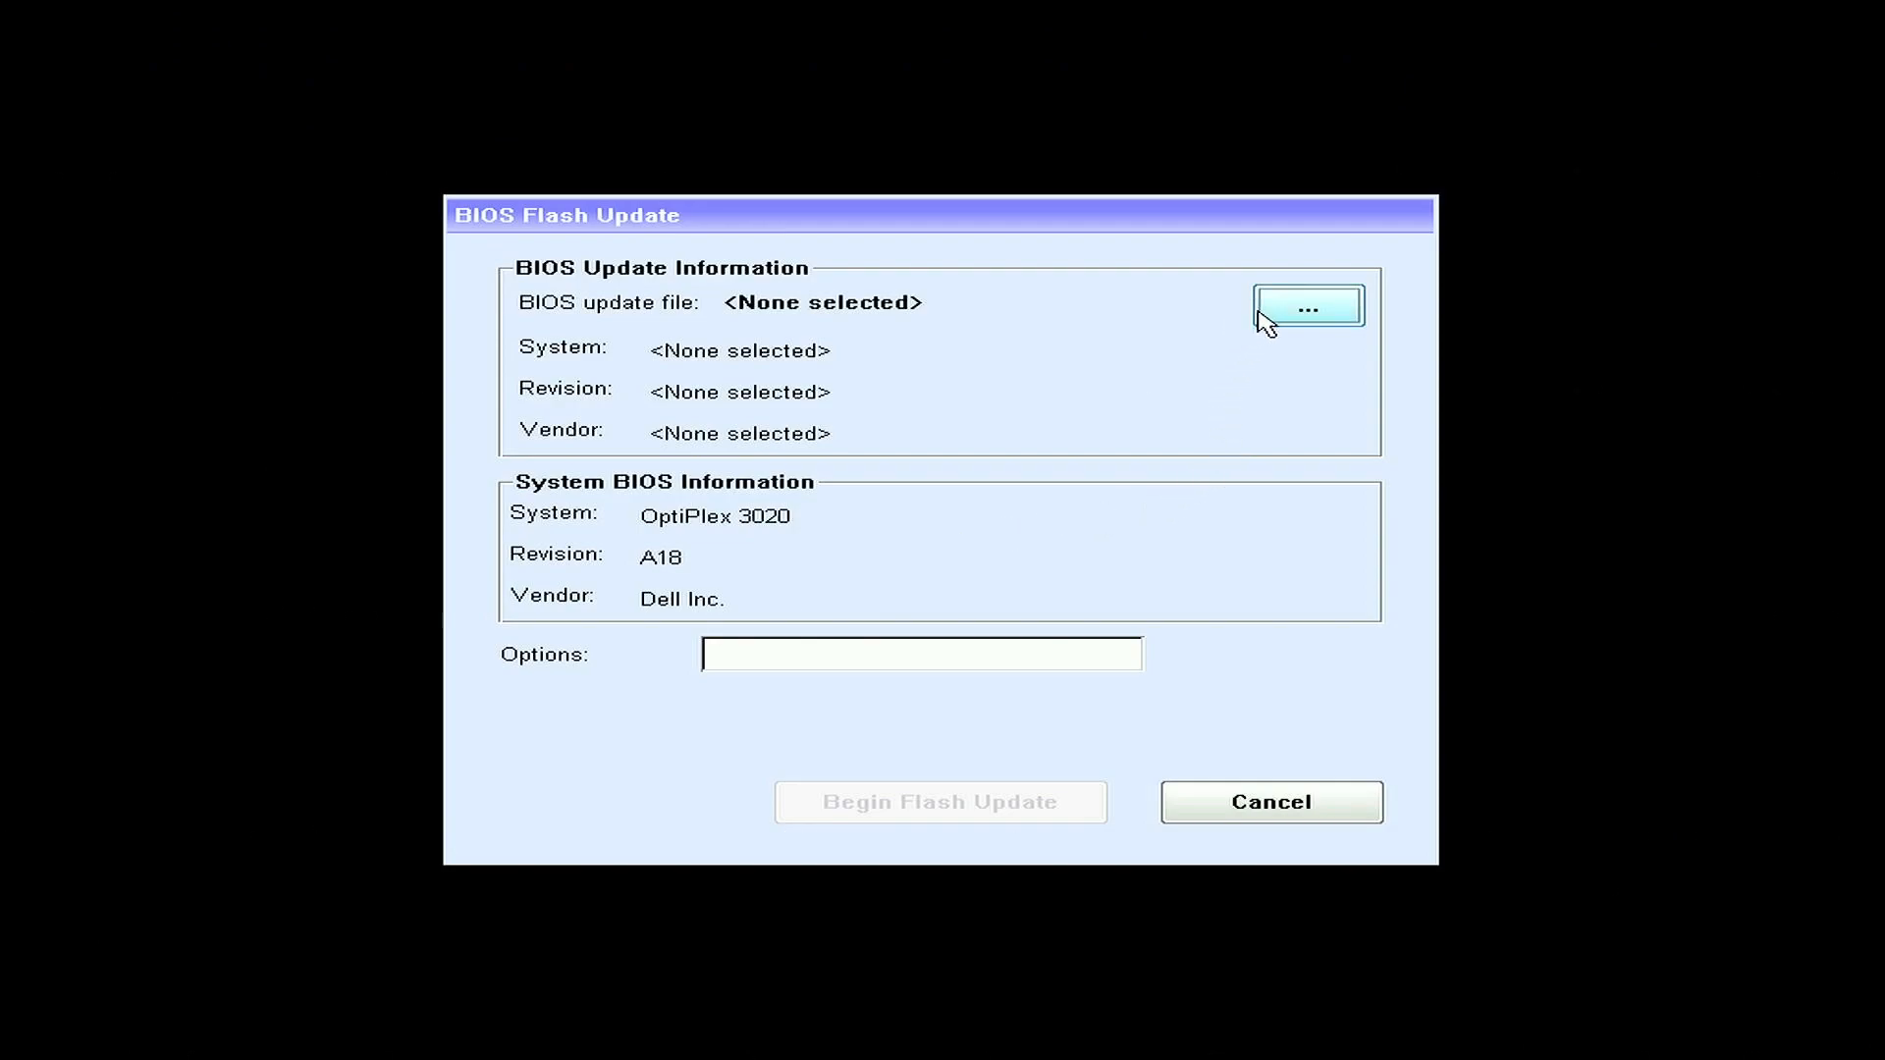
- Select O3020A20.EXE as the update file and confirm flashing the BIOS from A18 to A20
{"action": "left_click", "coordinate": [1306, 309]}
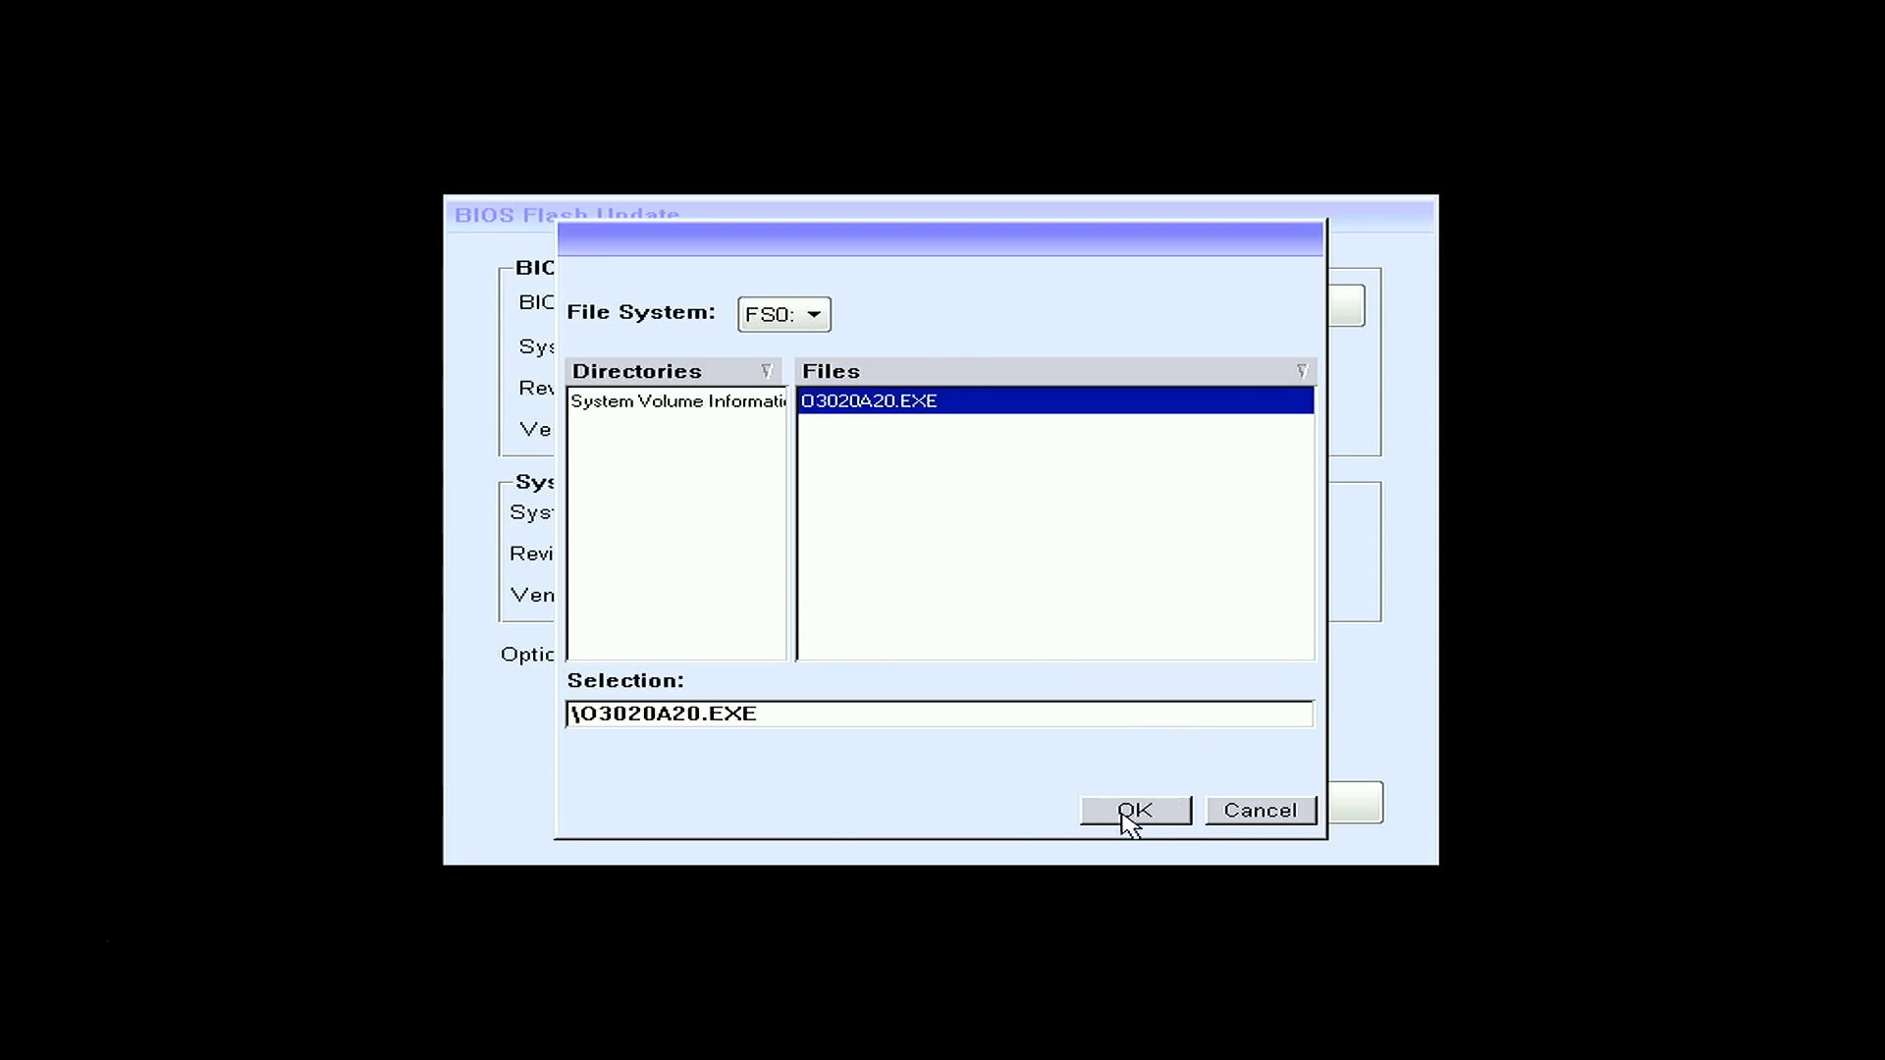
{"action": "left_click", "coordinate": [1133, 811]}
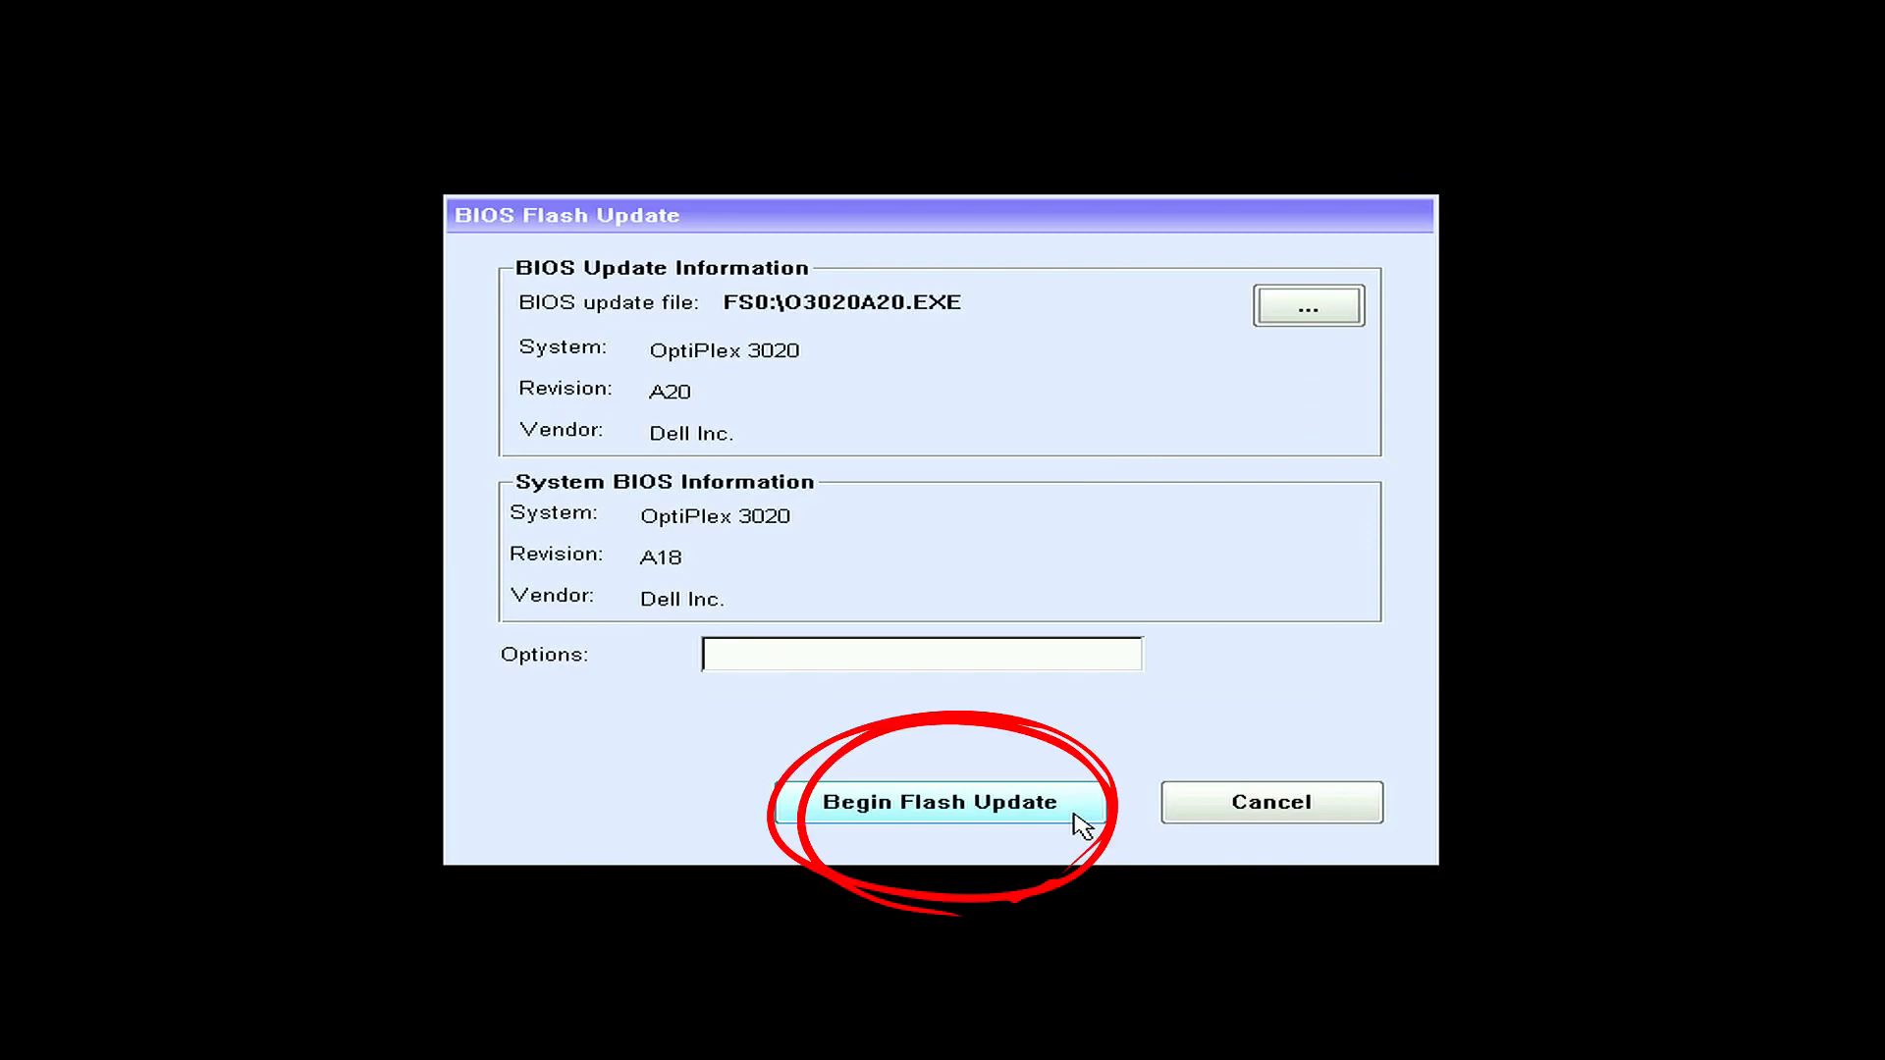
{"action": "left_click", "coordinate": [940, 801]}
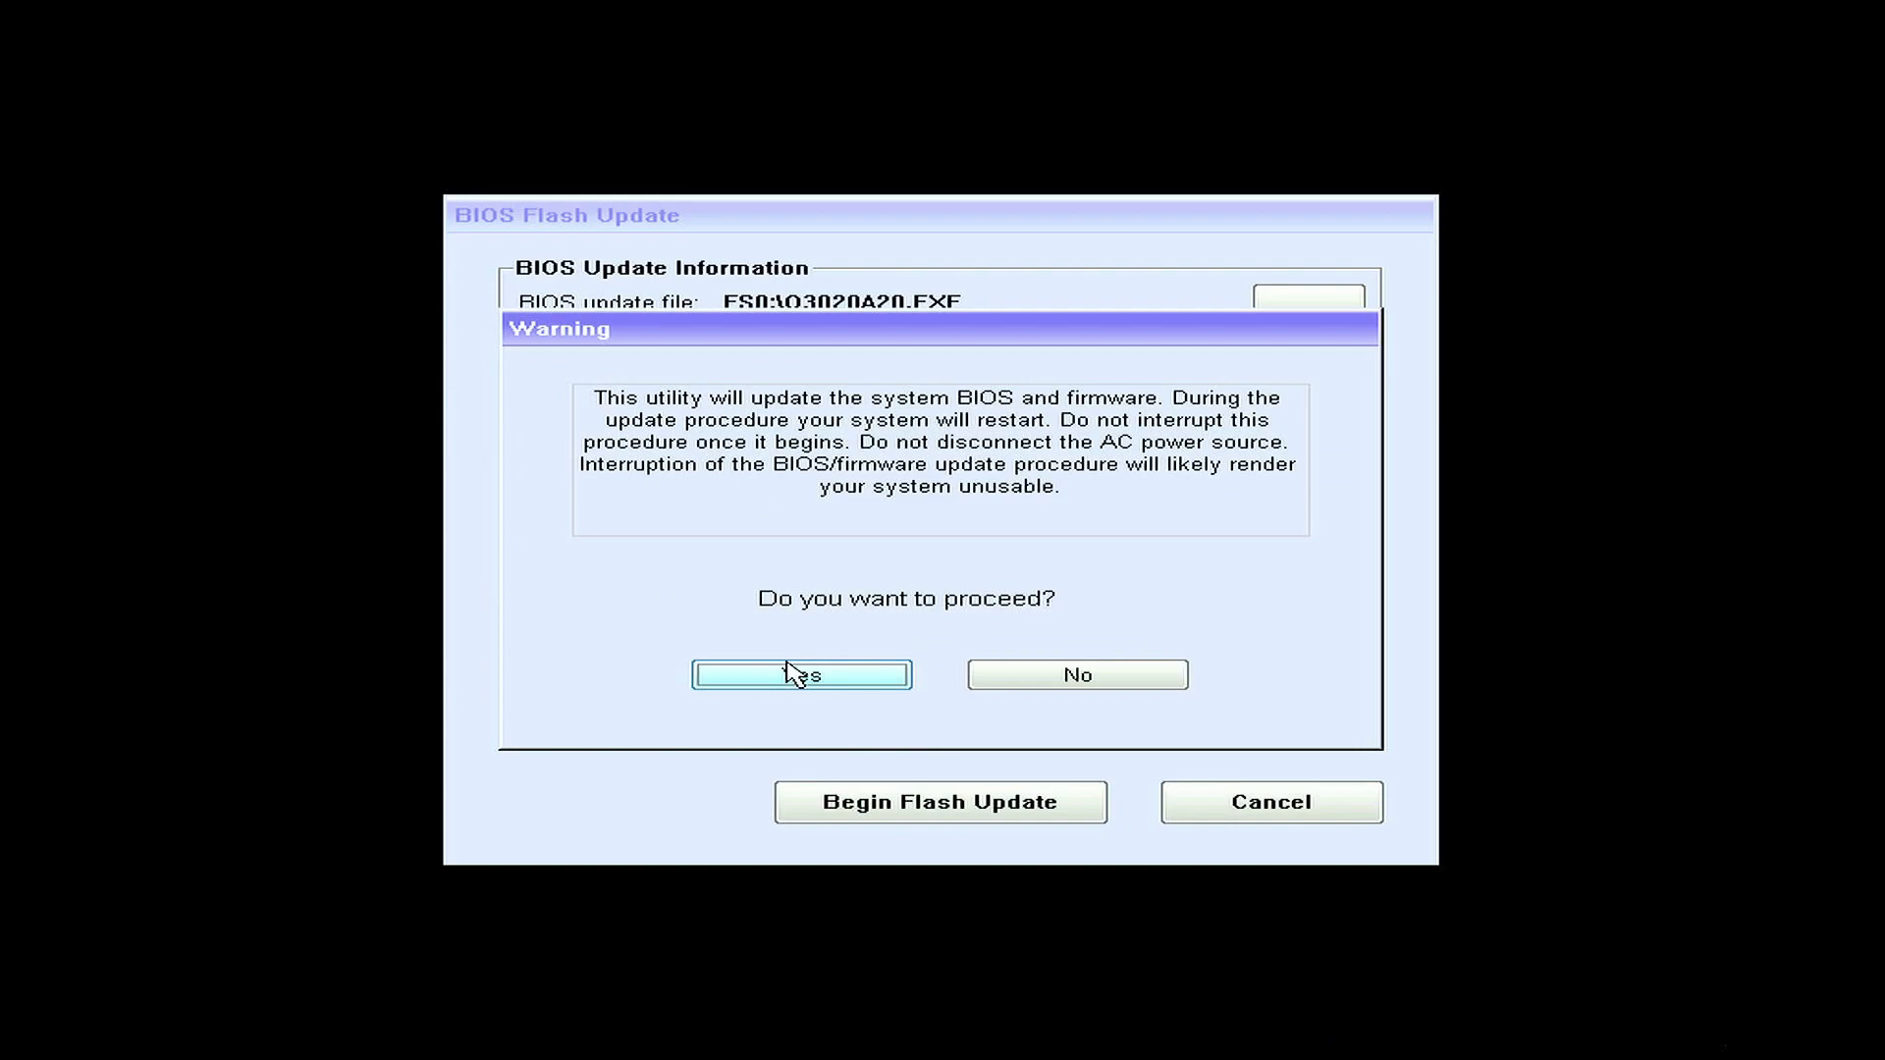
{"action": "left_click", "coordinate": [801, 673]}
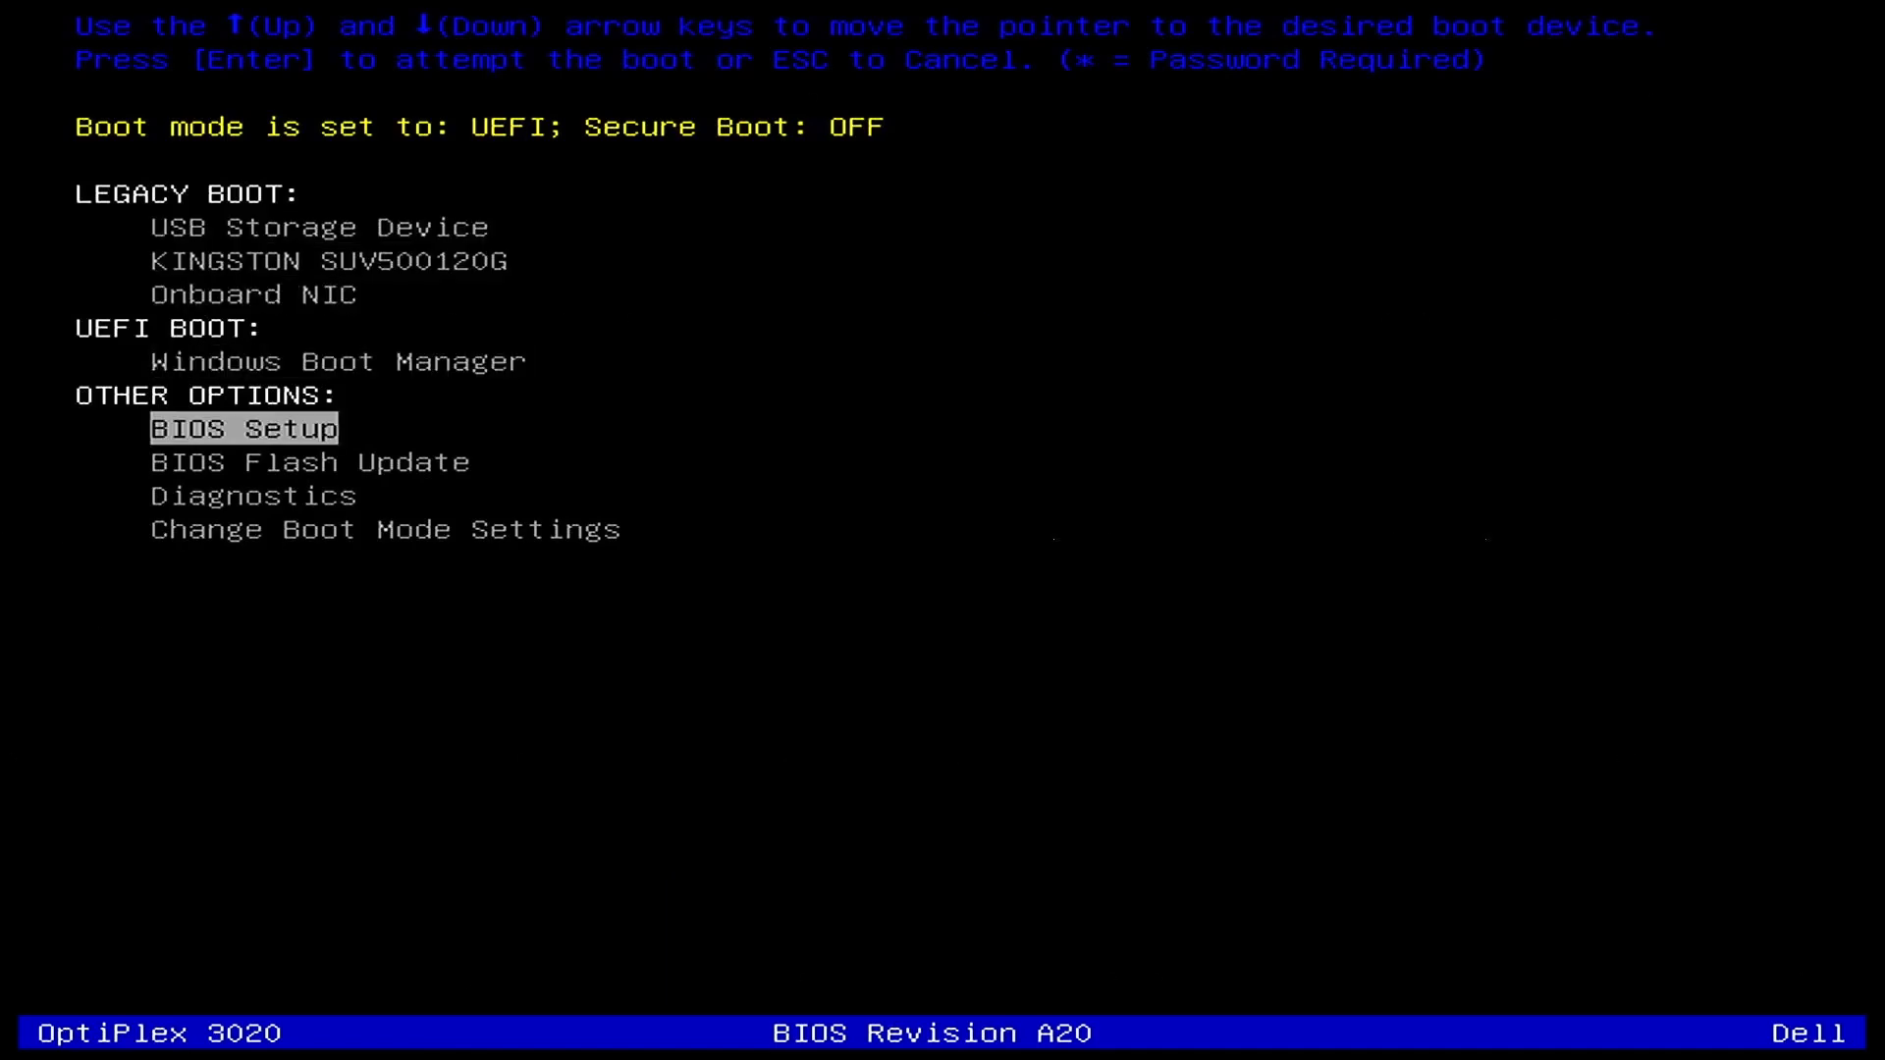
- Verify BIOS Version A20 under General > System Information, then exit setup to boot Windows
{"action": "left_click", "coordinate": [243, 430]}
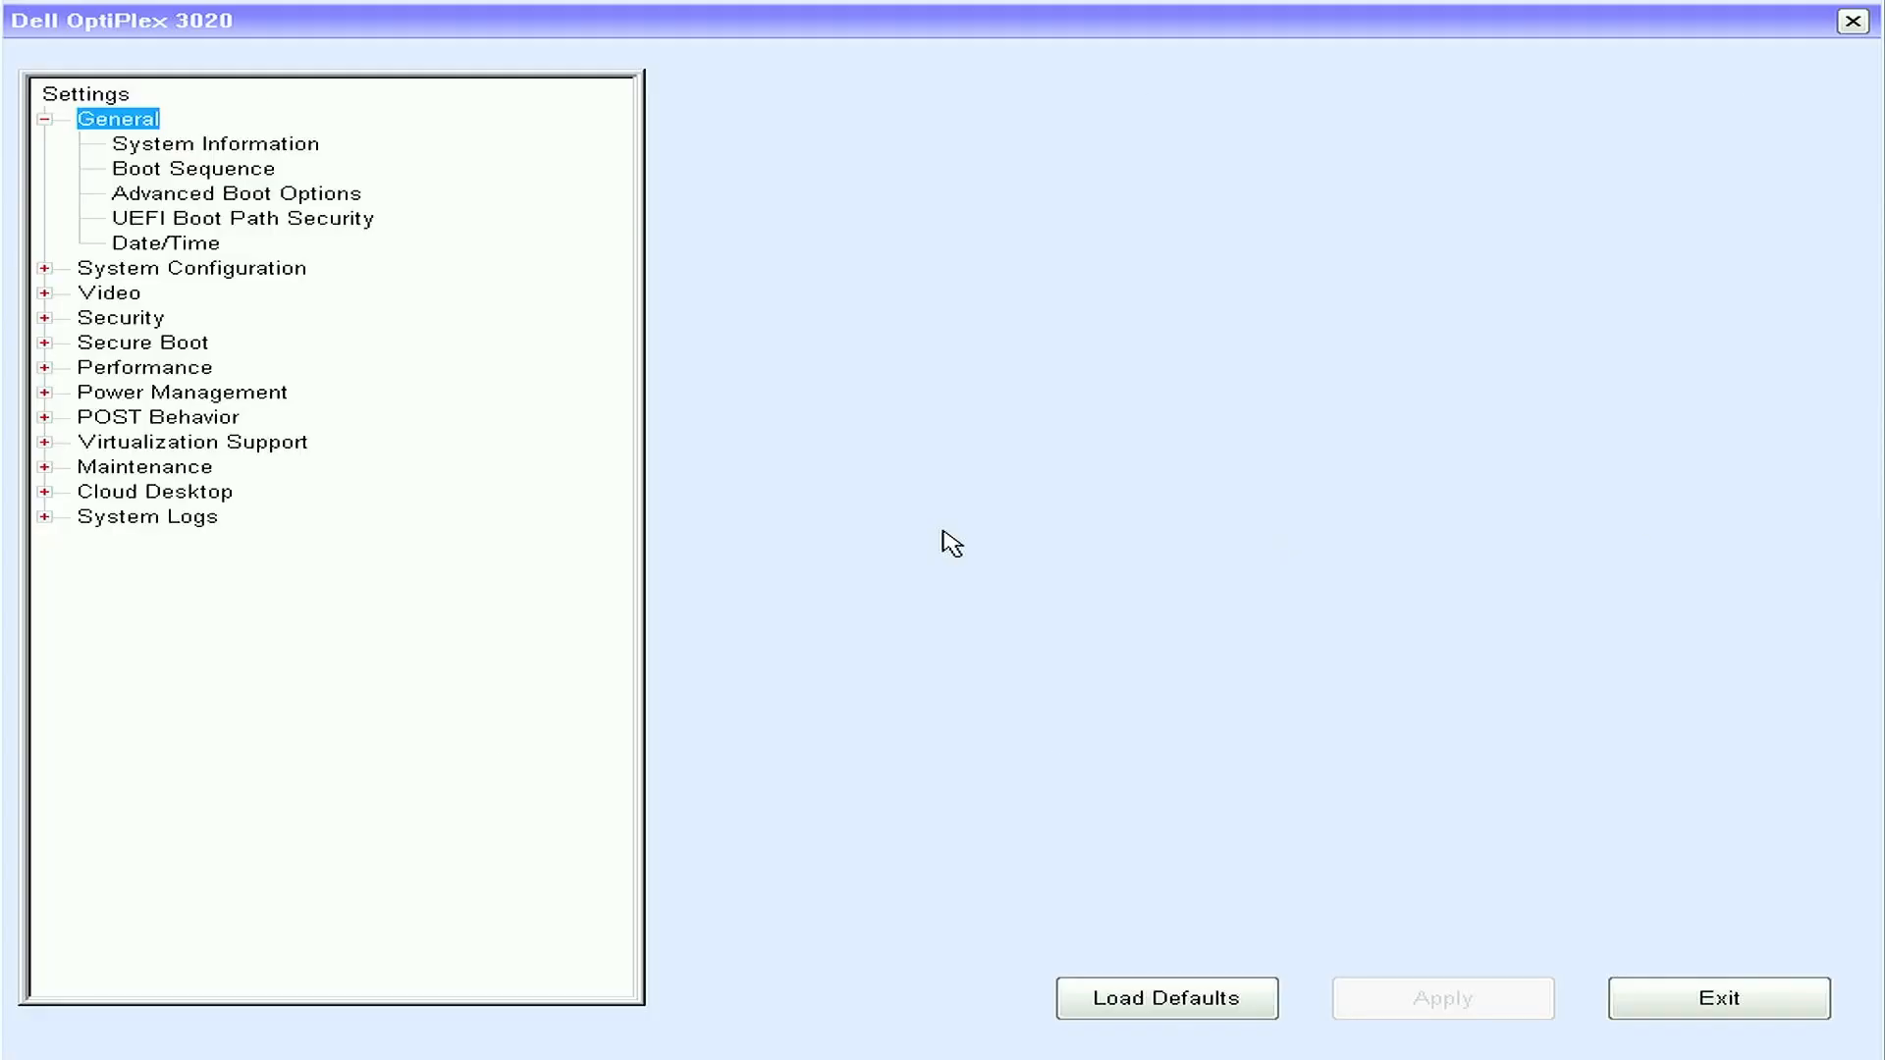
{"action": "left_click", "coordinate": [216, 143]}
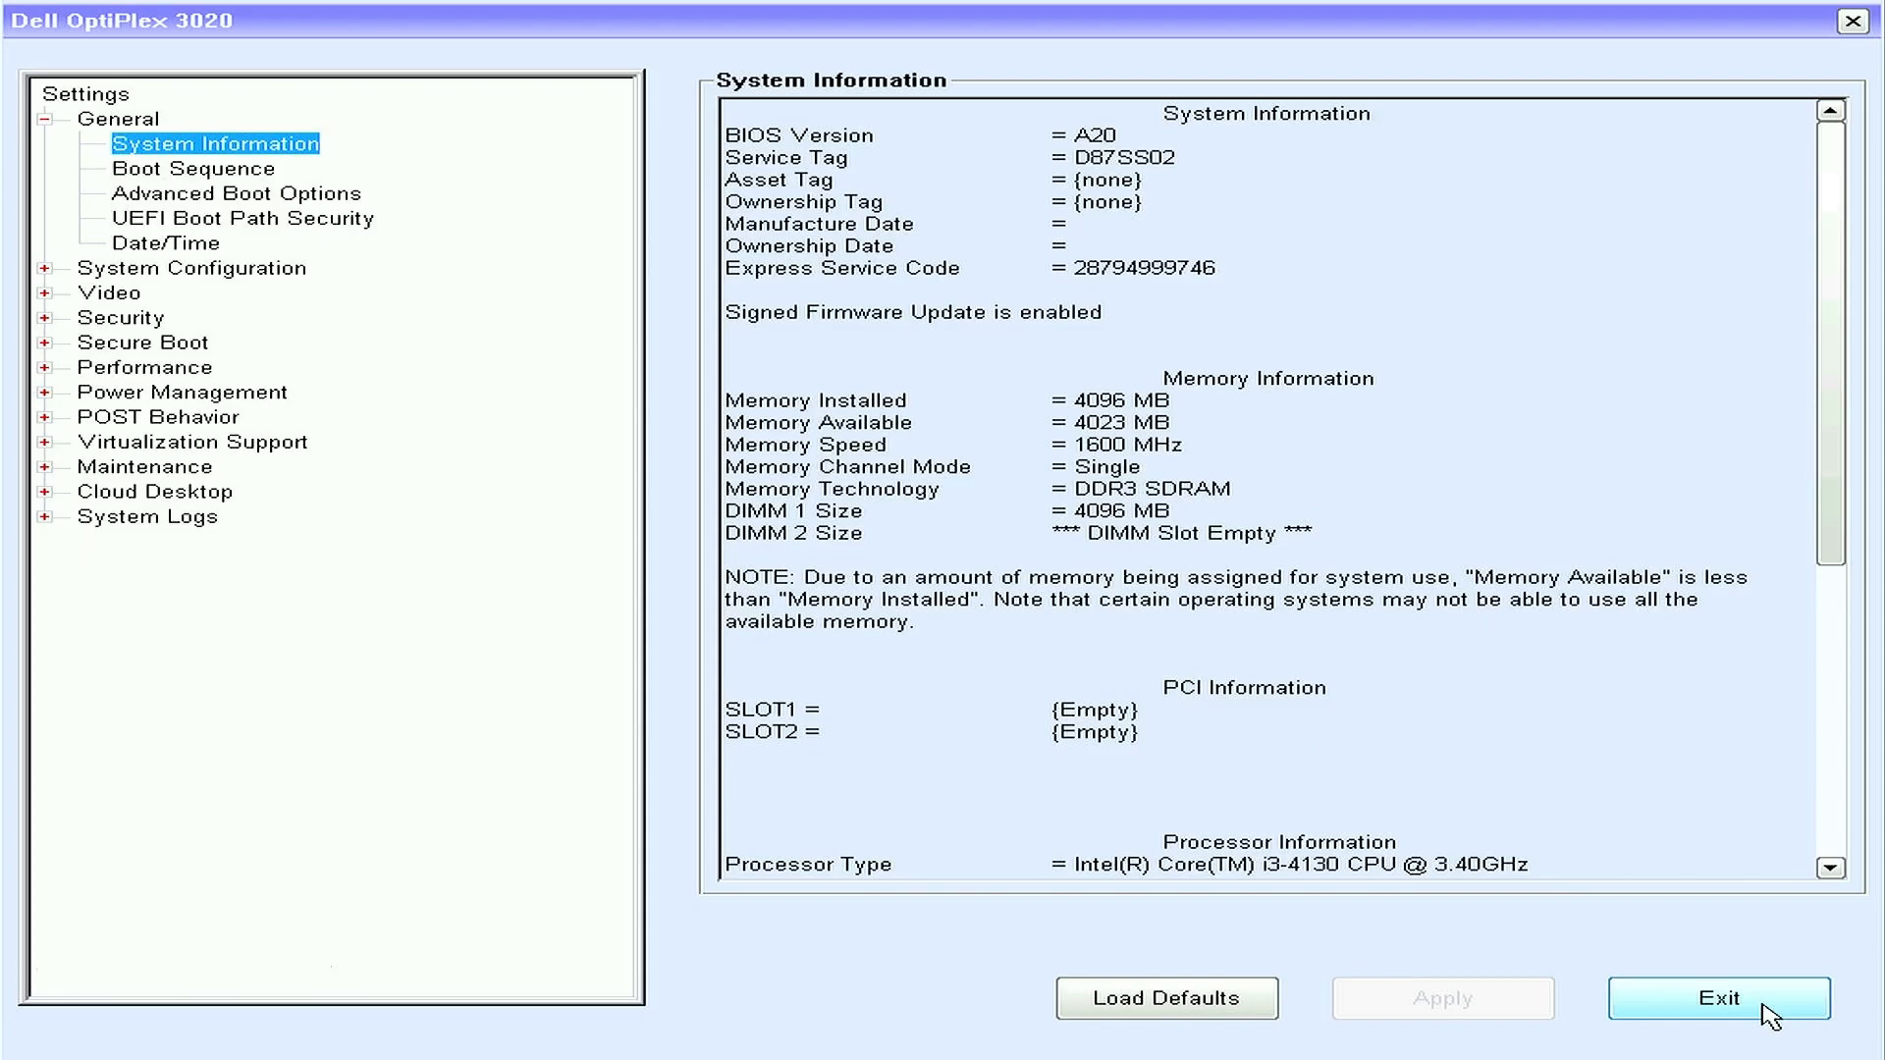
{"action": "left_click", "coordinate": [1718, 998]}
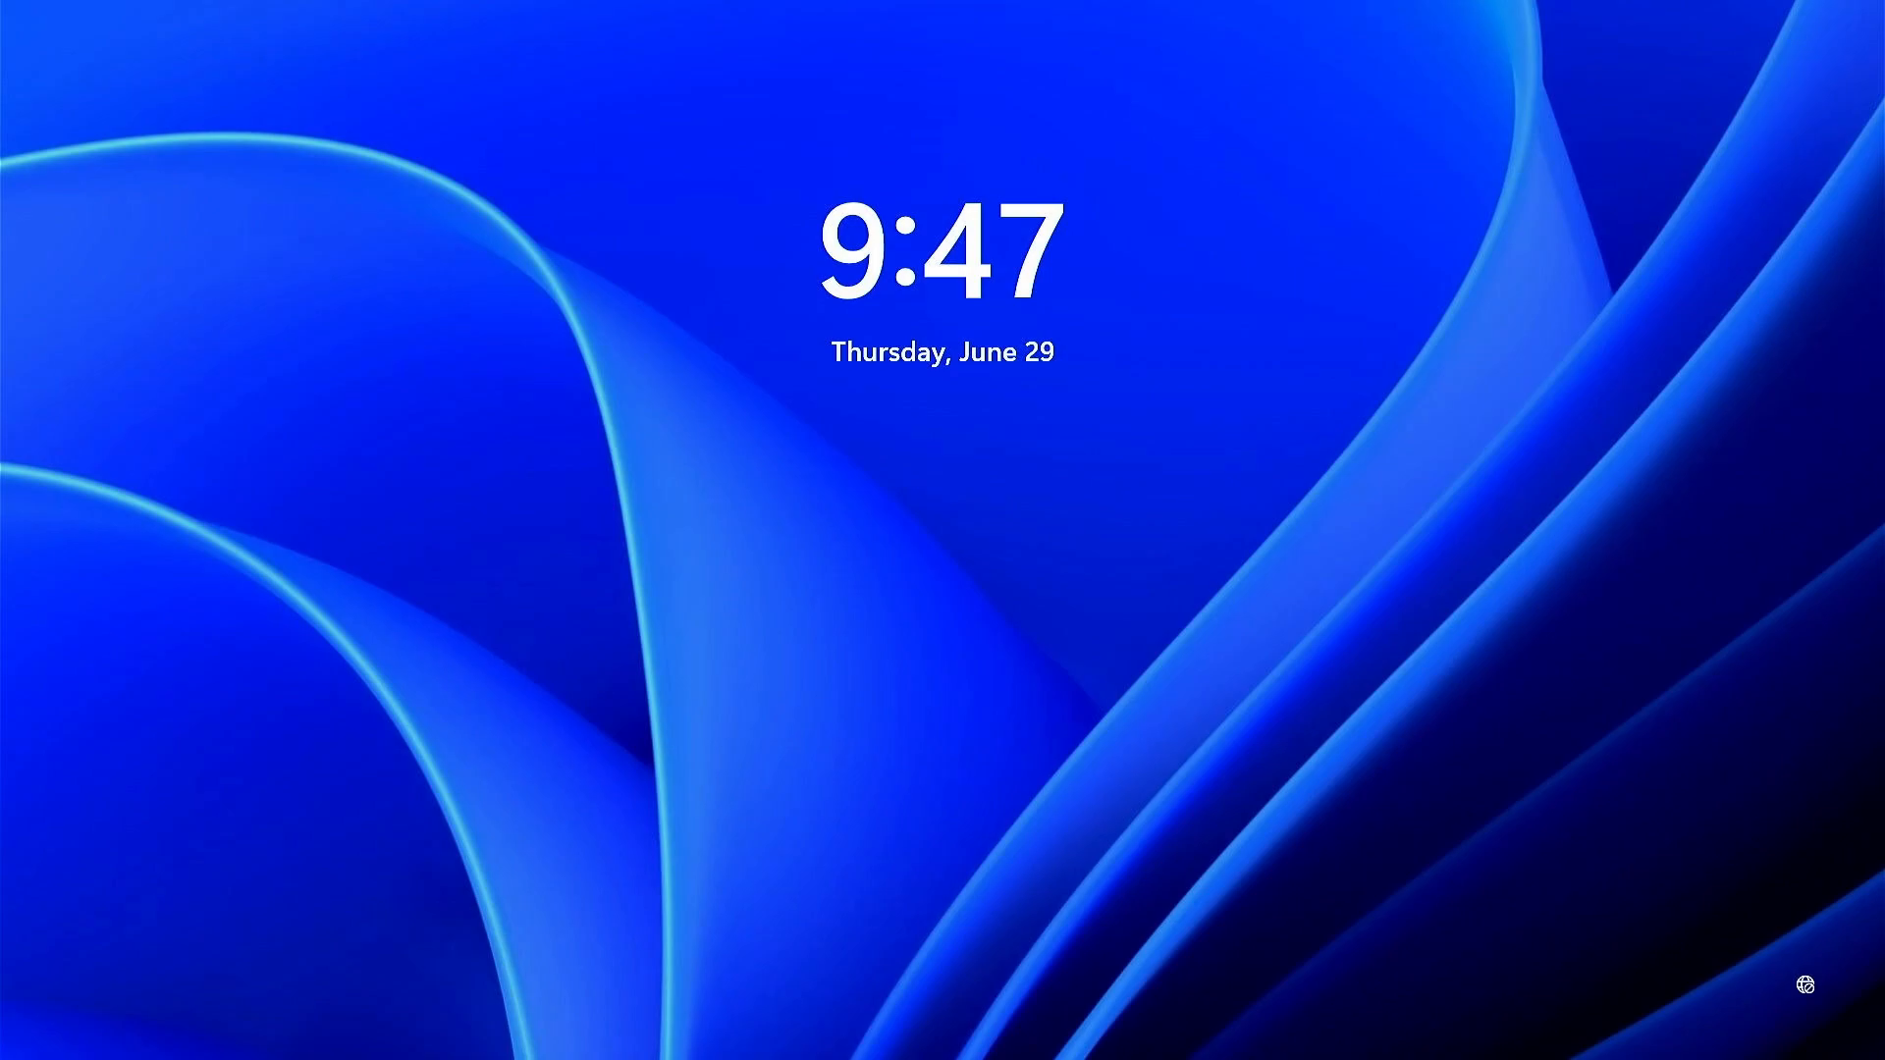